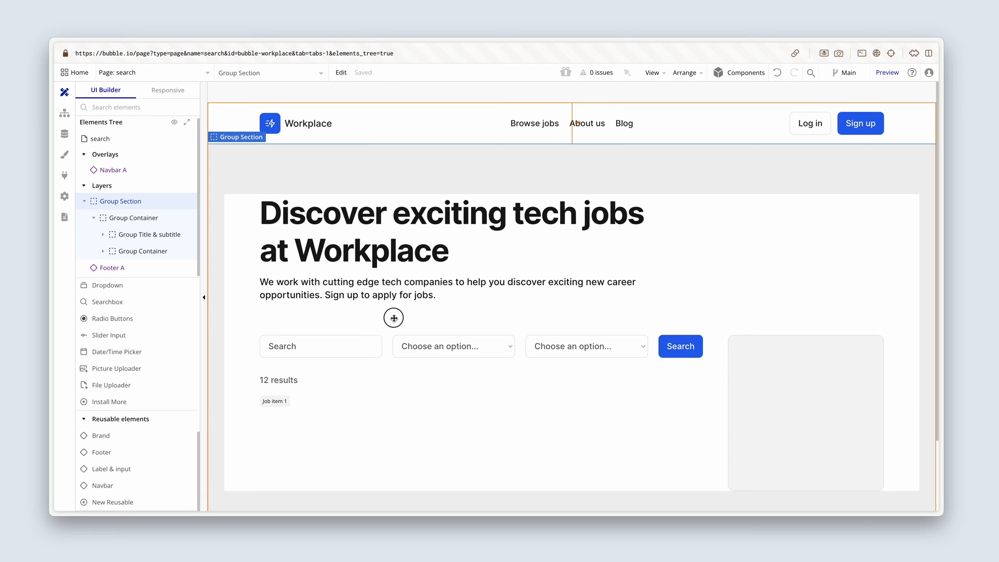
{"action": "mouse_move", "coordinate": [393, 318]}
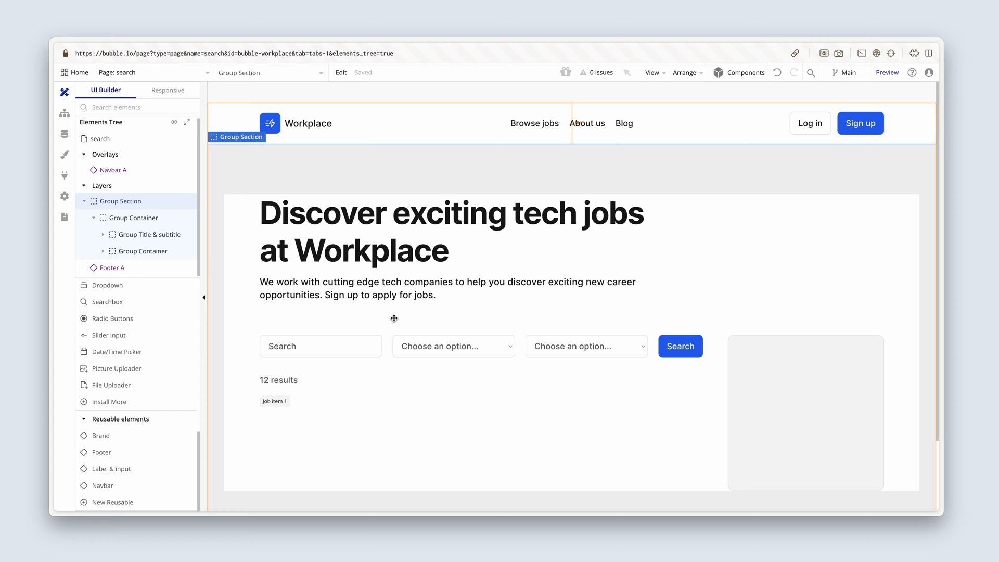
{"action": "mouse_move", "coordinate": [159, 202]}
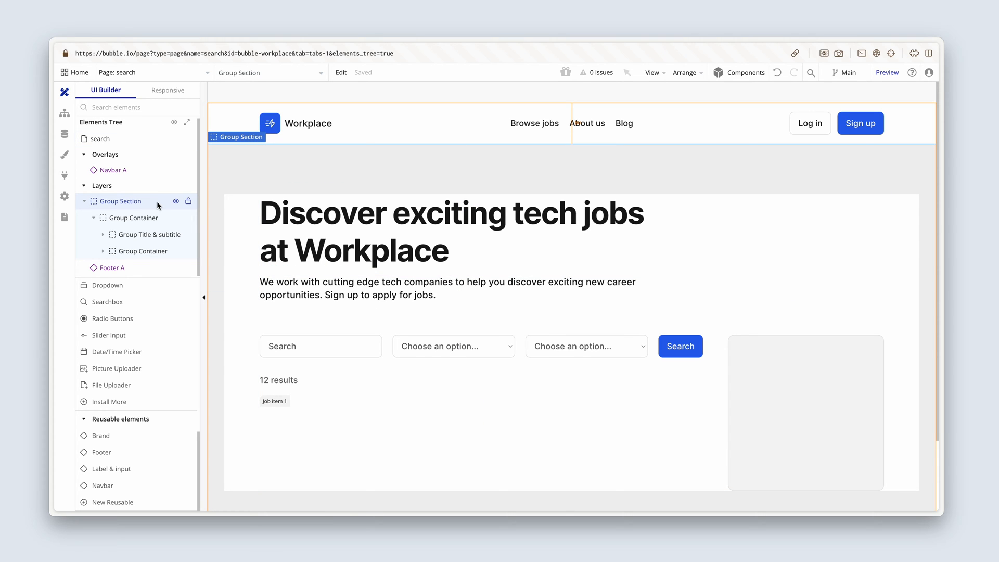
- Review the Company type and stored entries, then show the Job data type's fields
{"action": "left_click", "coordinate": [65, 133]}
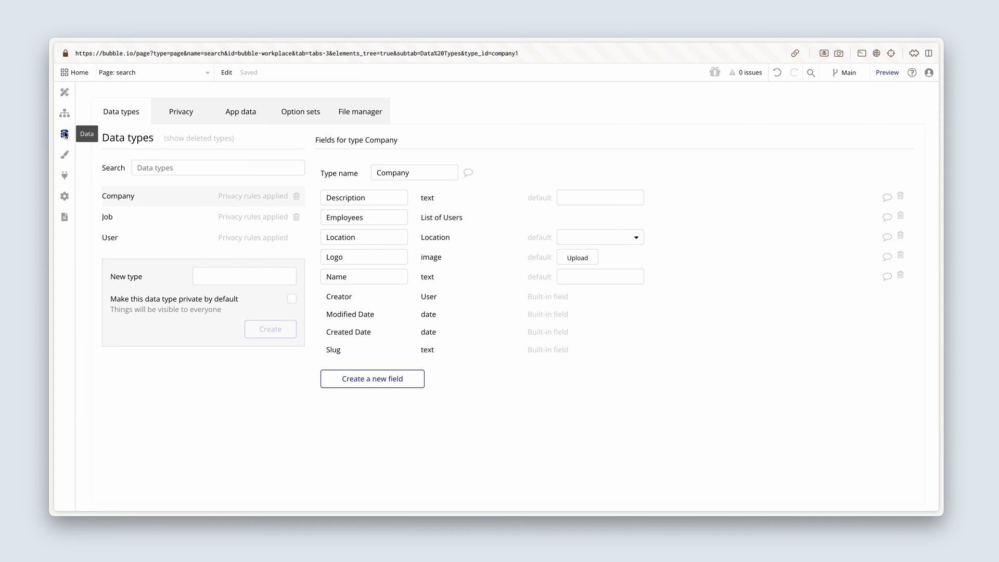
{"action": "left_click", "coordinate": [241, 112]}
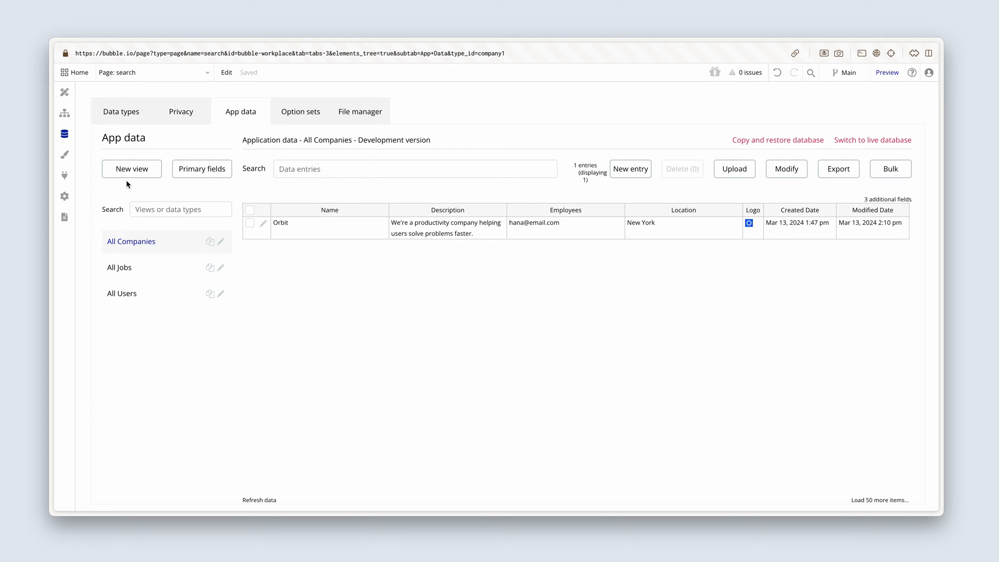
{"action": "left_click", "coordinate": [121, 111]}
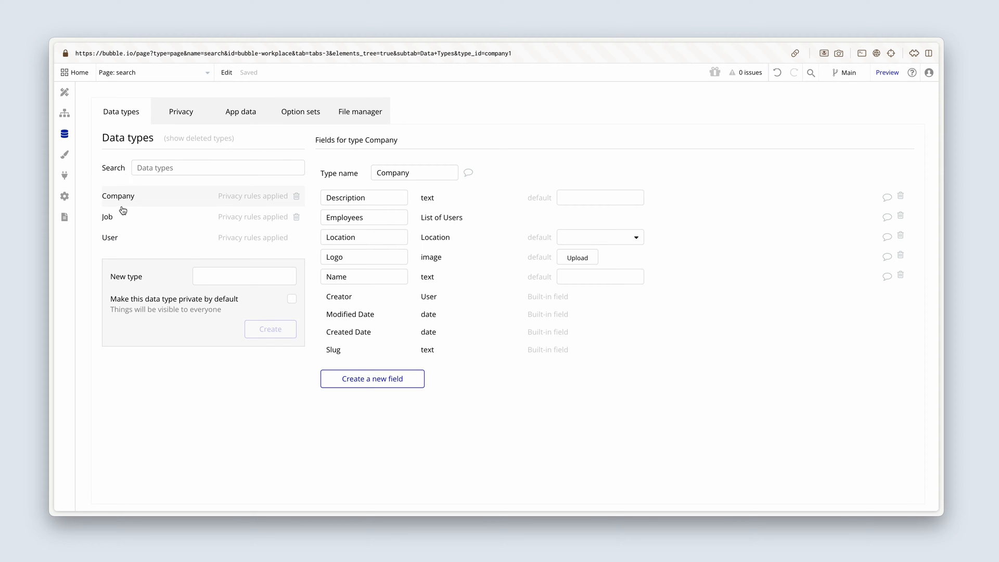
{"action": "left_click", "coordinate": [107, 217]}
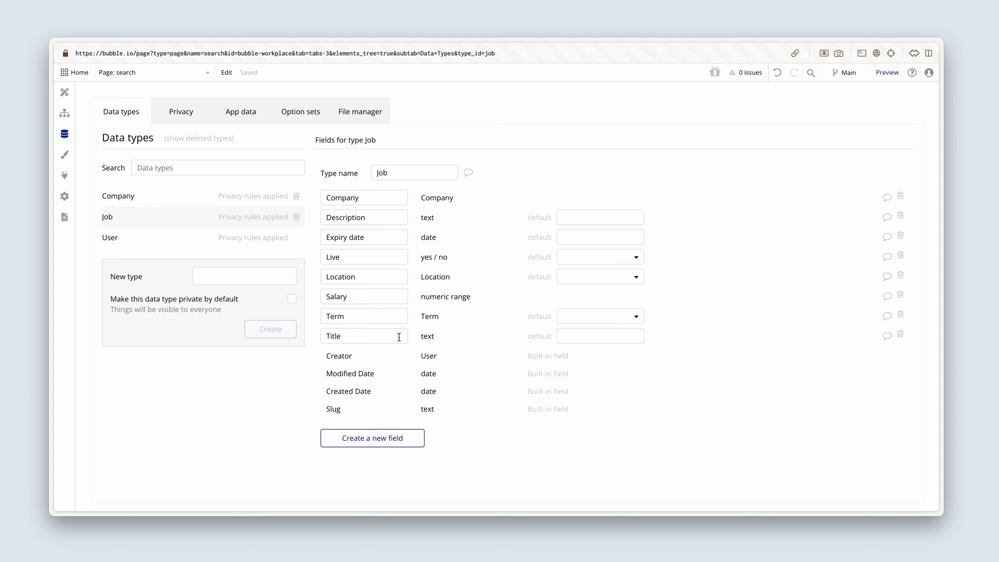
- Create a new Job field named Sponsored with the yes / no field type
{"action": "left_click", "coordinate": [373, 438]}
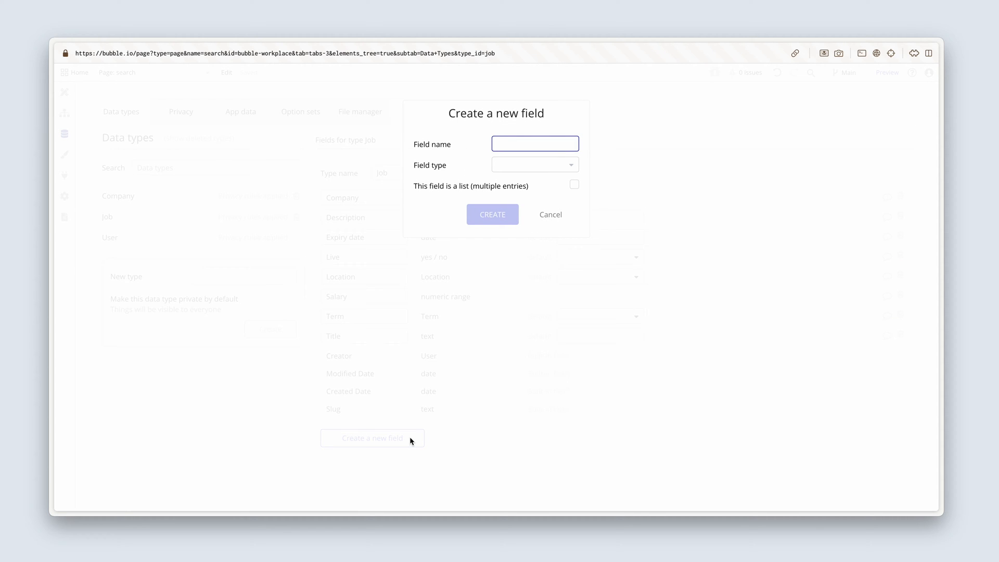
{"action": "type", "text": "Sponsored"}
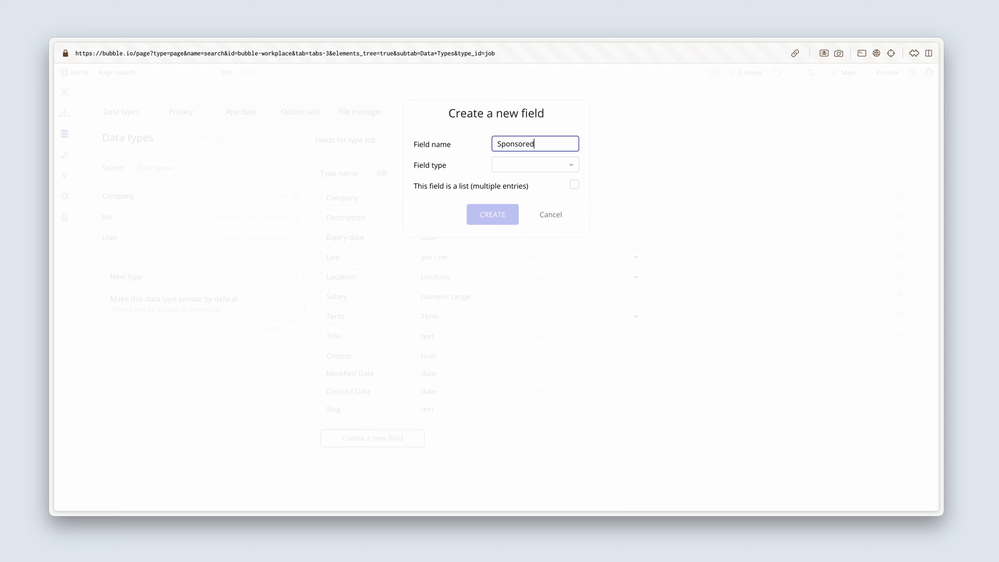
{"action": "left_click", "coordinate": [533, 164]}
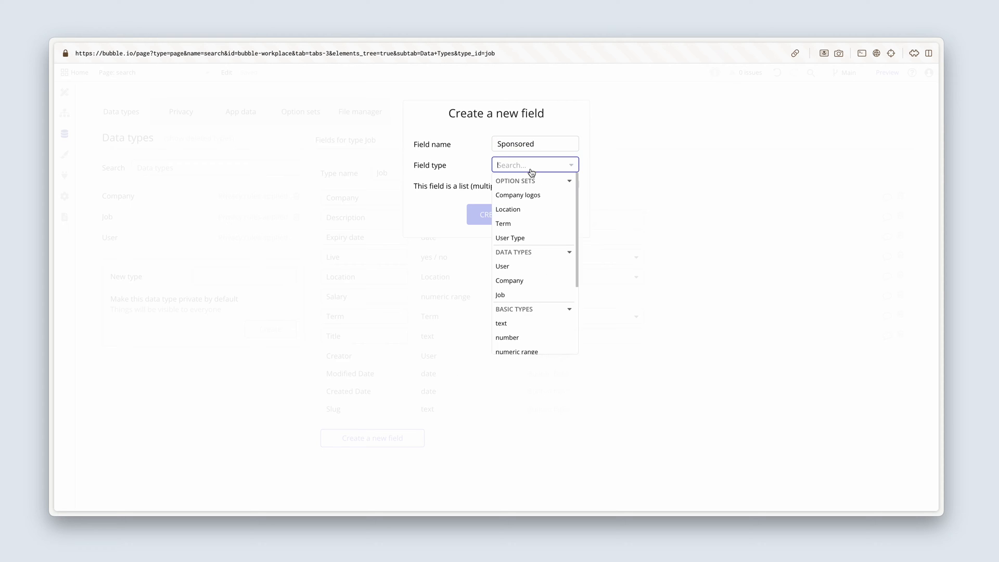
{"action": "scroll", "scroll_direction": "down", "scroll_amount": 3}
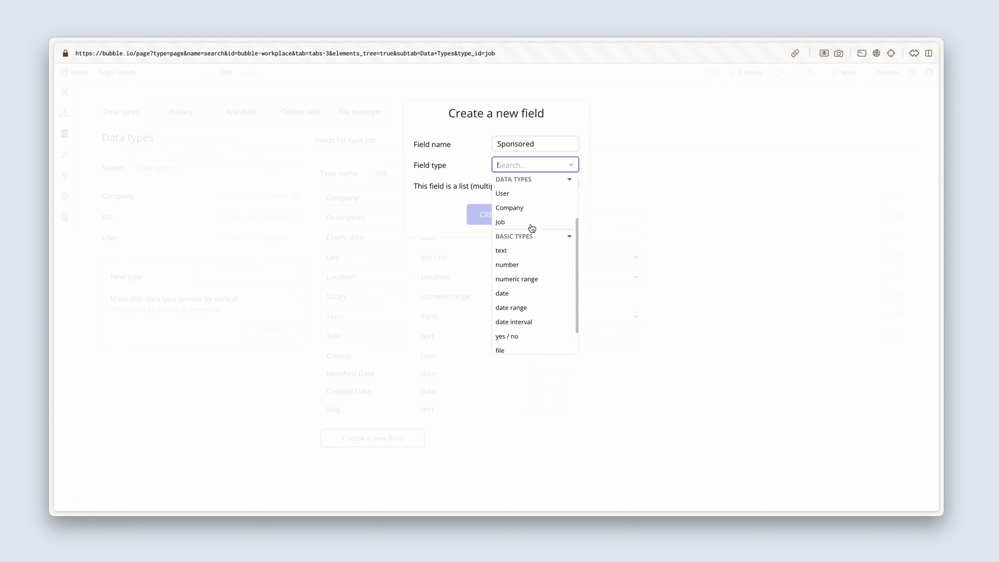
{"action": "left_click", "coordinate": [506, 336]}
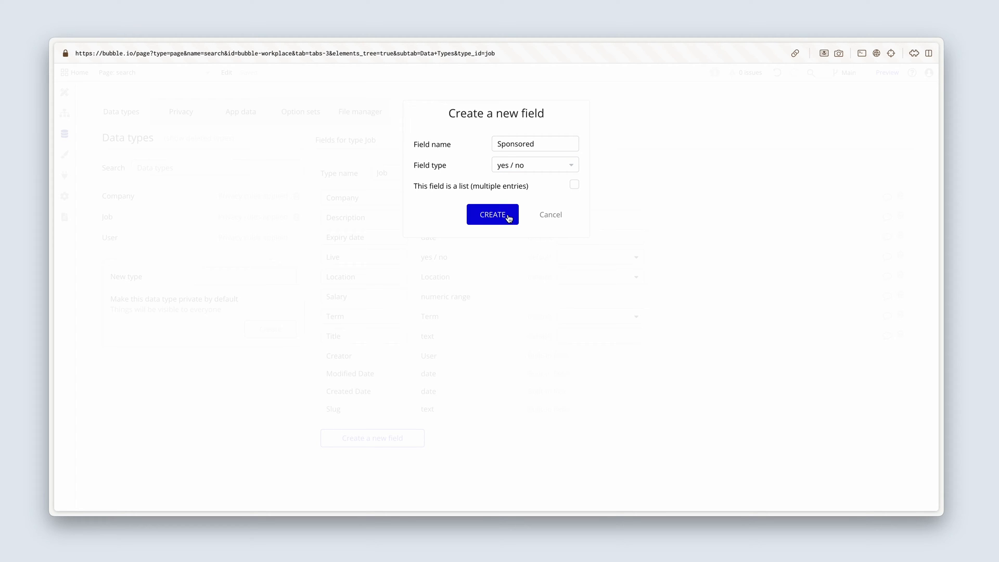
{"action": "left_click", "coordinate": [492, 214]}
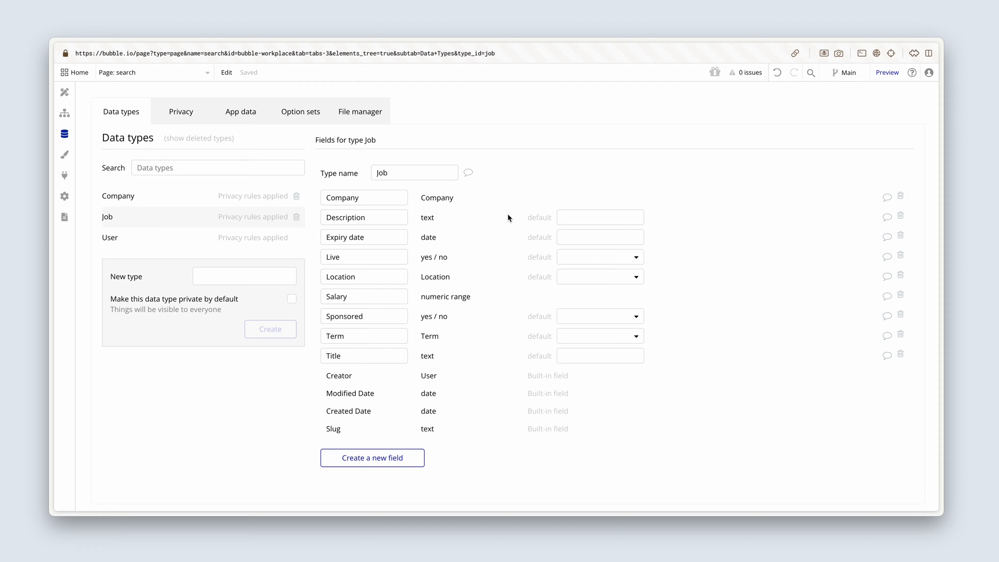
{"action": "mouse_move", "coordinate": [485, 218]}
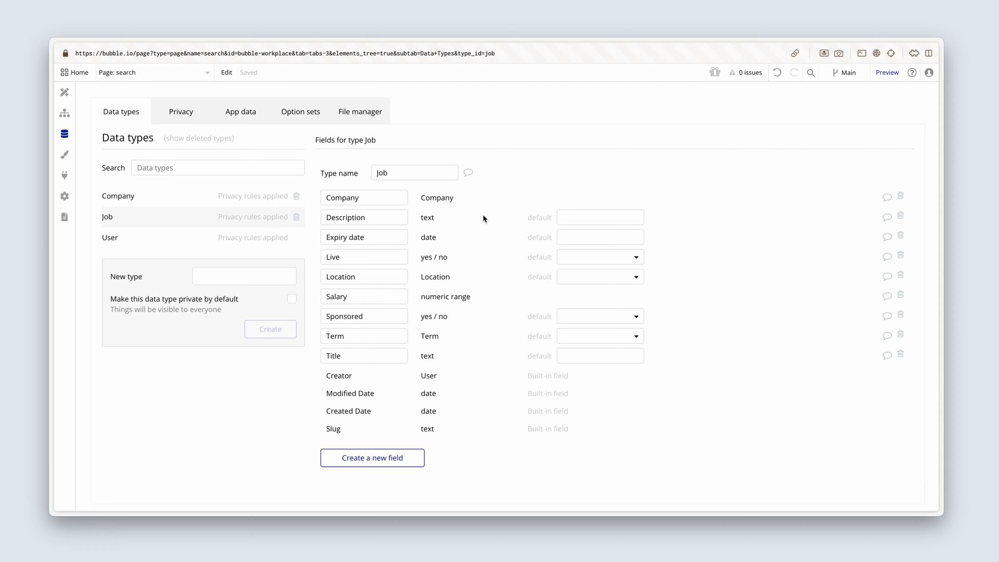
{"action": "mouse_move", "coordinate": [431, 243]}
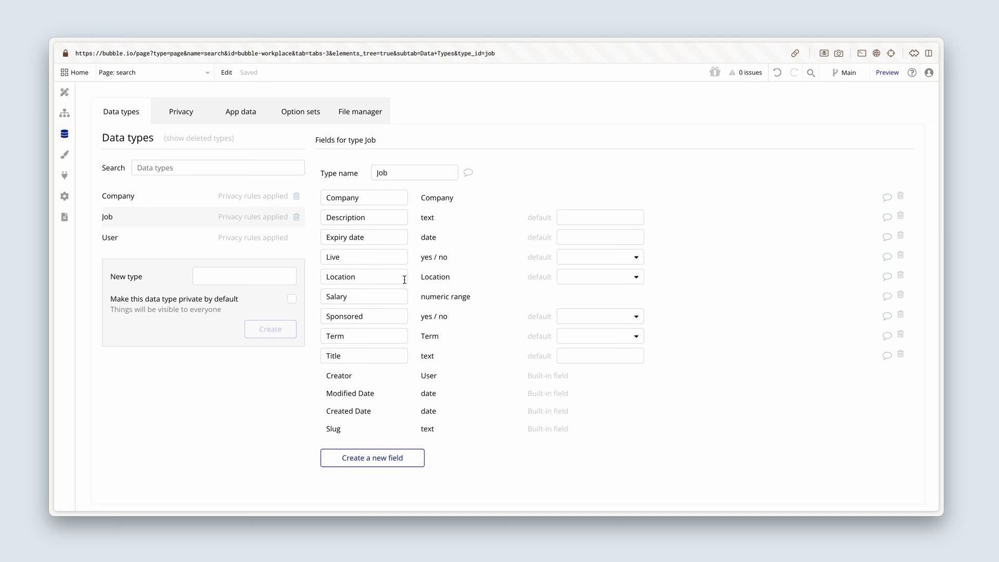
{"action": "mouse_move", "coordinate": [397, 327]}
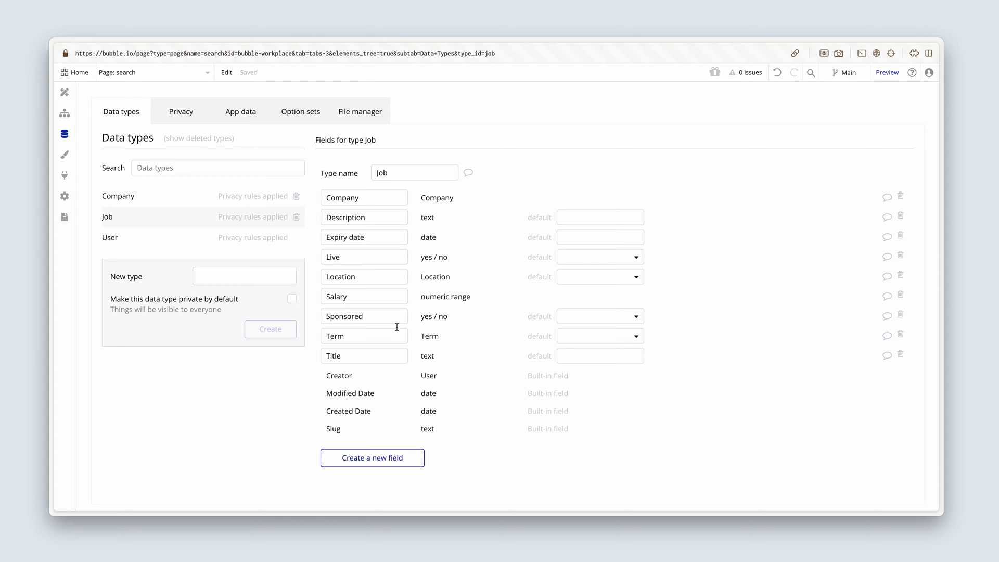
{"action": "mouse_move", "coordinate": [244, 119]}
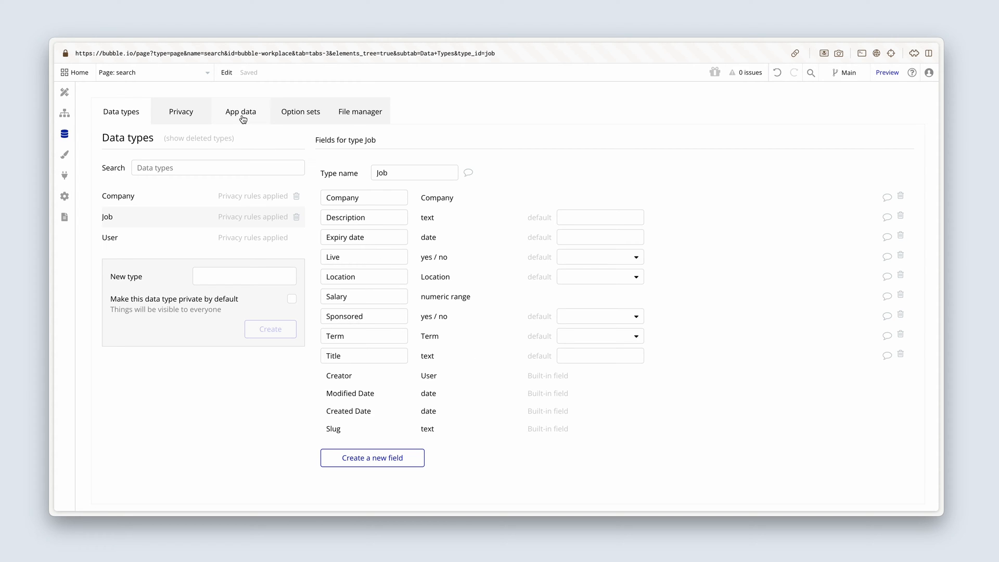
- Show the four stored Job records with their new empty Sponsored column
{"action": "left_click", "coordinate": [241, 111]}
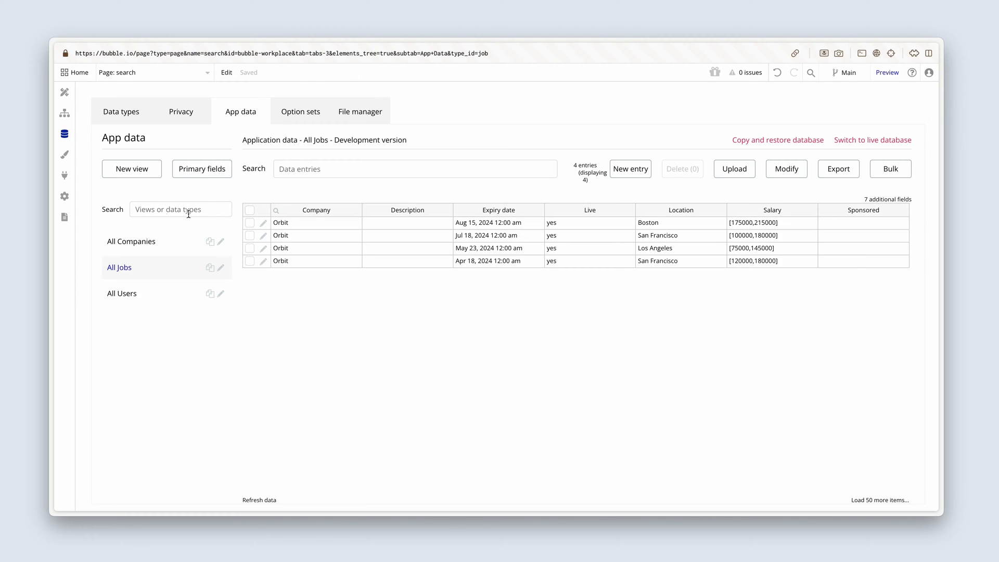
- View the Companies list, start a new entry and cancel it, leaving only Orbit
{"action": "left_click", "coordinate": [131, 241]}
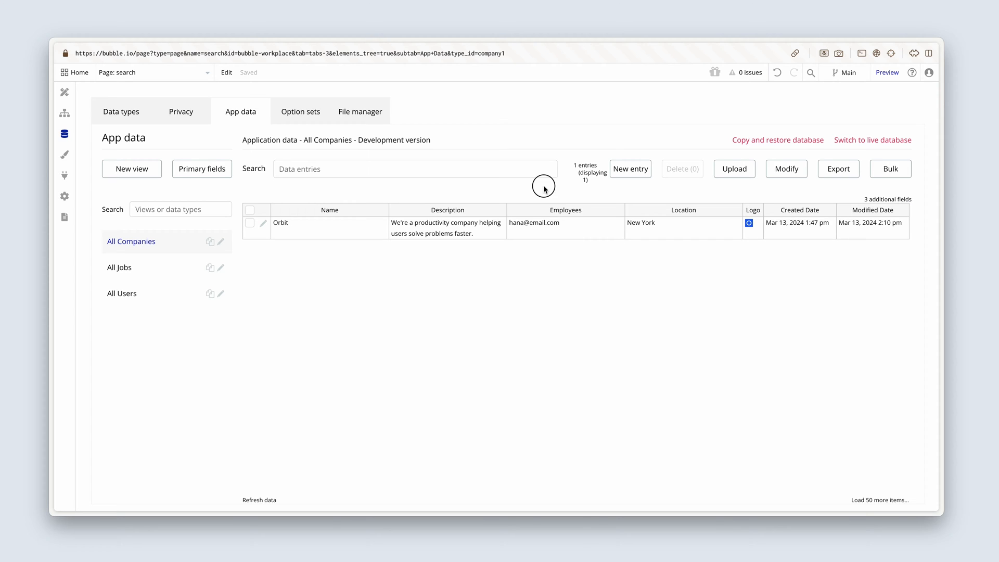
{"action": "left_click", "coordinate": [631, 169]}
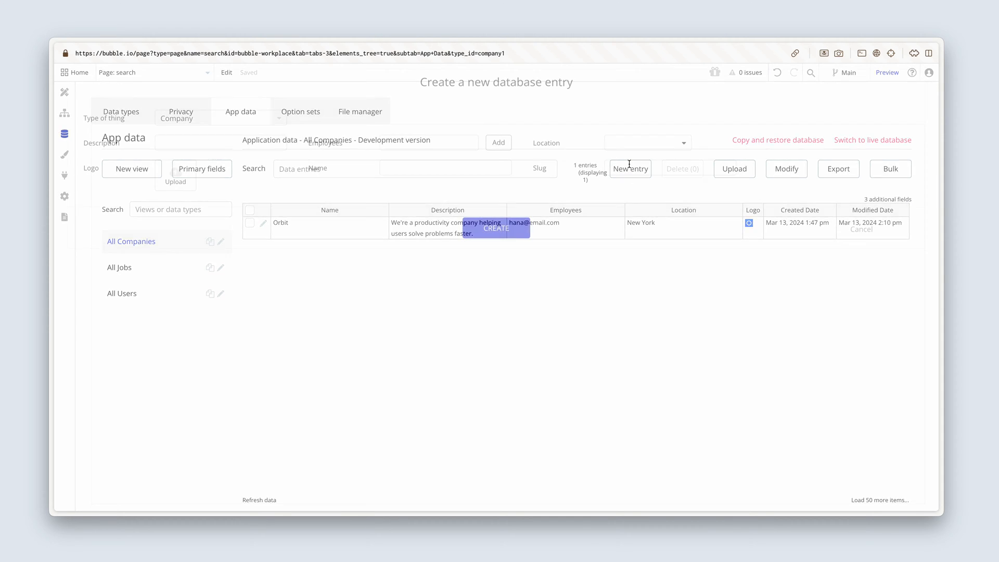
{"action": "left_click", "coordinate": [630, 169]}
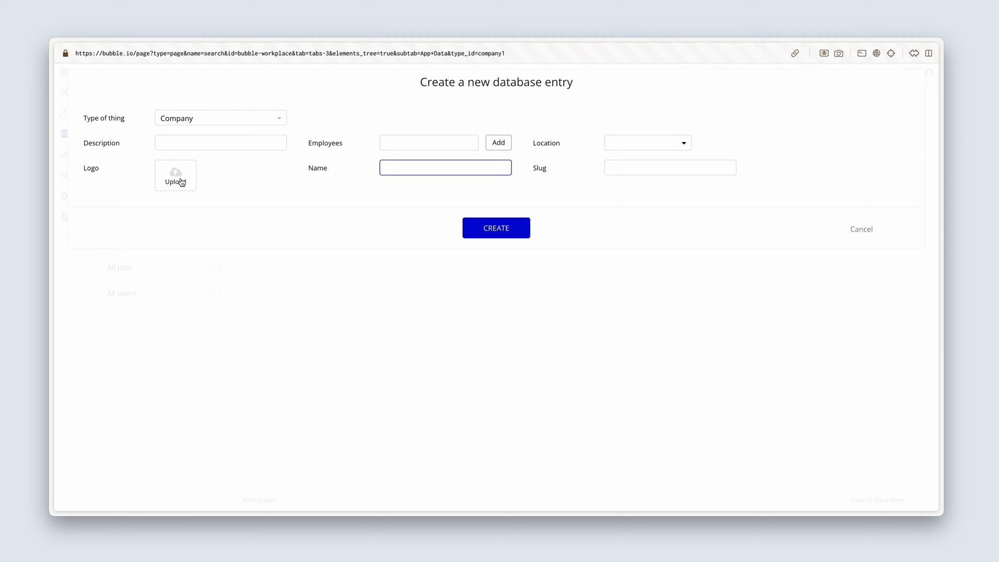
{"action": "mouse_move", "coordinate": [450, 235]}
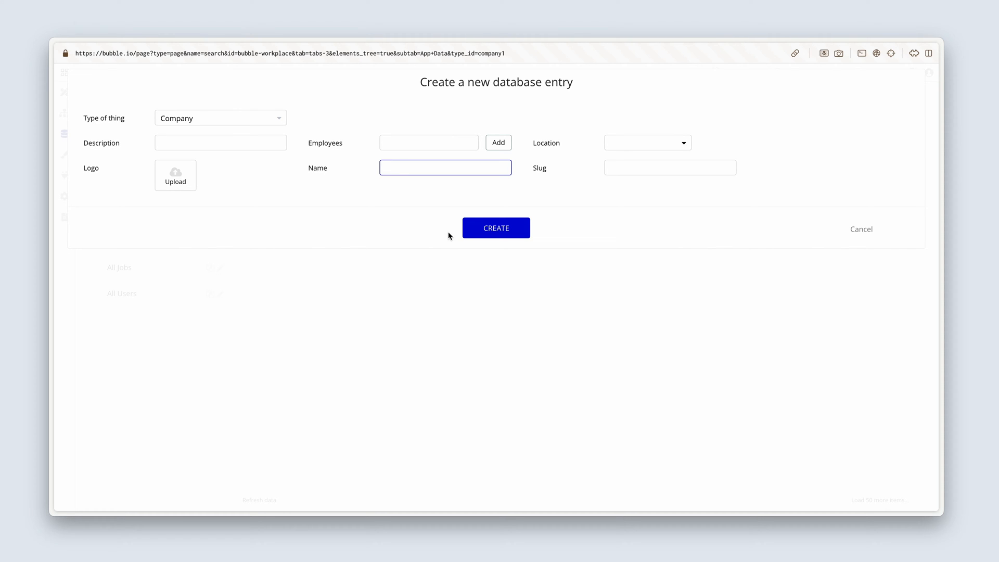
{"action": "mouse_move", "coordinate": [858, 221]}
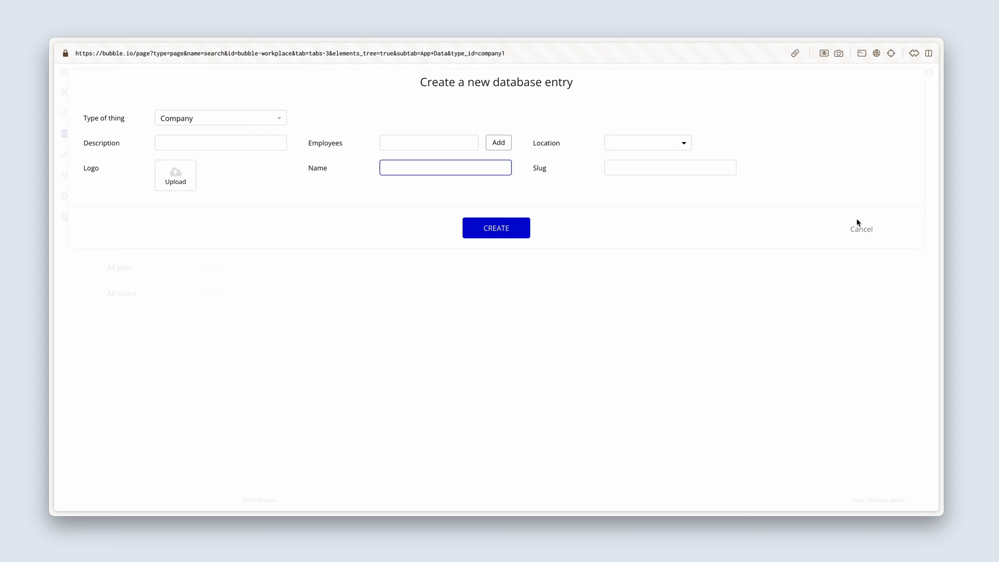
{"action": "left_click", "coordinate": [495, 228]}
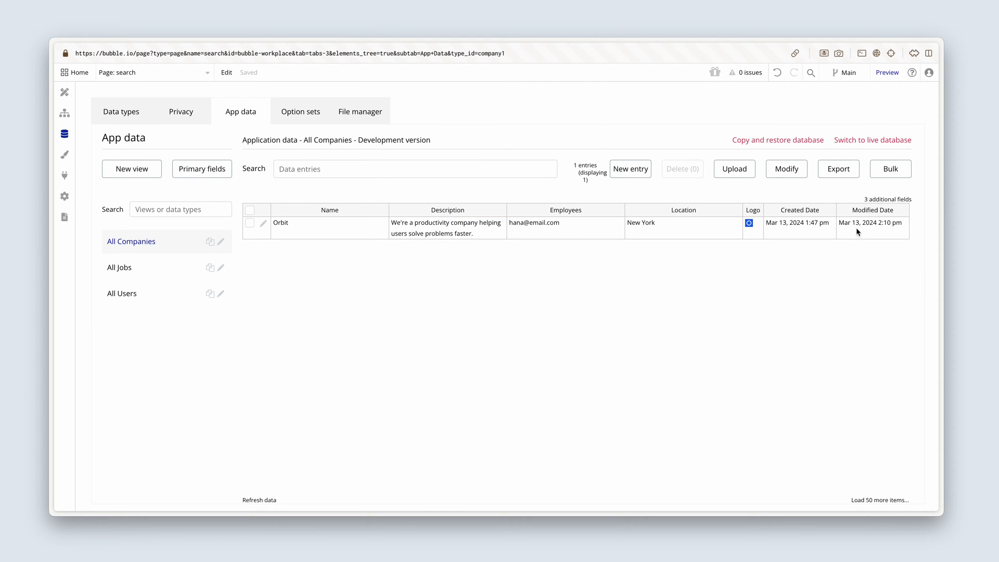
{"action": "mouse_move", "coordinate": [827, 245]}
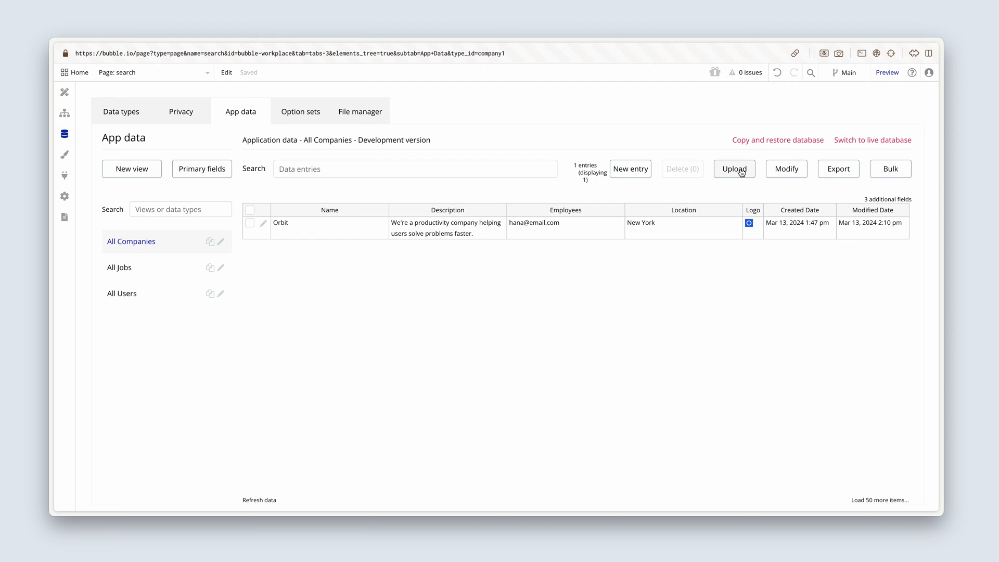
- Start a CSV upload into the Company data type with the comma delimiter
{"action": "left_click", "coordinate": [735, 168]}
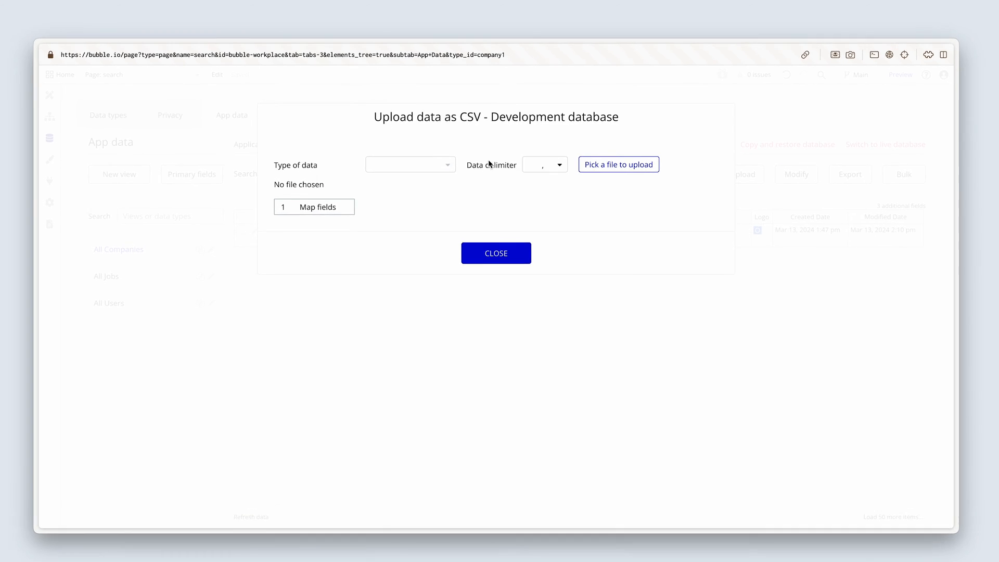
{"action": "left_click", "coordinate": [410, 164]}
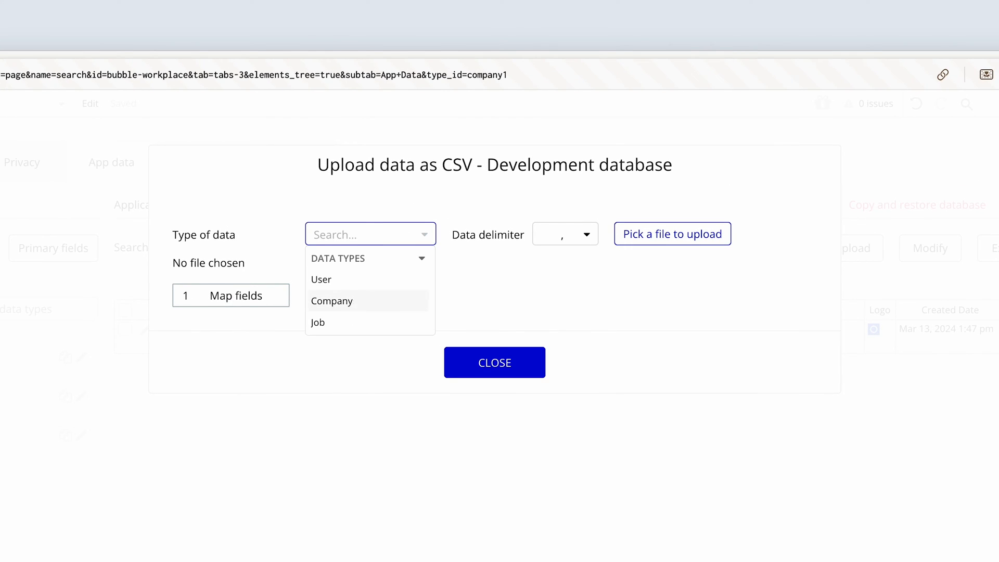
{"action": "left_click", "coordinate": [331, 300]}
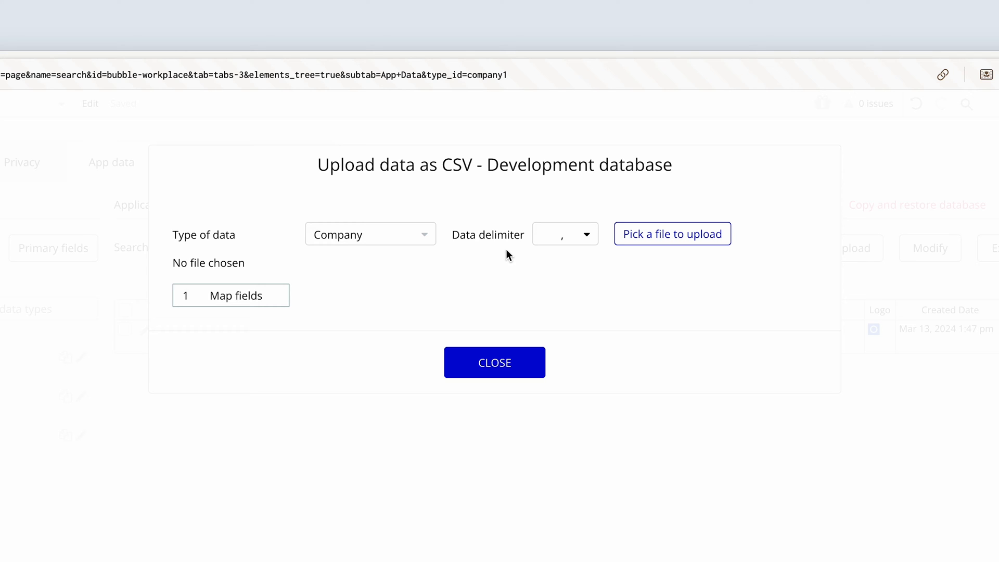
{"action": "mouse_move", "coordinate": [517, 253]}
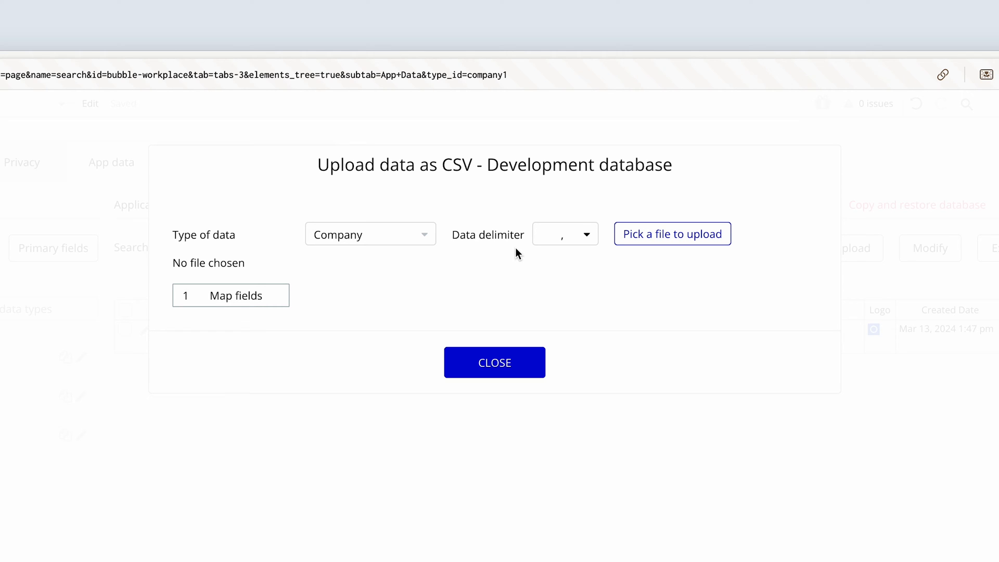
{"action": "mouse_move", "coordinate": [583, 260]}
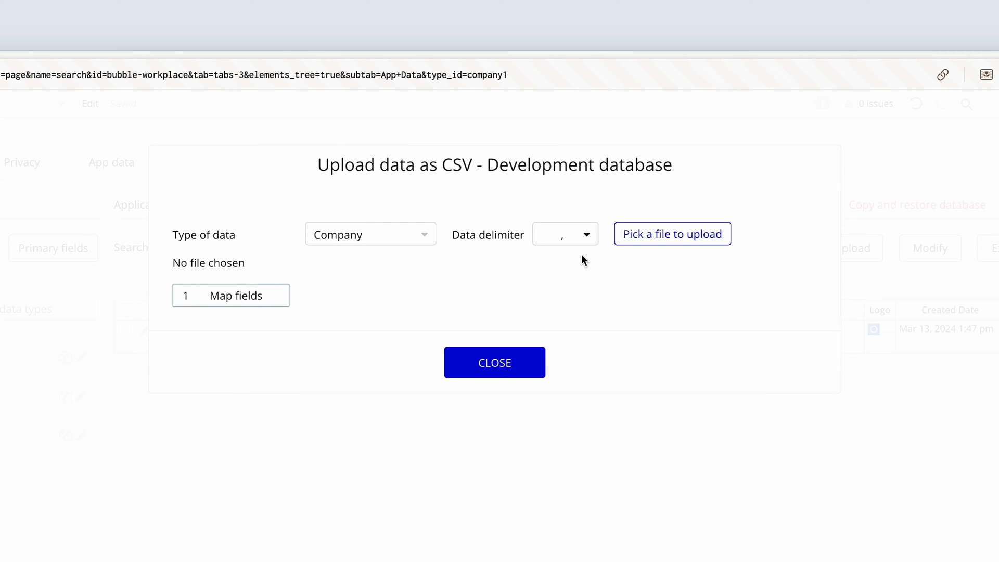
{"action": "mouse_move", "coordinate": [648, 246]}
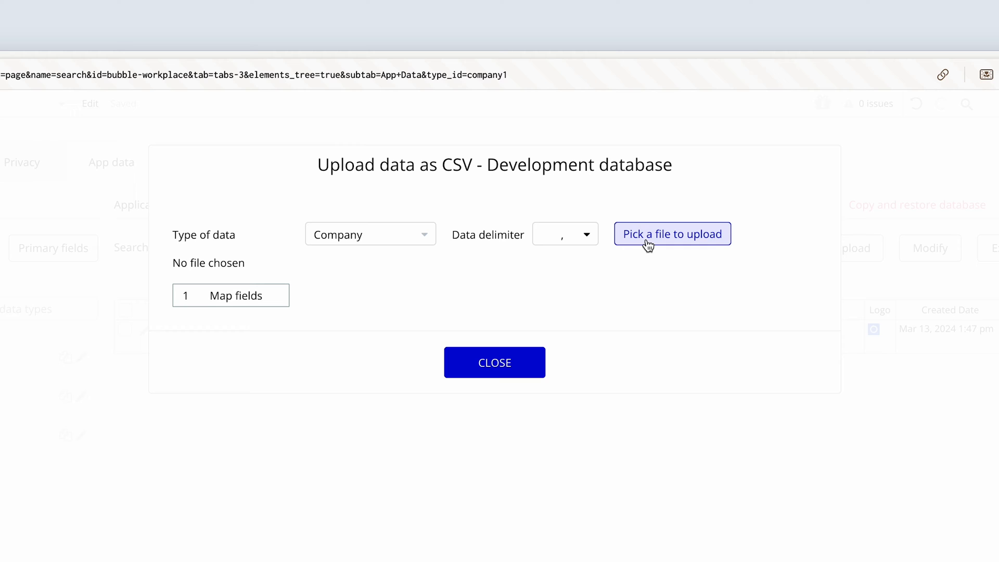
- Load Workplace Data - Companies.csv and map Name→Name and Headquarters→Location
{"action": "left_click", "coordinate": [672, 233]}
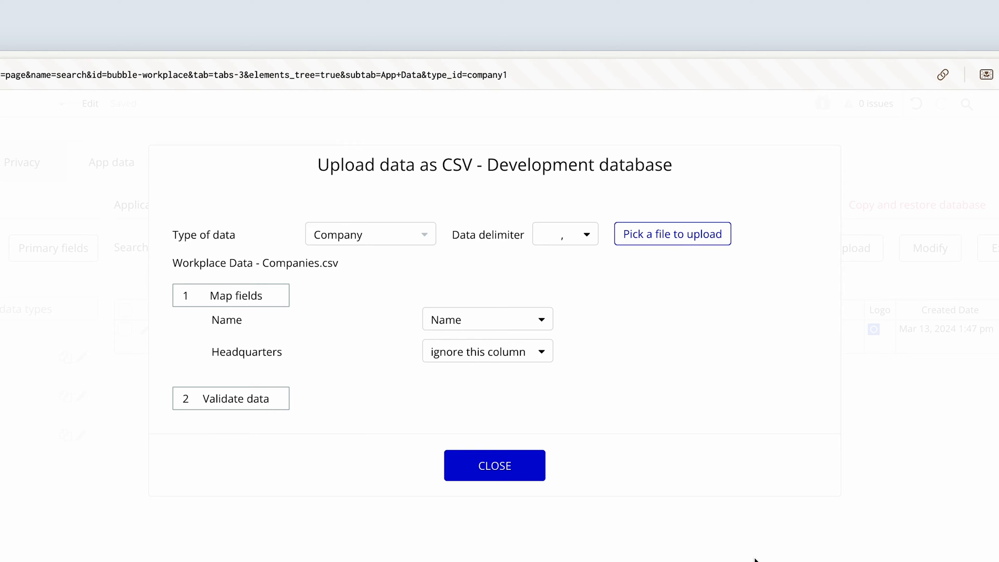
{"action": "mouse_move", "coordinate": [458, 321]}
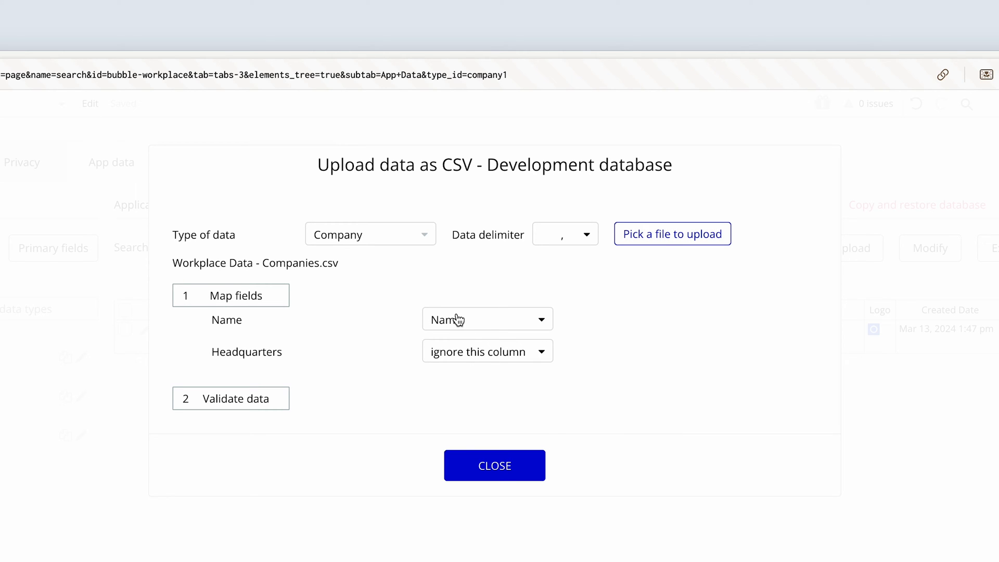
{"action": "left_click", "coordinate": [487, 319]}
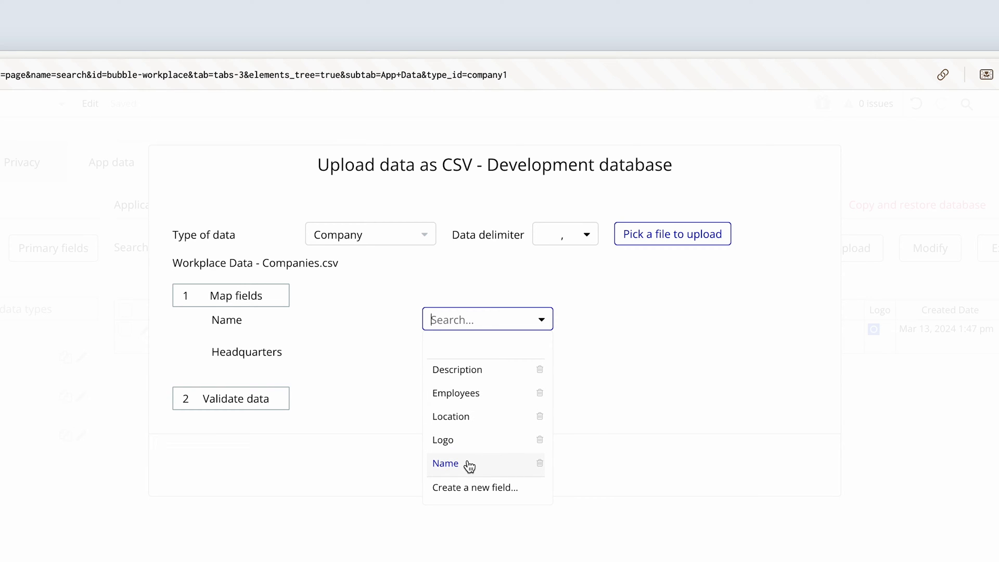
{"action": "left_click", "coordinate": [445, 464]}
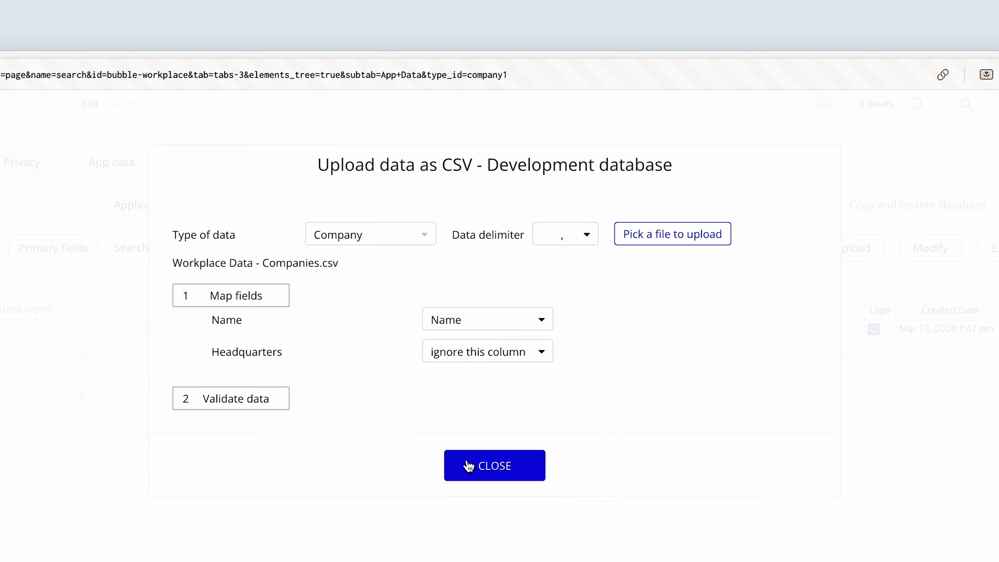
{"action": "mouse_move", "coordinate": [484, 356]}
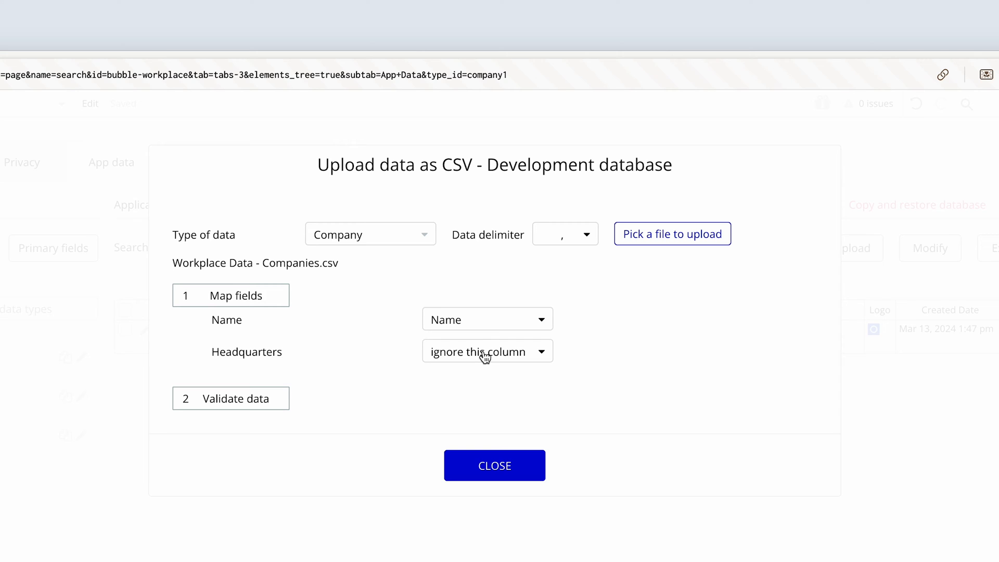
{"action": "left_click", "coordinate": [487, 352]}
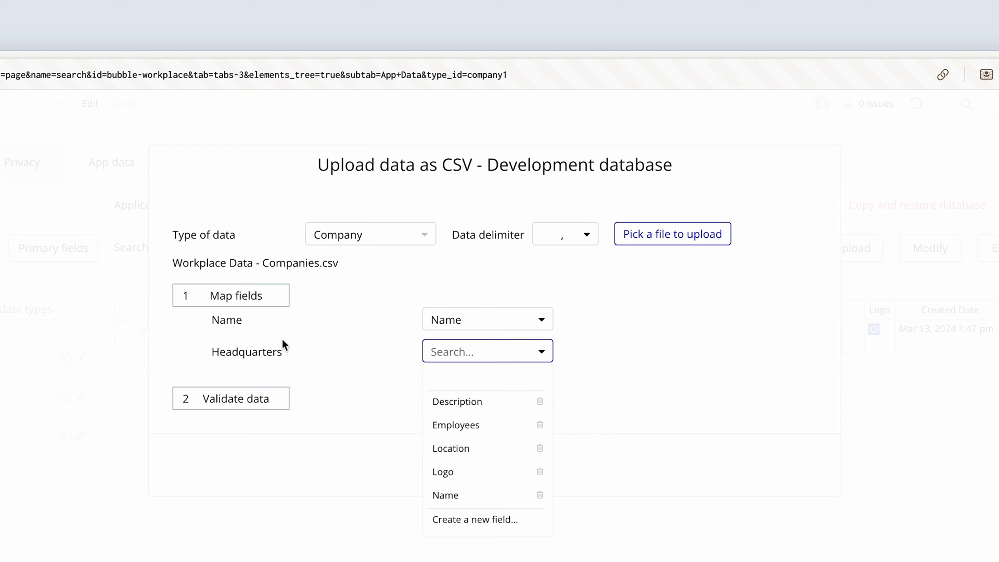
{"action": "mouse_move", "coordinate": [280, 353]}
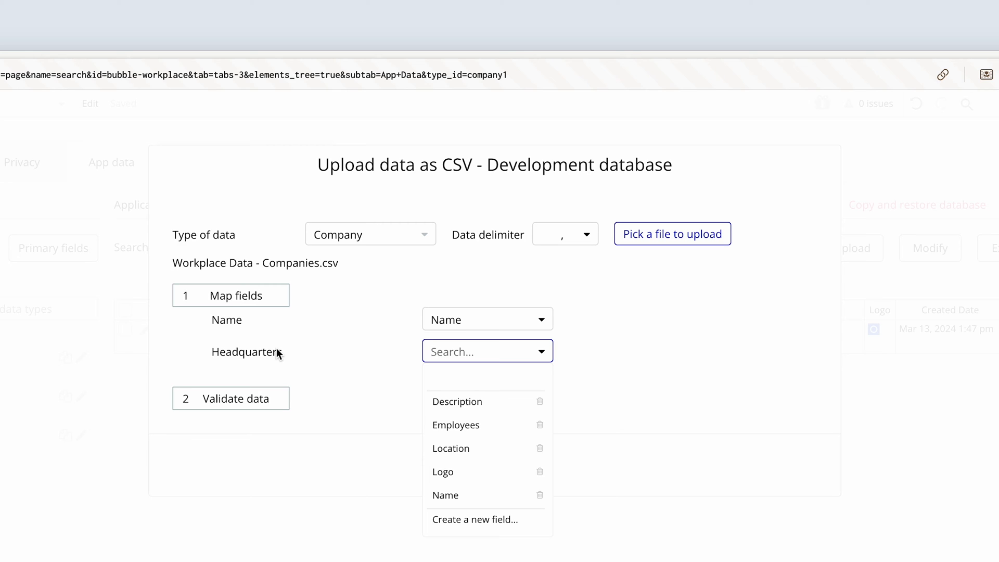
{"action": "left_click", "coordinate": [451, 447]}
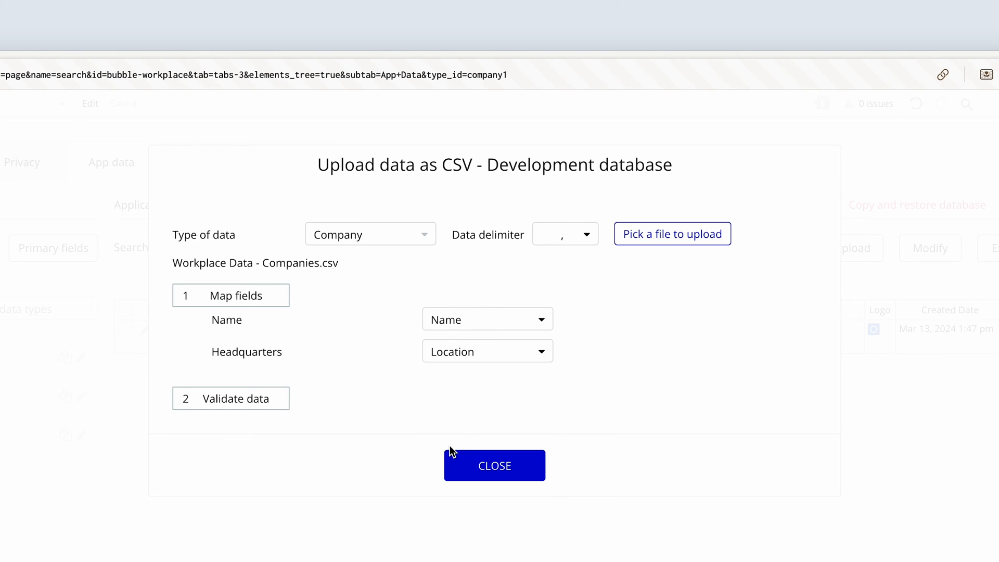
{"action": "mouse_move", "coordinate": [420, 402]}
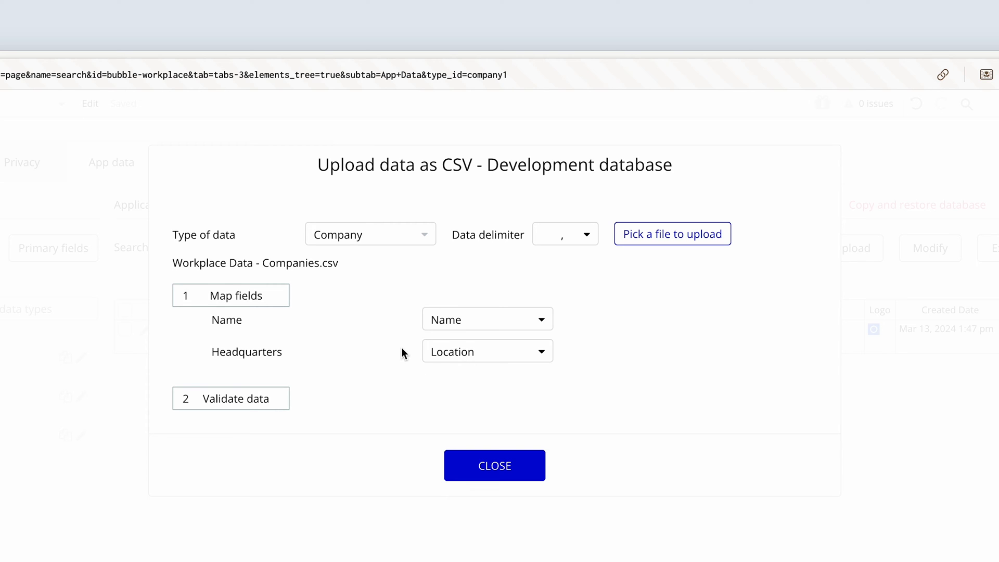
{"action": "mouse_move", "coordinate": [352, 374]}
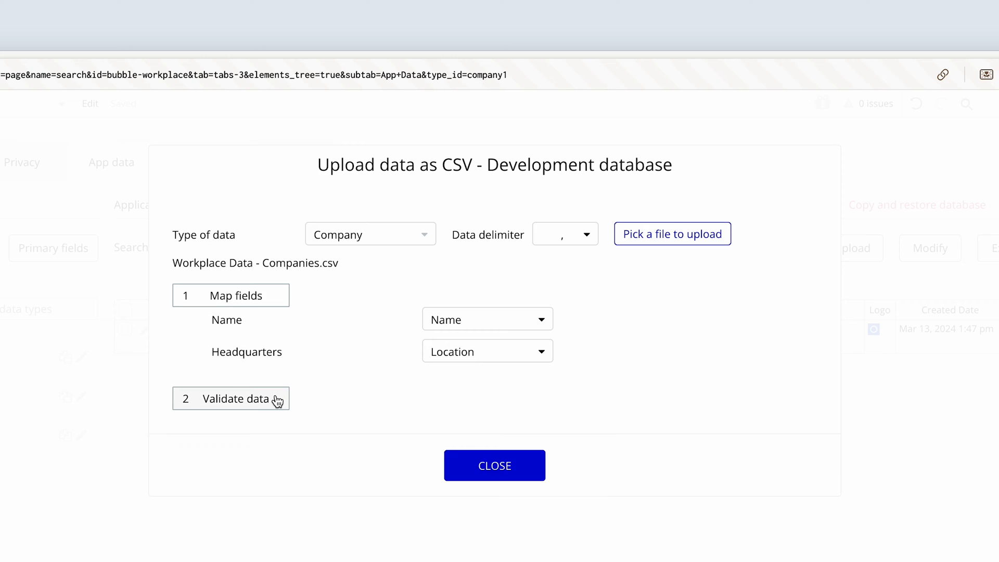
- Validate and upload the Companies CSV, adding Bubble, Relay, Brainwave, Challenger and Starburst
{"action": "left_click", "coordinate": [231, 398]}
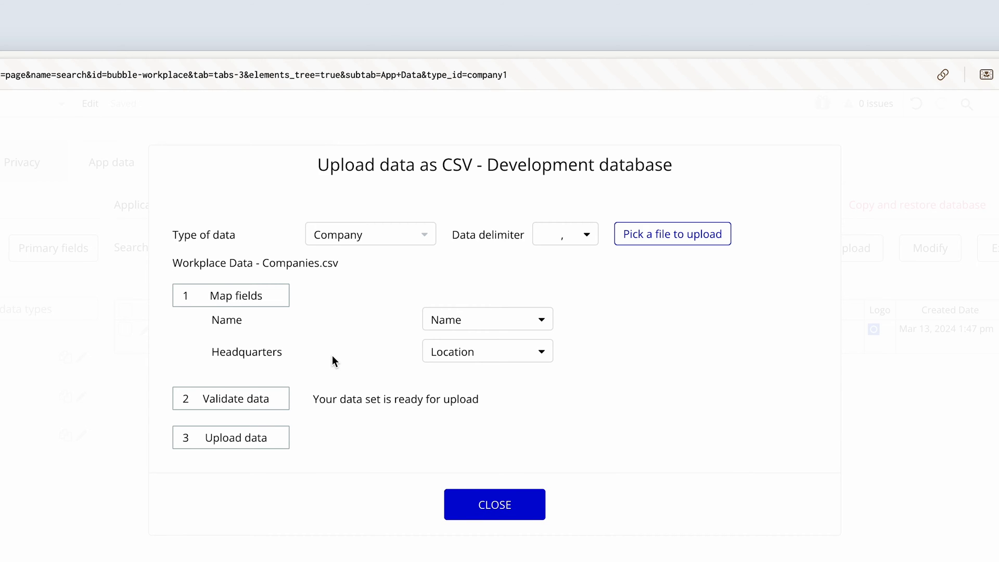
{"action": "mouse_move", "coordinate": [252, 425]}
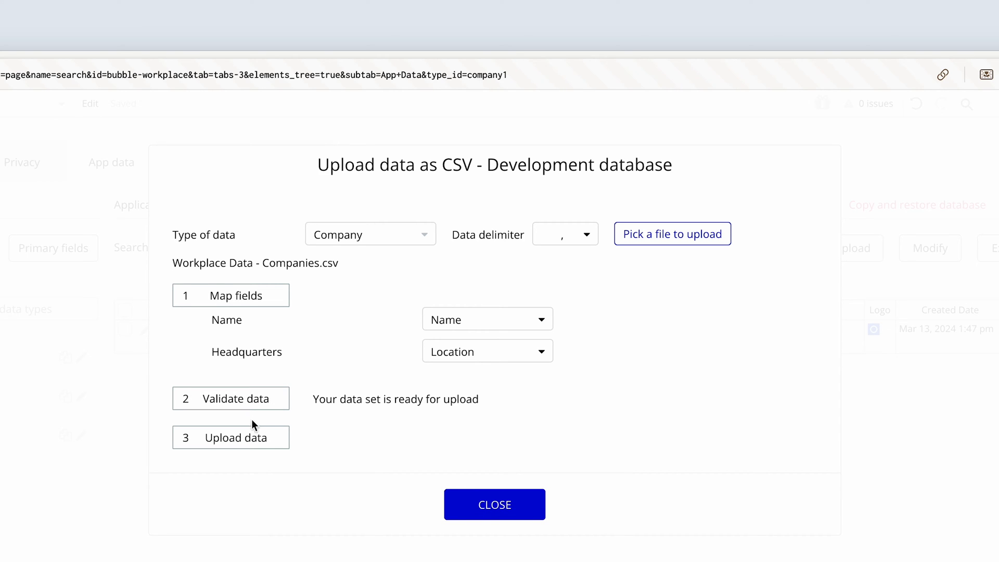
{"action": "left_click", "coordinate": [231, 437]}
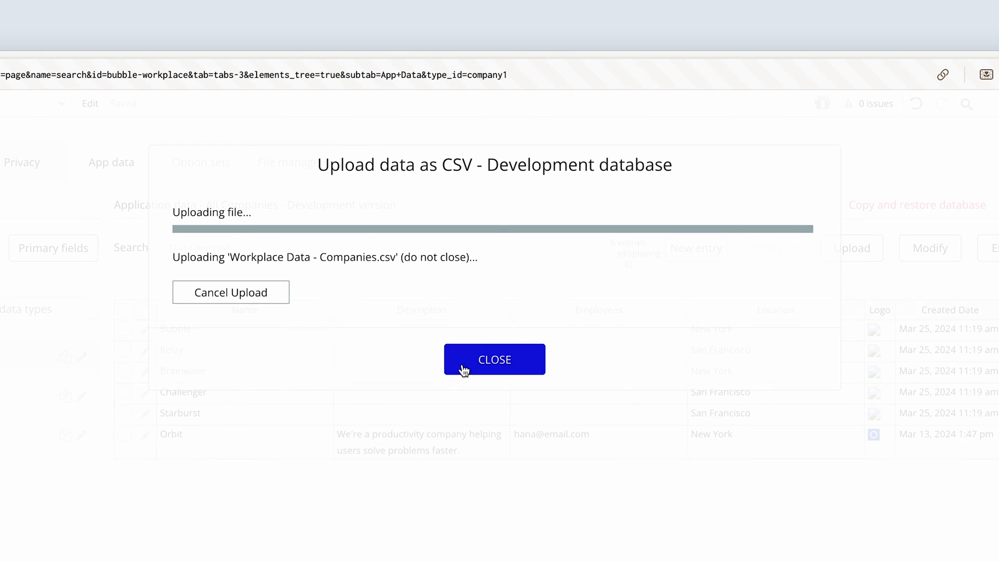
{"action": "left_click", "coordinate": [494, 359]}
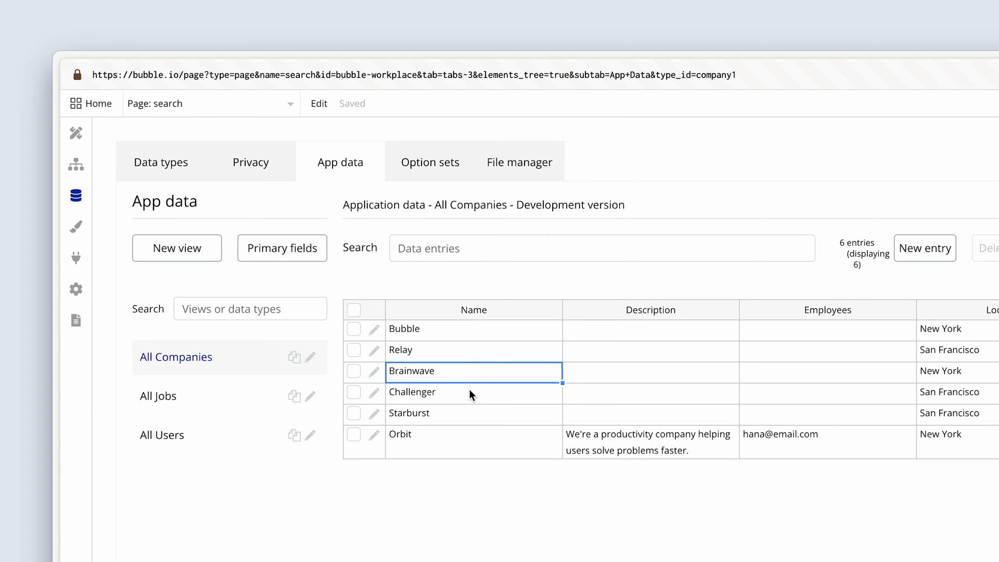
{"action": "left_click", "coordinate": [472, 413]}
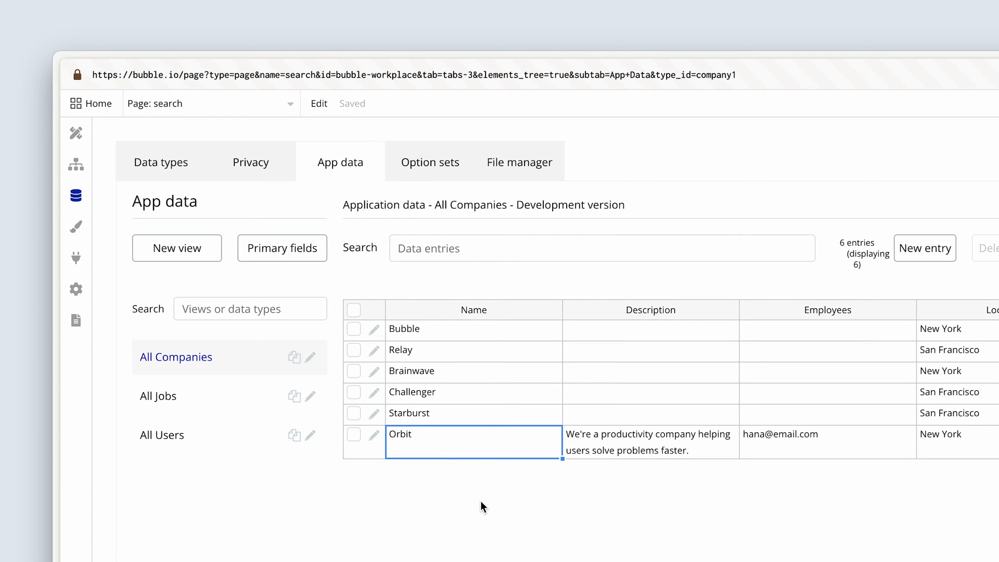
{"action": "left_click", "coordinate": [482, 507]}
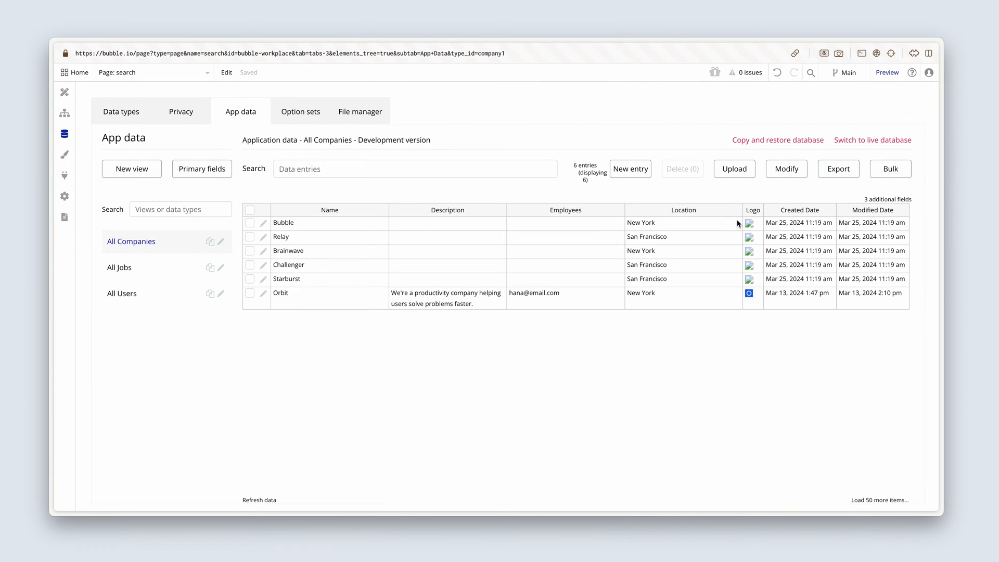
{"action": "mouse_move", "coordinate": [279, 216]}
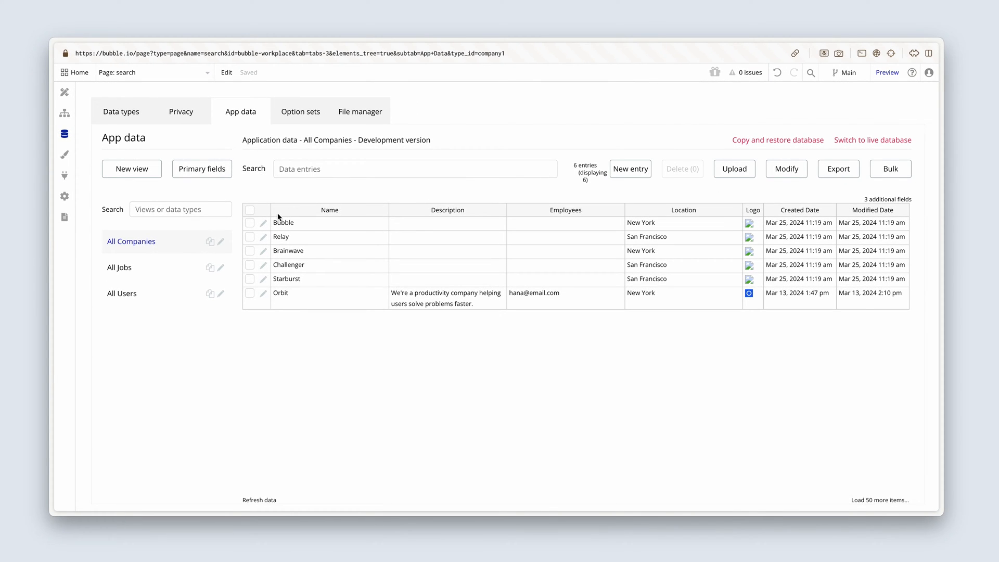
- Upload a logo image for the Bubble company entry and save it
{"action": "left_click", "coordinate": [263, 223]}
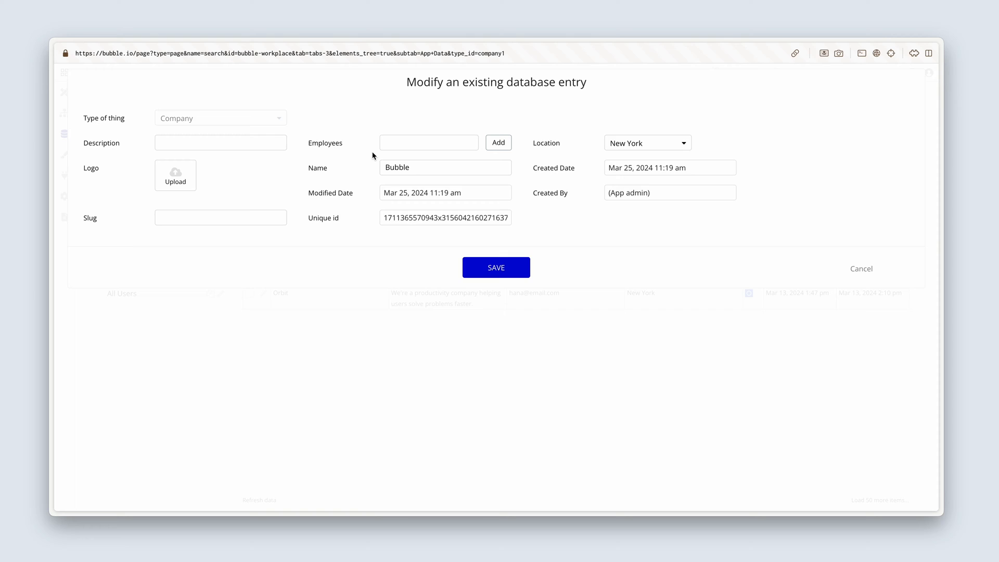
{"action": "mouse_move", "coordinate": [186, 181]}
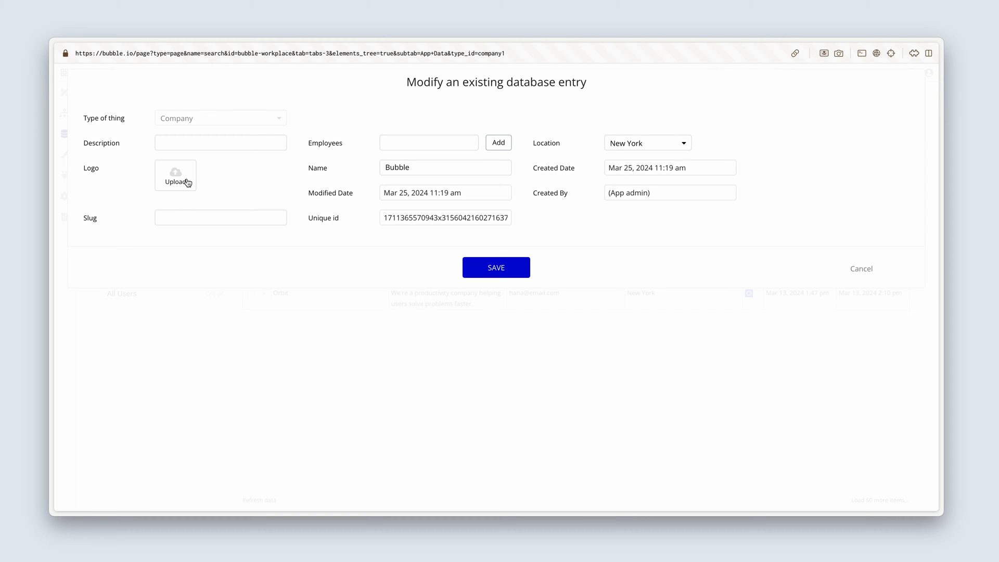
{"action": "left_click", "coordinate": [175, 175]}
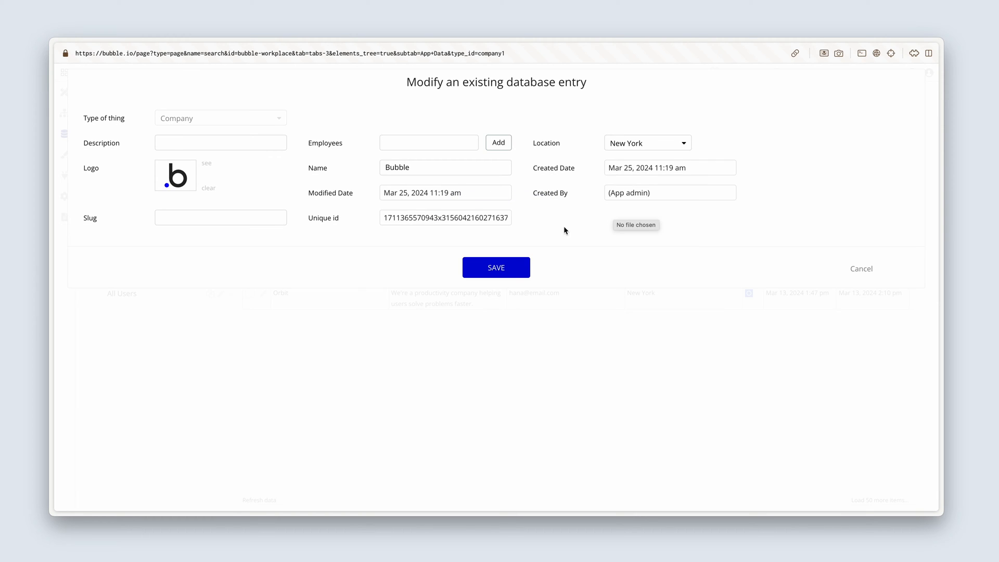
{"action": "left_click", "coordinate": [495, 267]}
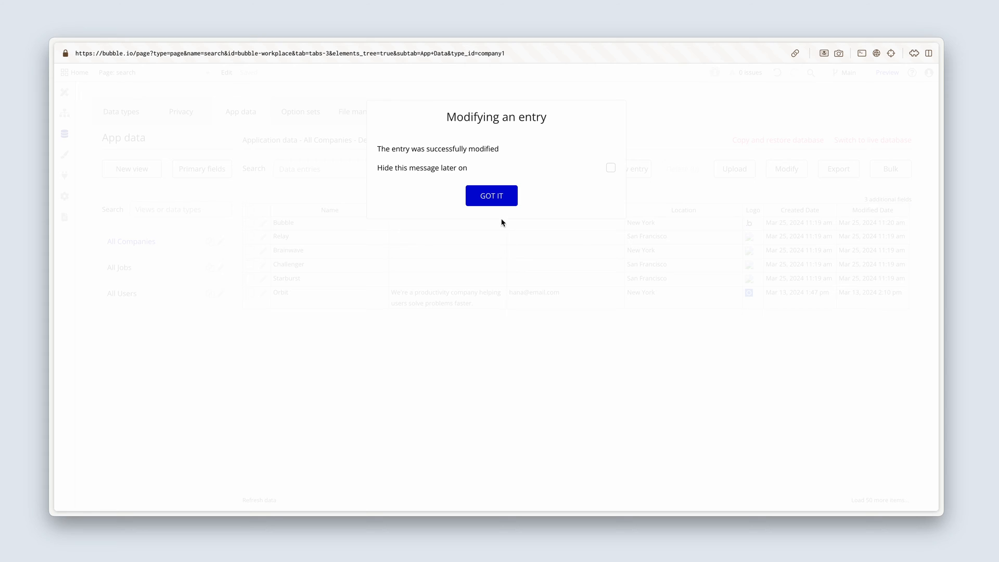
{"action": "left_click", "coordinate": [492, 196]}
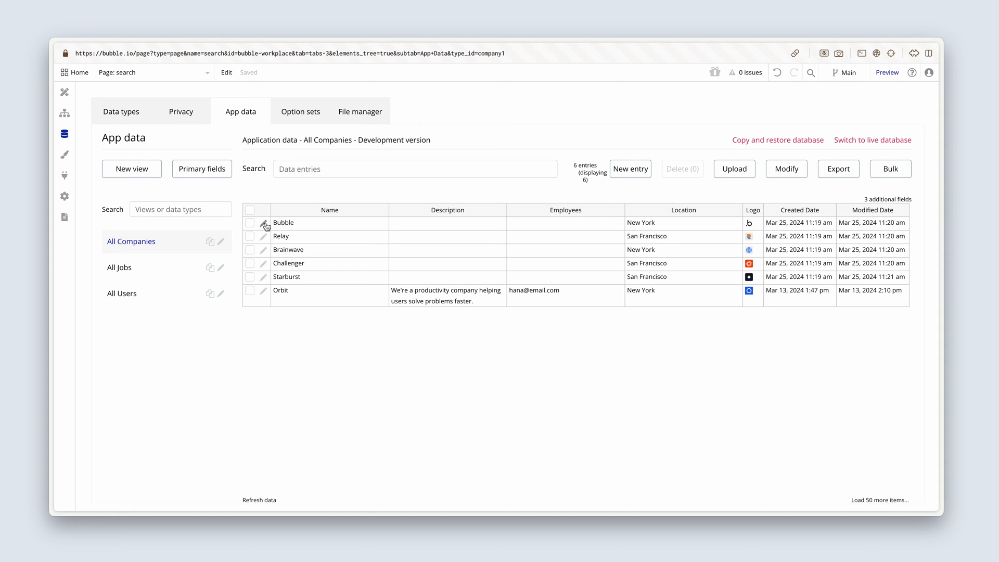
- Save the Bubble company record with the slug 'bubble'
{"action": "left_click", "coordinate": [263, 225]}
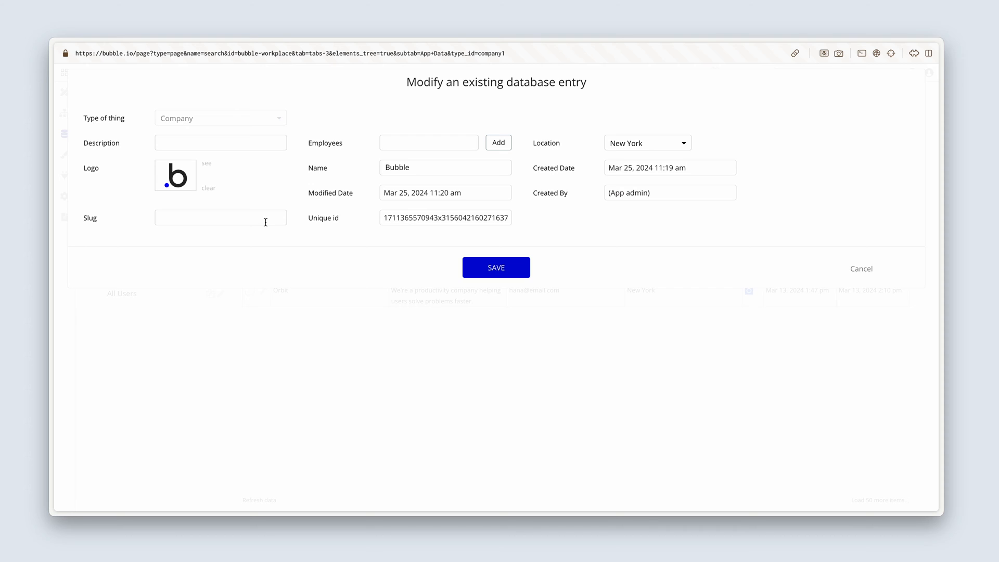
{"action": "left_click", "coordinate": [221, 217]}
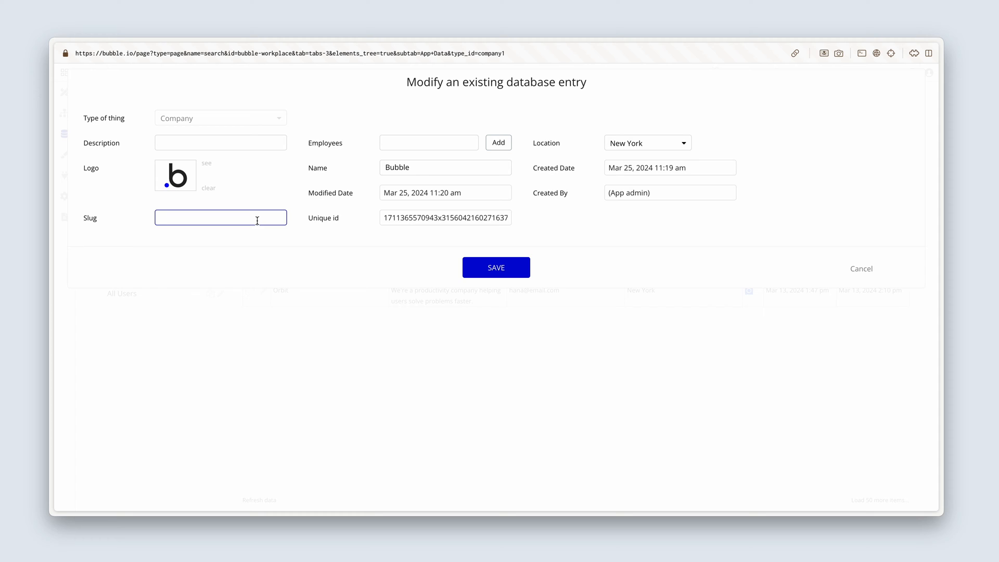
{"action": "type", "text": "bubble"}
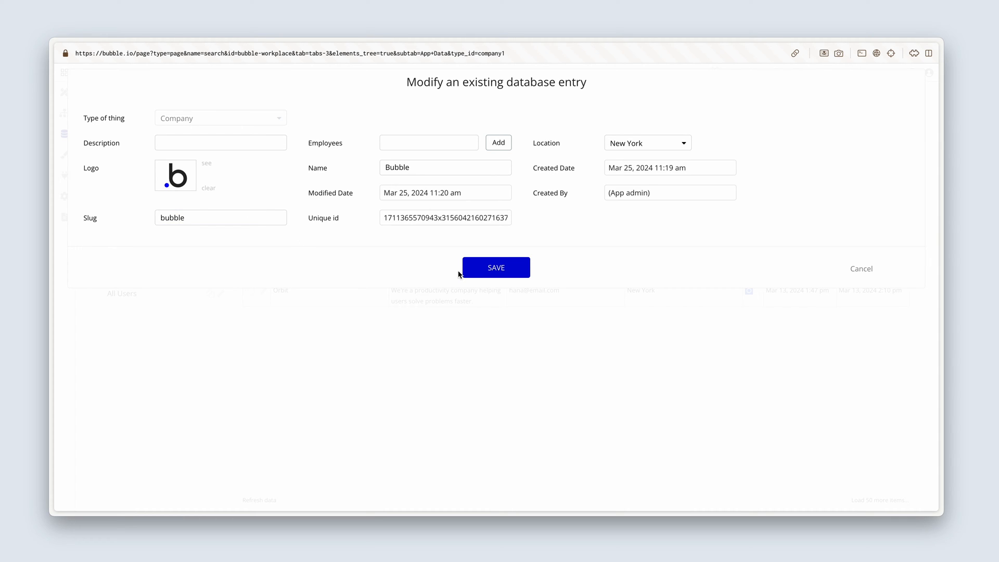
{"action": "left_click", "coordinate": [496, 268]}
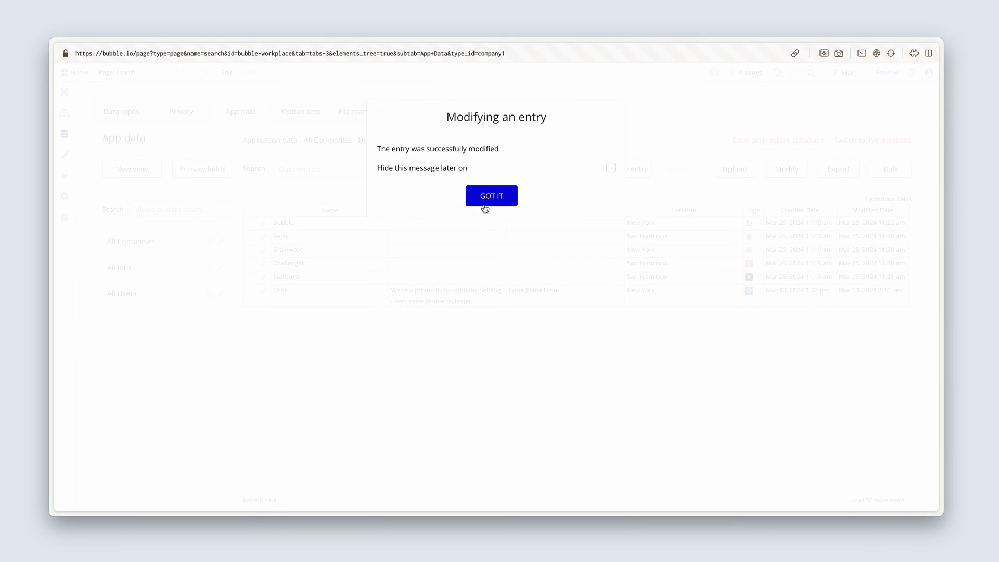
{"action": "left_click", "coordinate": [491, 196]}
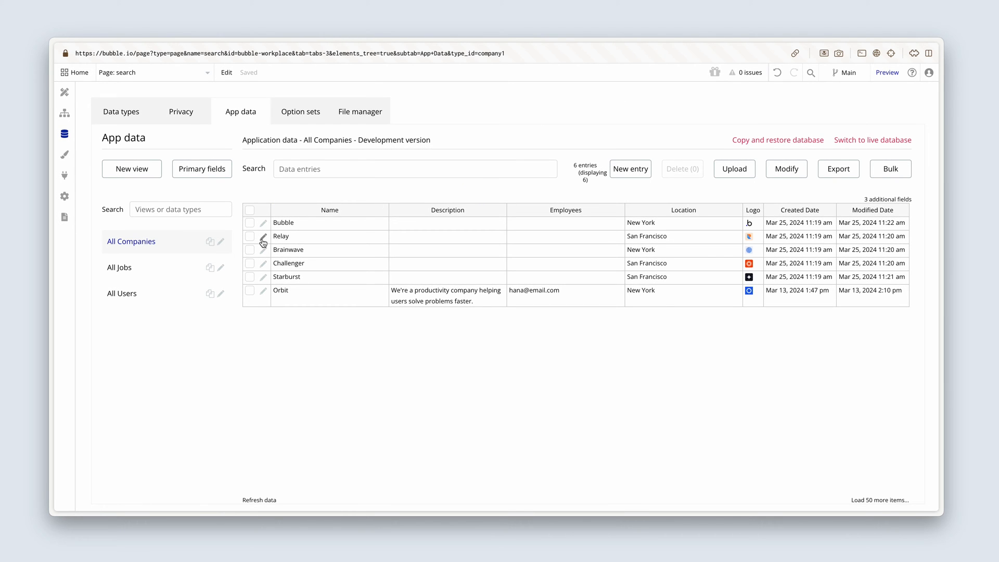
- Save the Relay company record with the slug 'relay'
{"action": "left_click", "coordinate": [263, 236]}
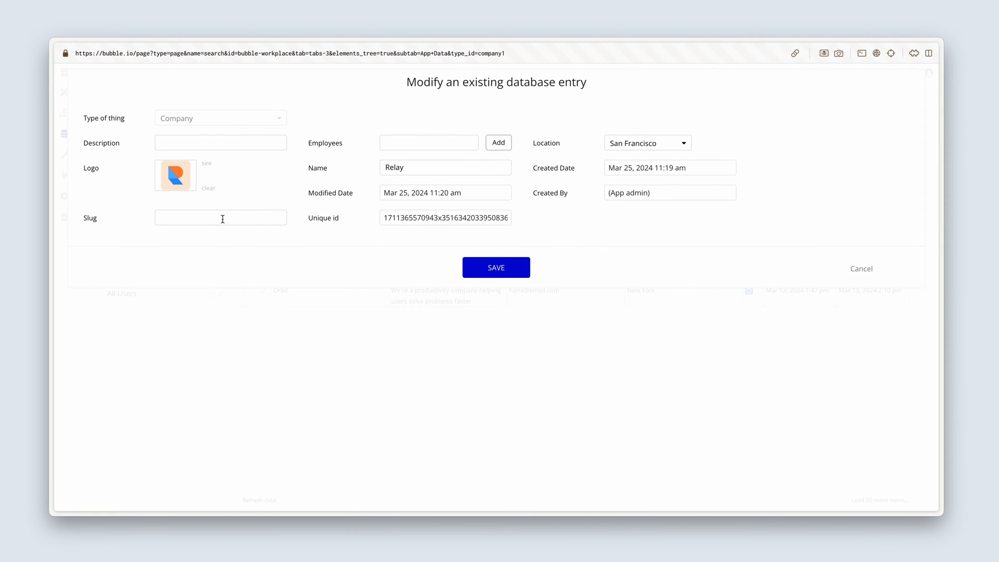
{"action": "left_click", "coordinate": [221, 217]}
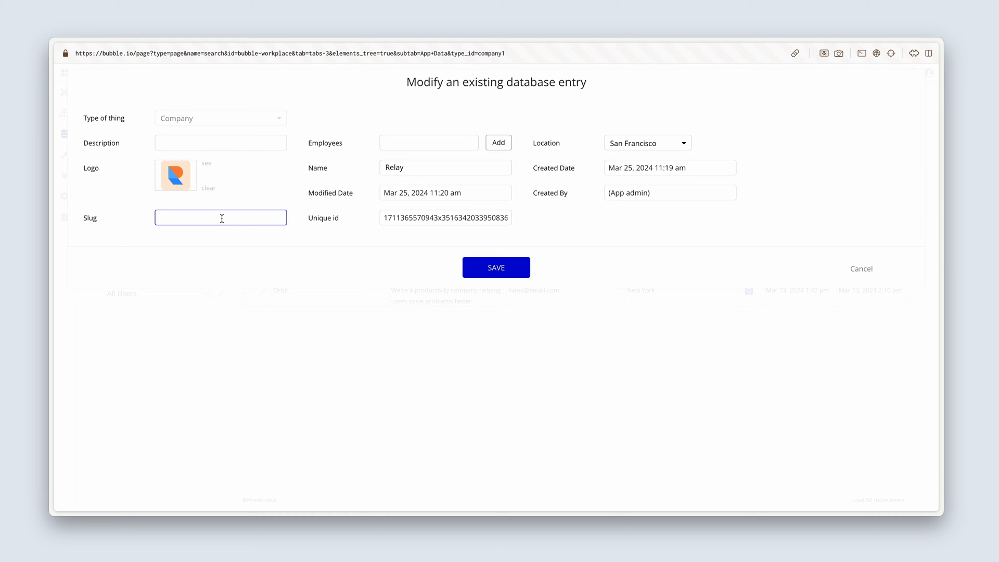
{"action": "type", "text": "relay"}
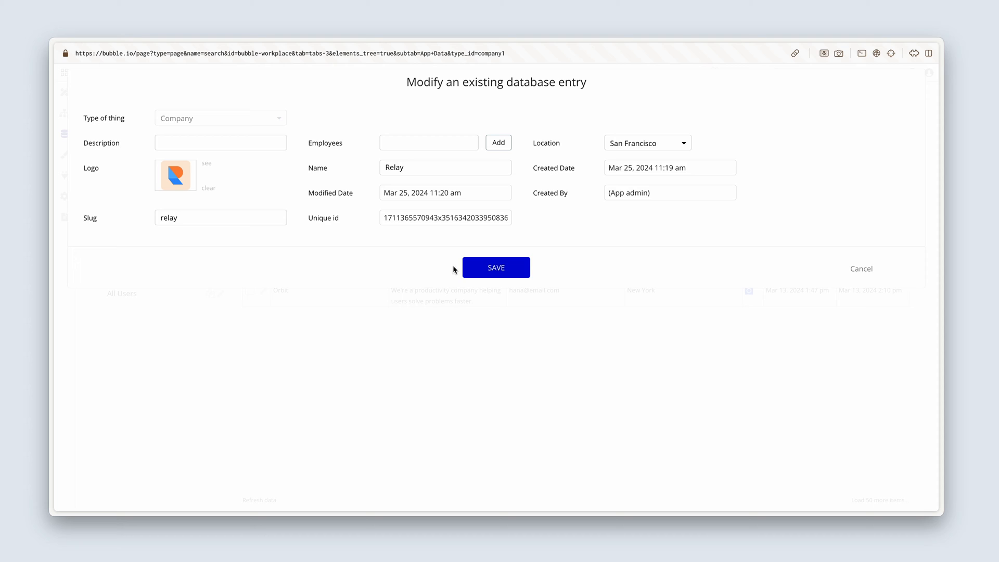
{"action": "left_click", "coordinate": [495, 268]}
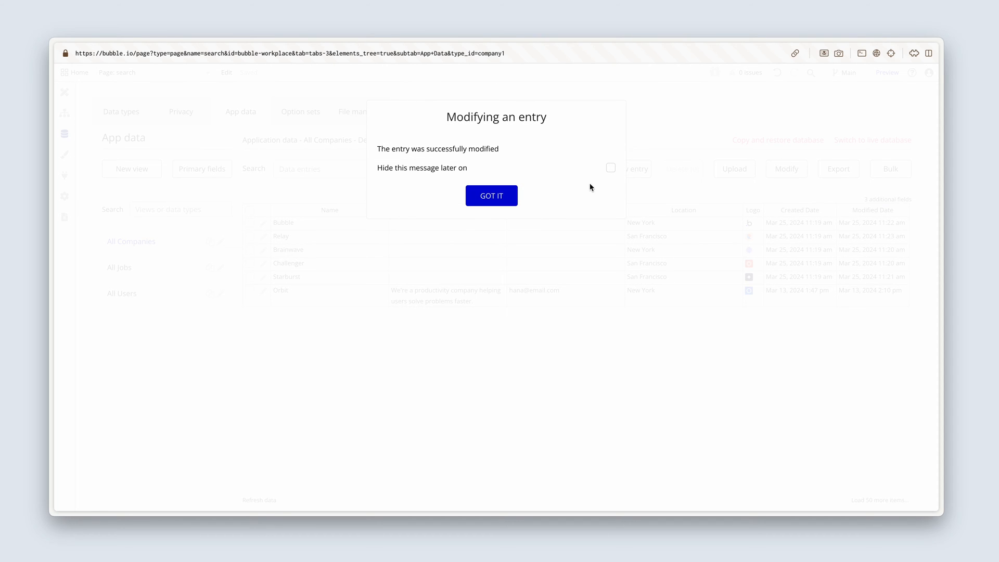
{"action": "left_click", "coordinate": [491, 195]}
{"action": "type", "text": "bra"}
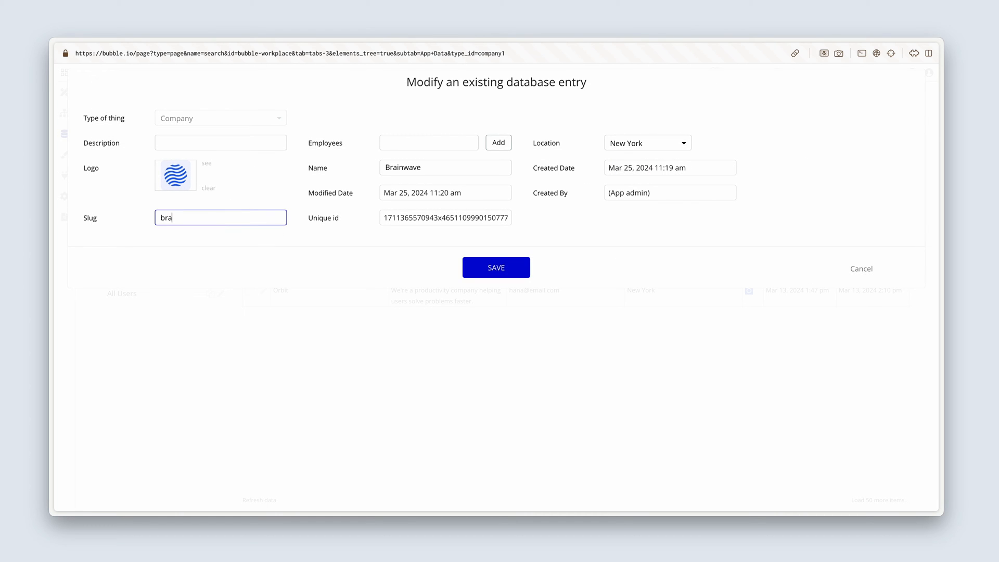
- Save Brainwave's slug 'brainwave' and Challenger's slug 'challenger'
{"action": "left_click", "coordinate": [505, 267]}
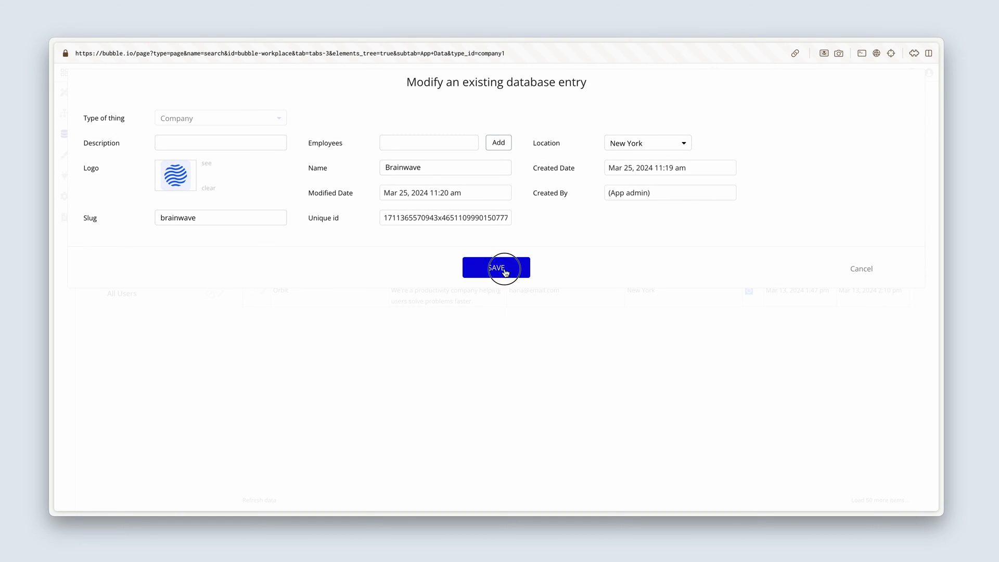
{"action": "left_click", "coordinate": [496, 269]}
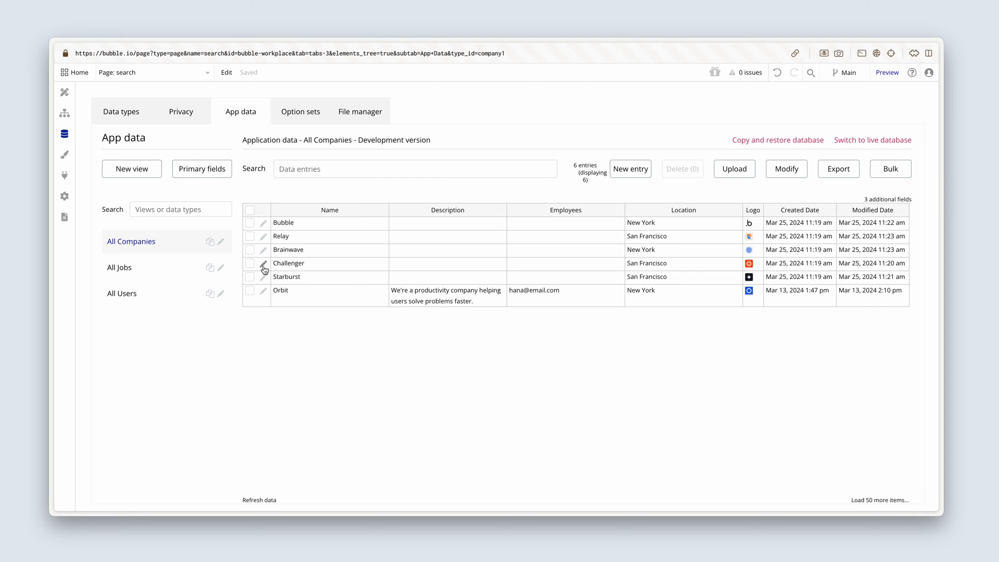
{"action": "left_click", "coordinate": [263, 263]}
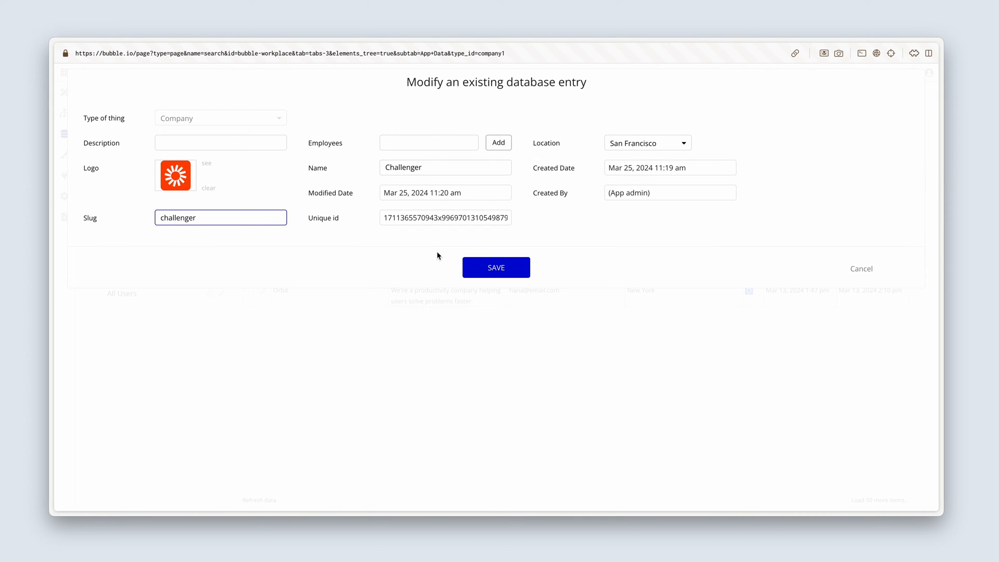
{"action": "left_click", "coordinate": [495, 268]}
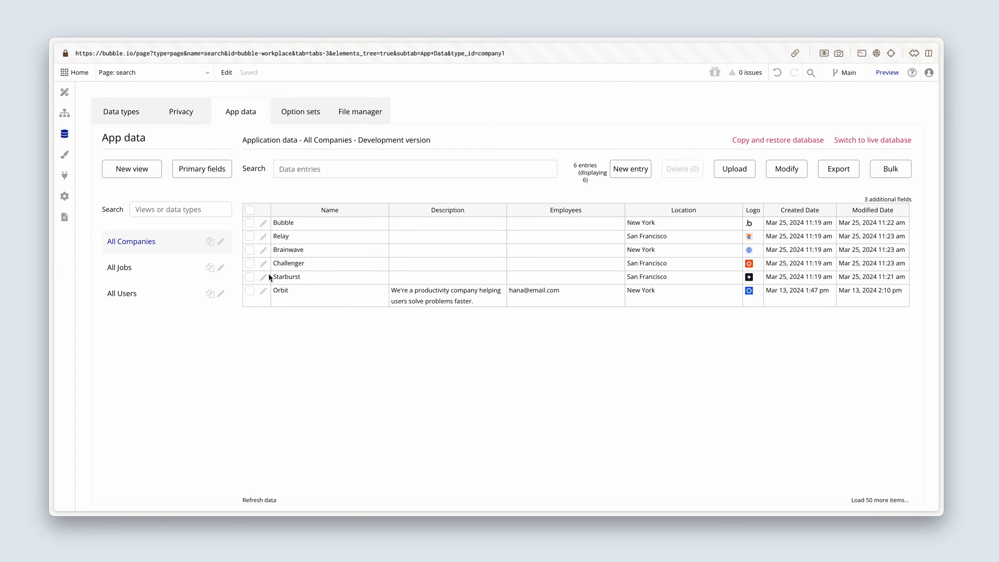
- Give the Starburst company the slug 'starburst' and save it
{"action": "left_click", "coordinate": [263, 277]}
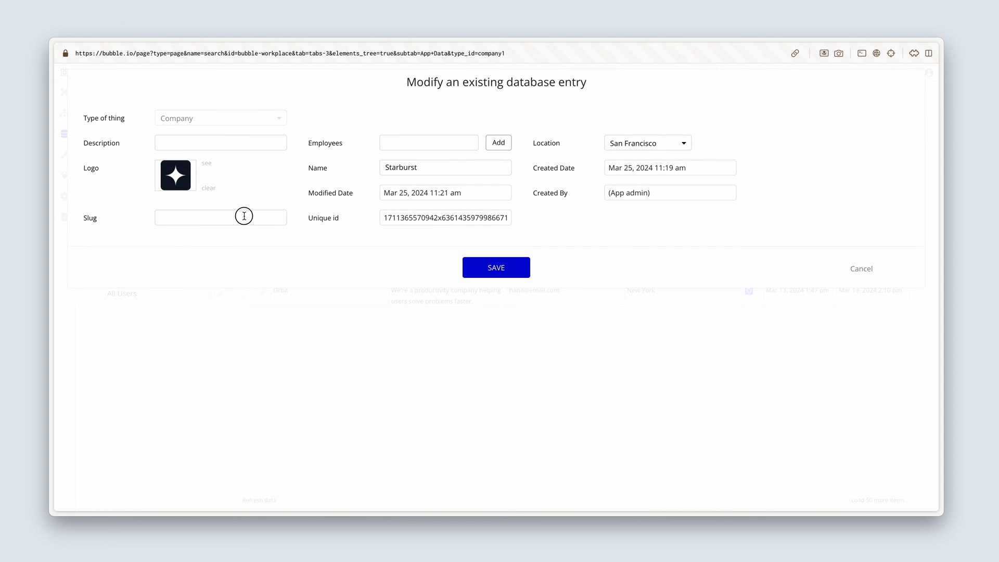
{"action": "type", "text": "starburst"}
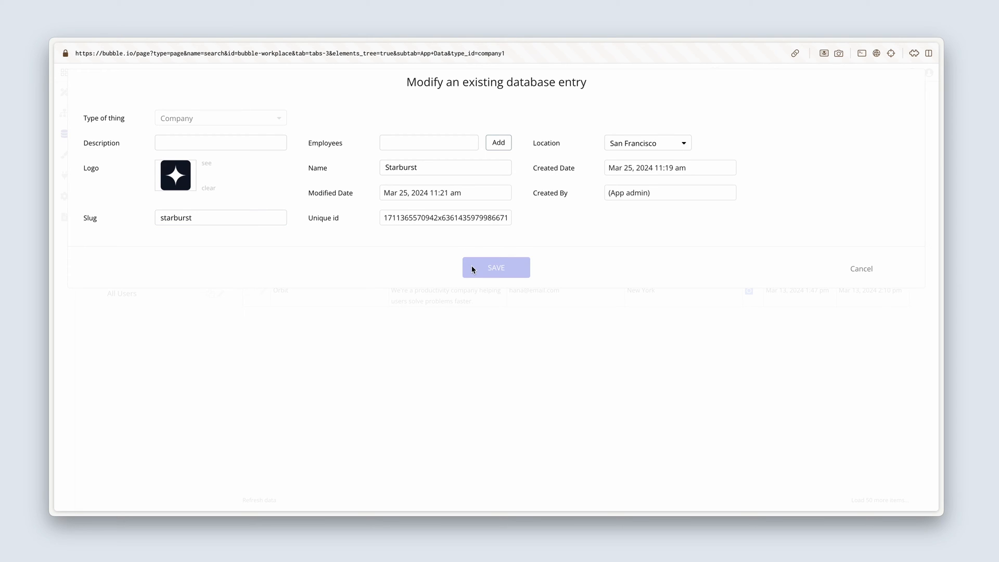
{"action": "left_click", "coordinate": [495, 267]}
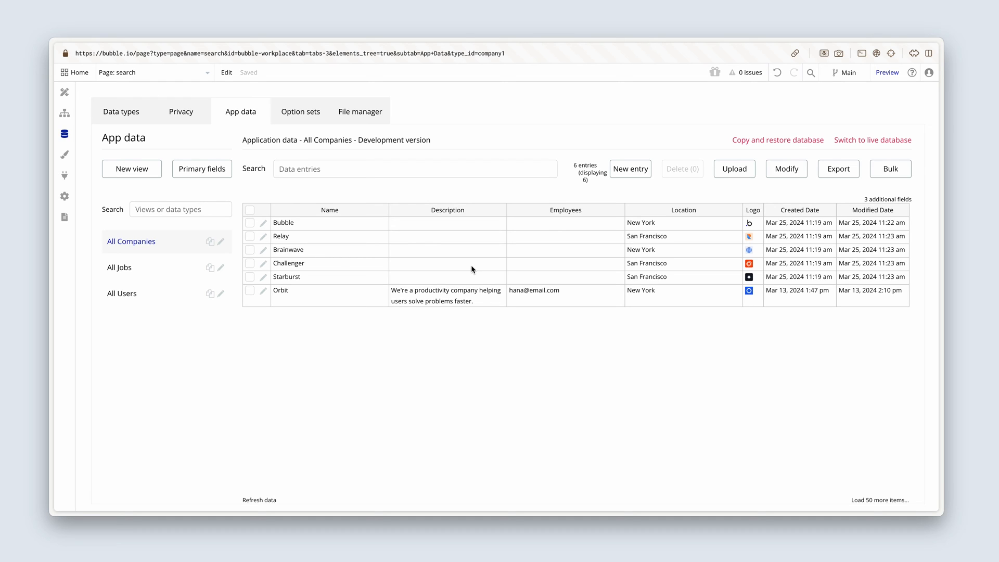
{"action": "mouse_move", "coordinate": [734, 169]}
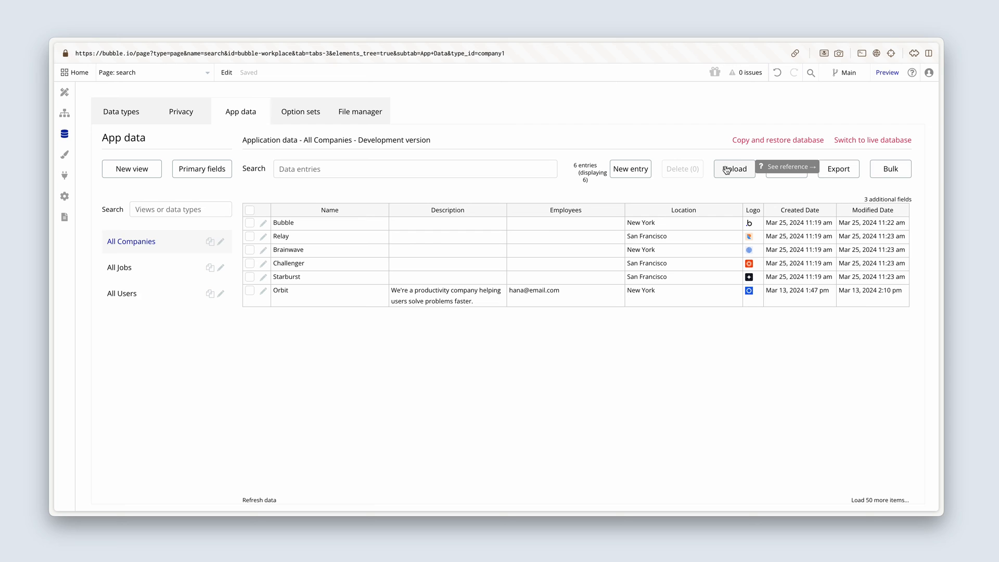
- Start a new CSV upload of Workplace Data - Jobs.csv as Job records
{"action": "left_click", "coordinate": [734, 169]}
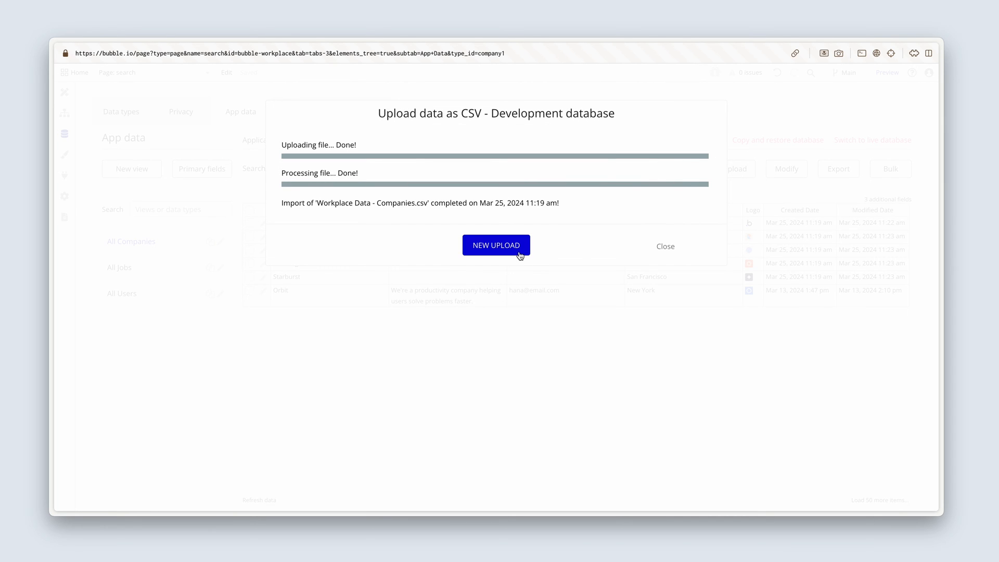
{"action": "left_click", "coordinate": [495, 245]}
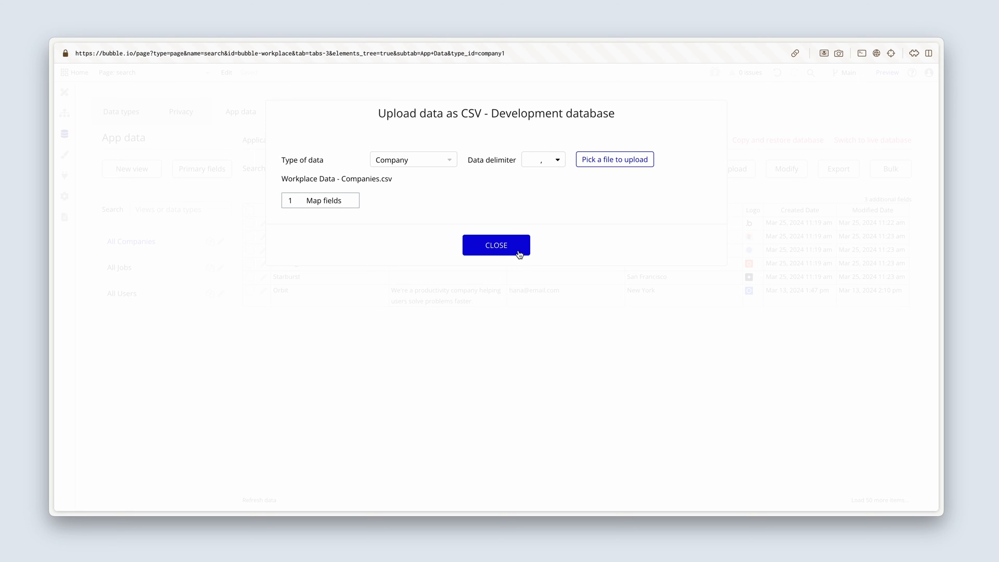
{"action": "left_click", "coordinate": [414, 159]}
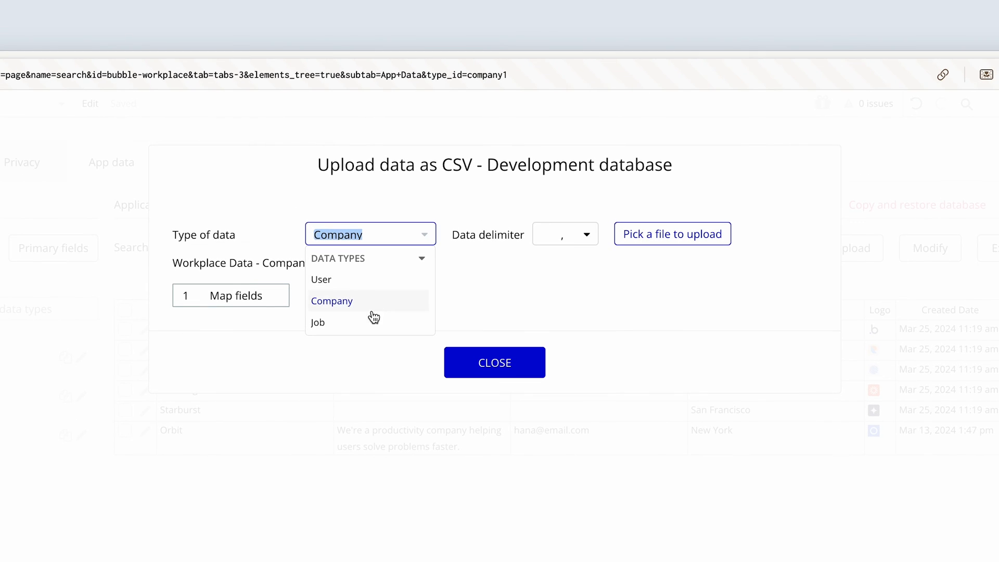
{"action": "left_click", "coordinate": [317, 322]}
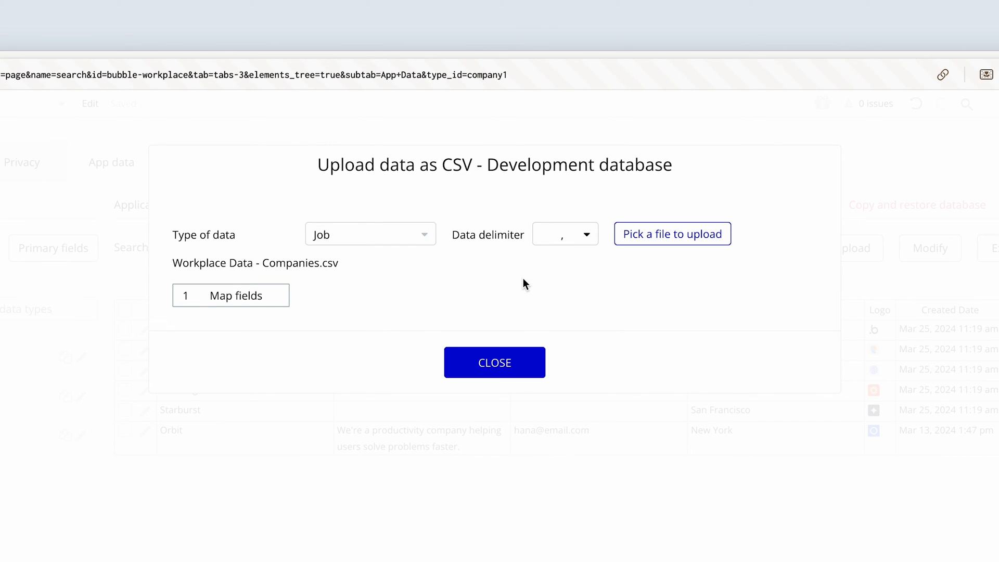
{"action": "left_click", "coordinate": [672, 233]}
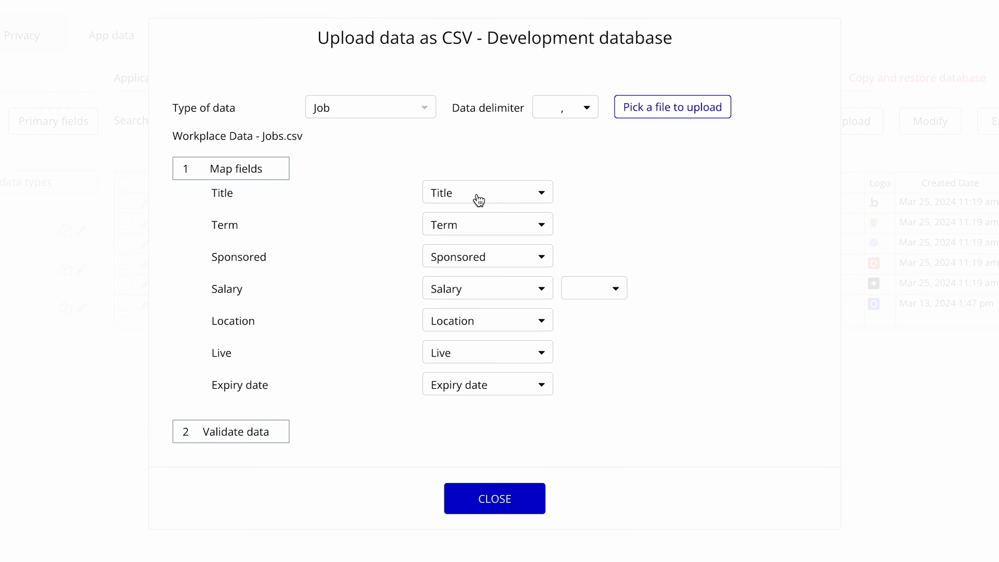
{"action": "mouse_move", "coordinate": [512, 256]}
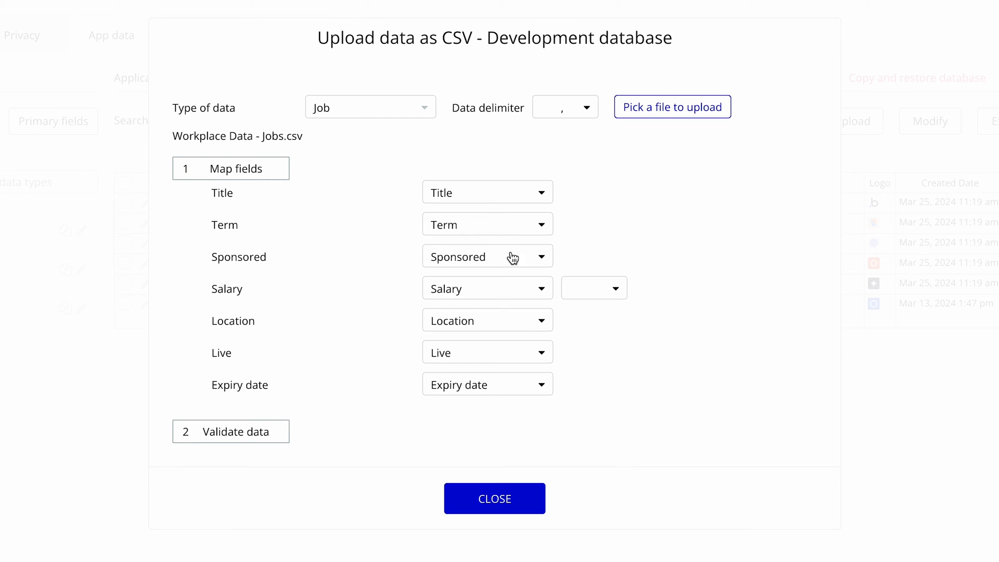
{"action": "mouse_move", "coordinate": [510, 284]}
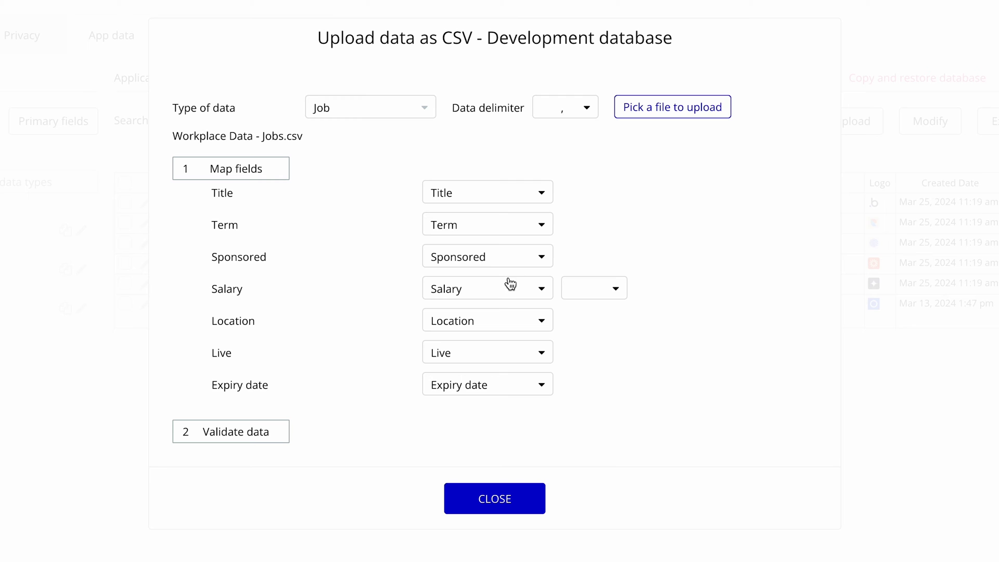
{"action": "mouse_move", "coordinate": [642, 264]}
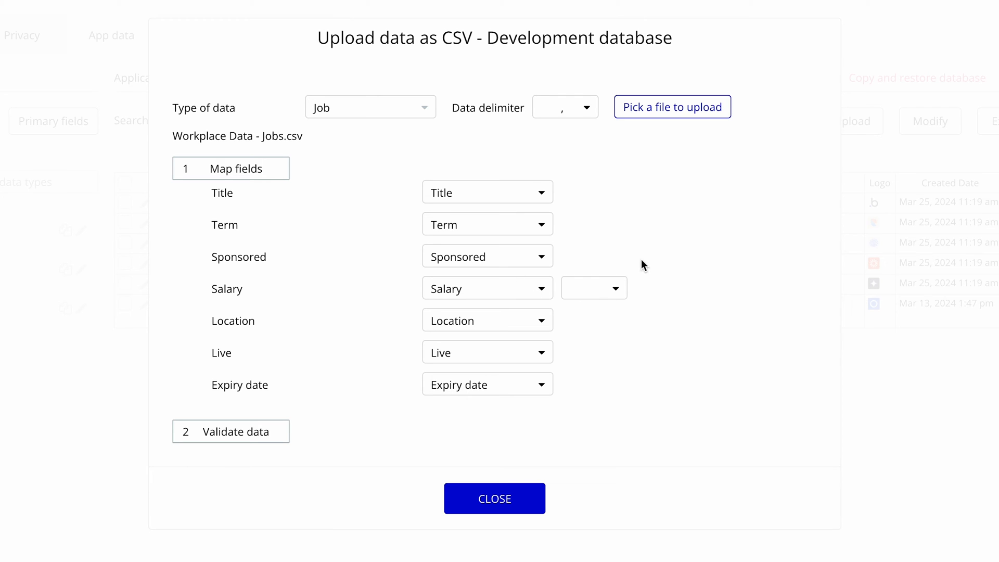
- Set the Salary column's list delimiter to comma
{"action": "left_click", "coordinate": [593, 288]}
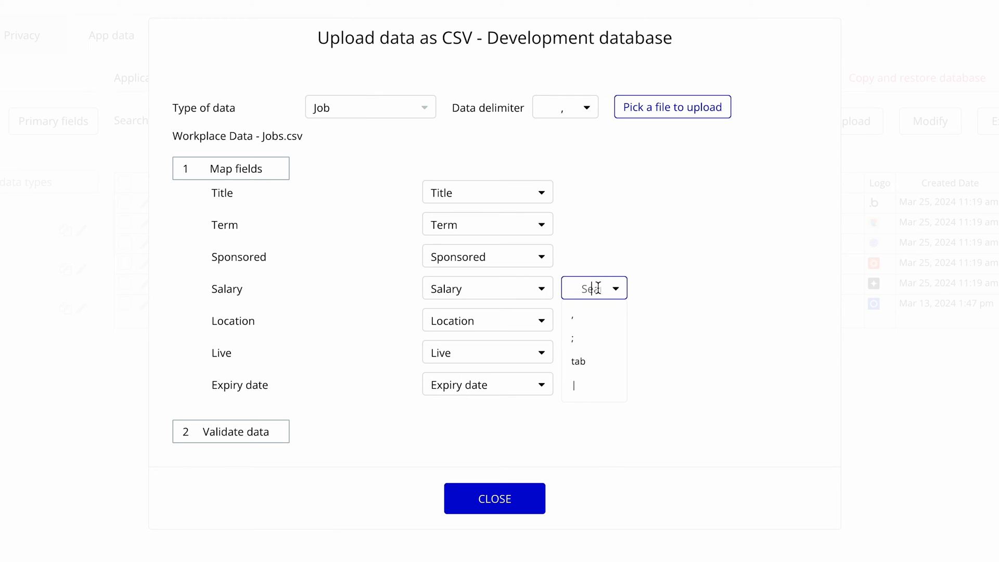
{"action": "mouse_move", "coordinate": [608, 294]}
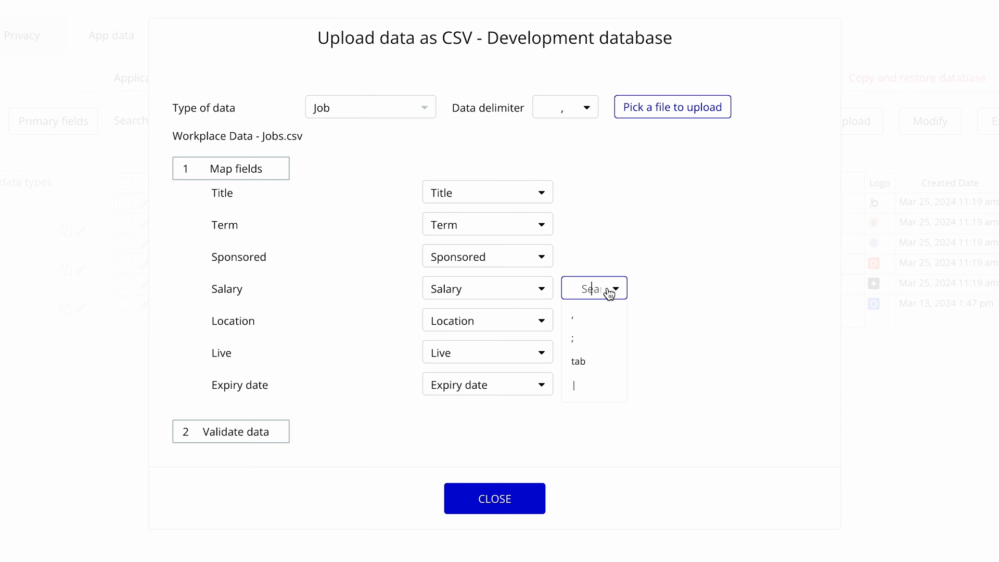
{"action": "left_click", "coordinate": [573, 315]}
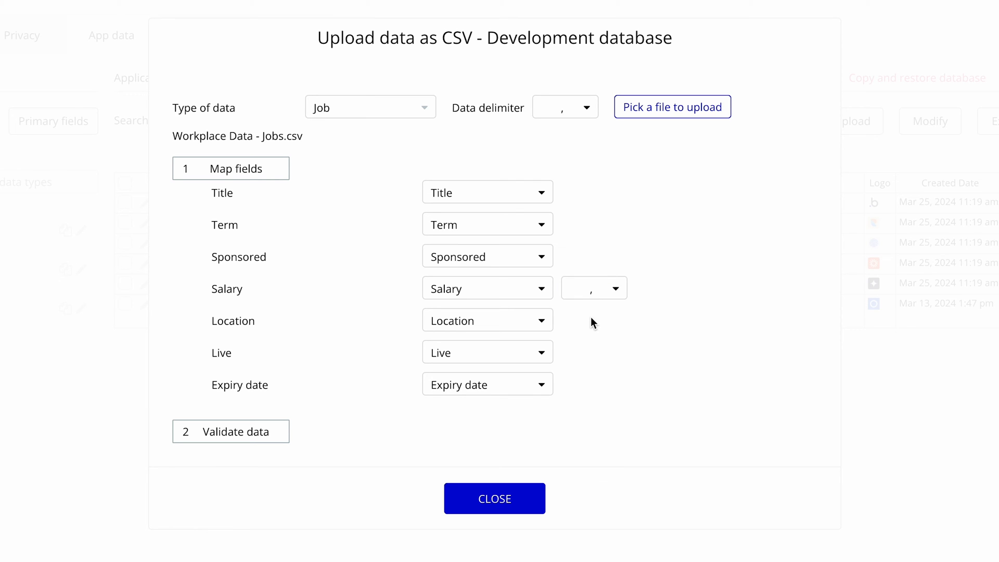
{"action": "mouse_move", "coordinate": [509, 340]}
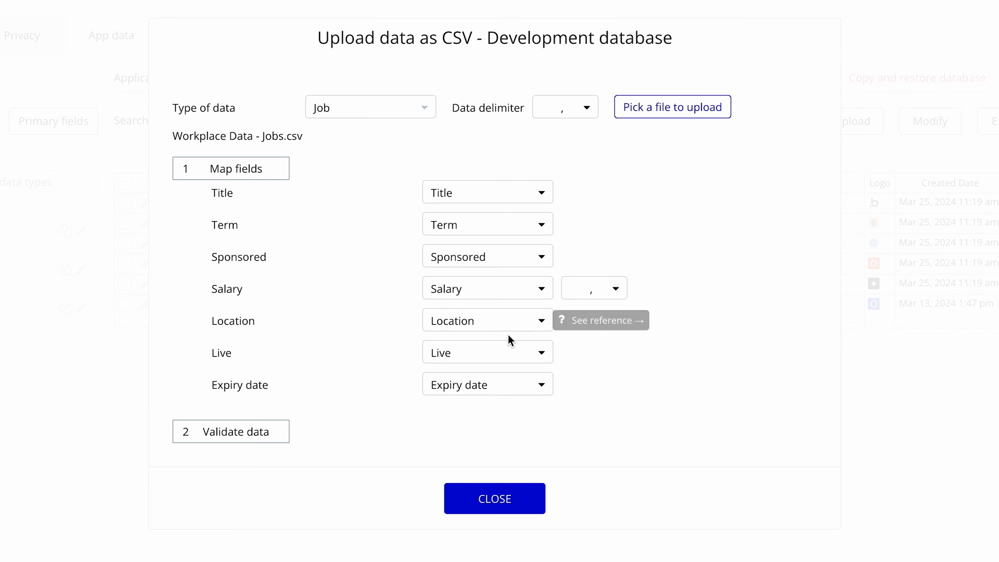
{"action": "mouse_move", "coordinate": [509, 396]}
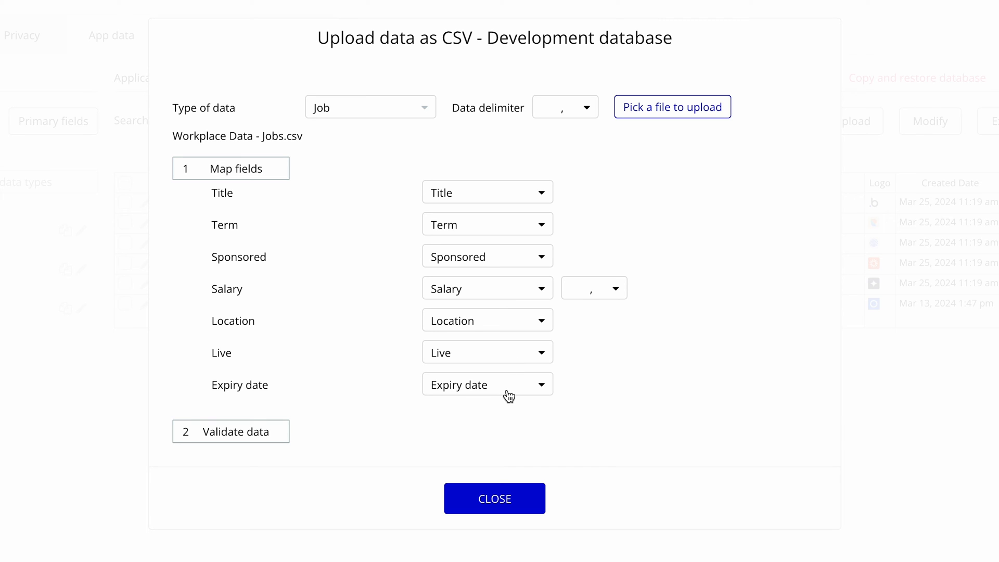
{"action": "mouse_move", "coordinate": [438, 404]}
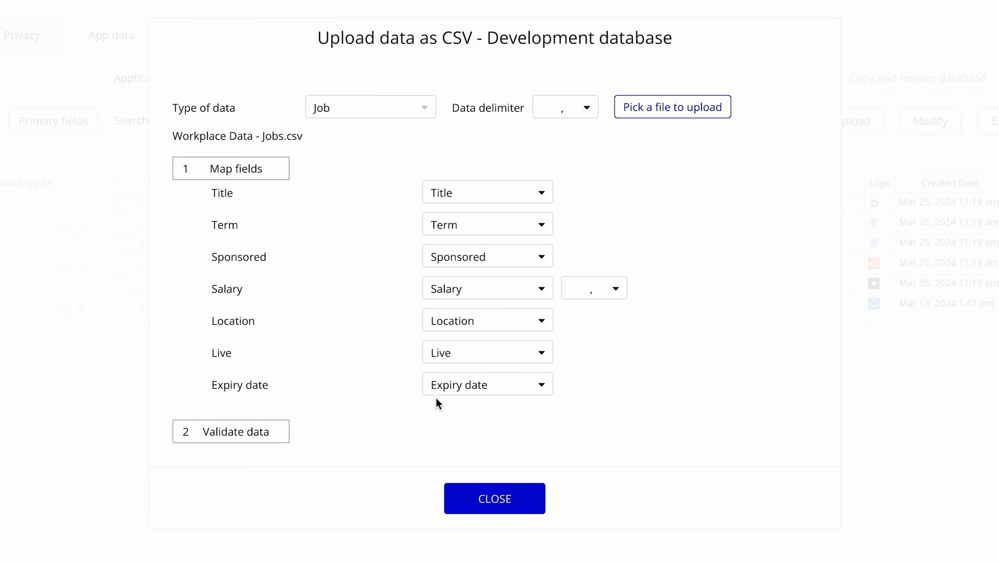
- Validate and upload the mapped job data, then close the finished import summary
{"action": "left_click", "coordinate": [231, 431]}
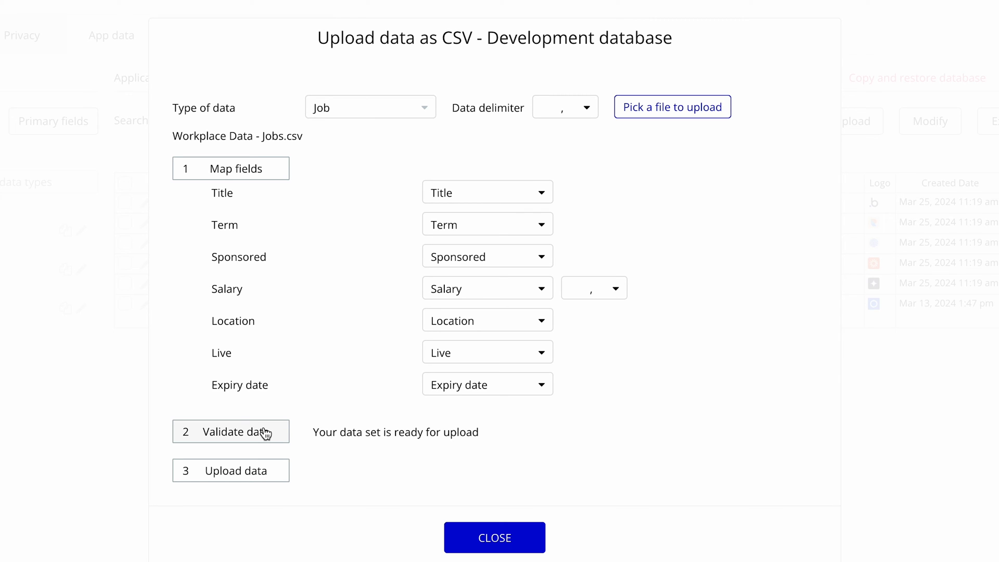
{"action": "left_click", "coordinate": [231, 470]}
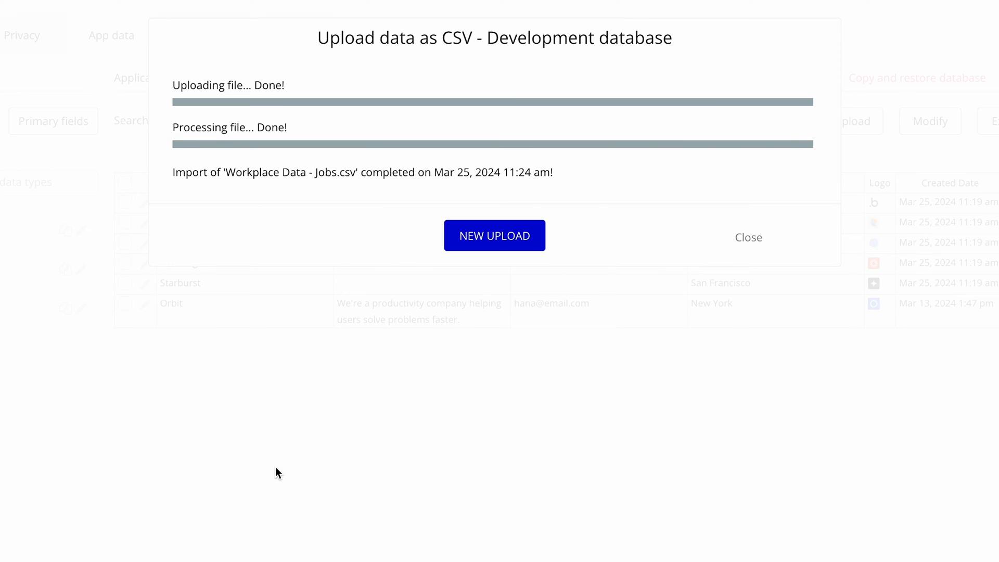
{"action": "mouse_move", "coordinate": [462, 331]}
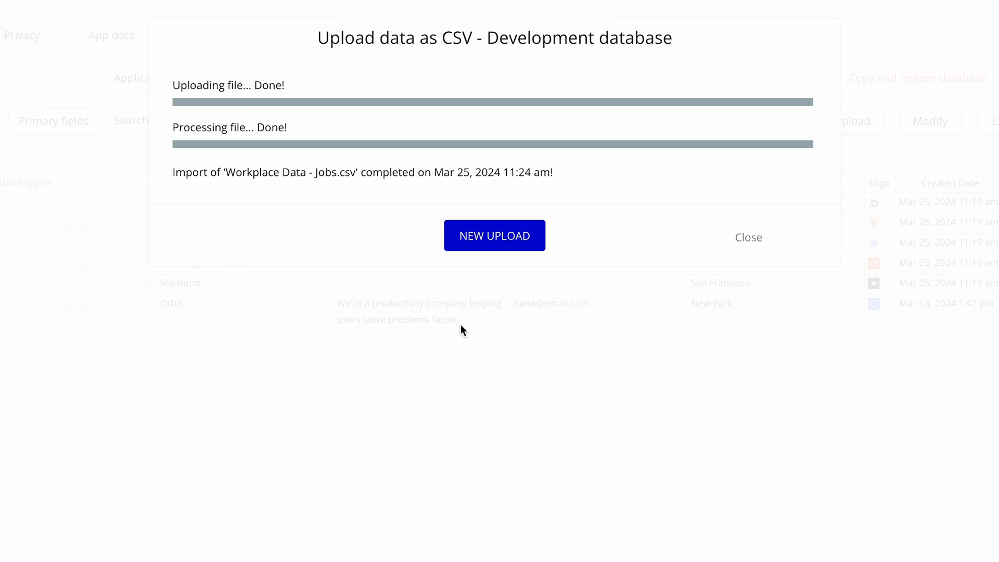
{"action": "left_click", "coordinate": [748, 237]}
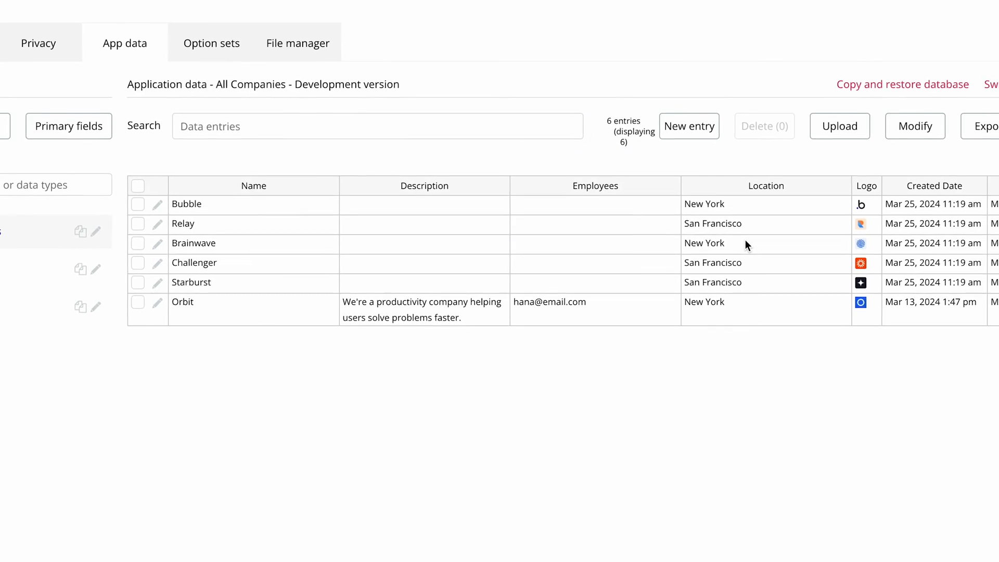
- View All Jobs and inspect the imported rows' salary ranges and blank Company cells
{"action": "left_click", "coordinate": [118, 263]}
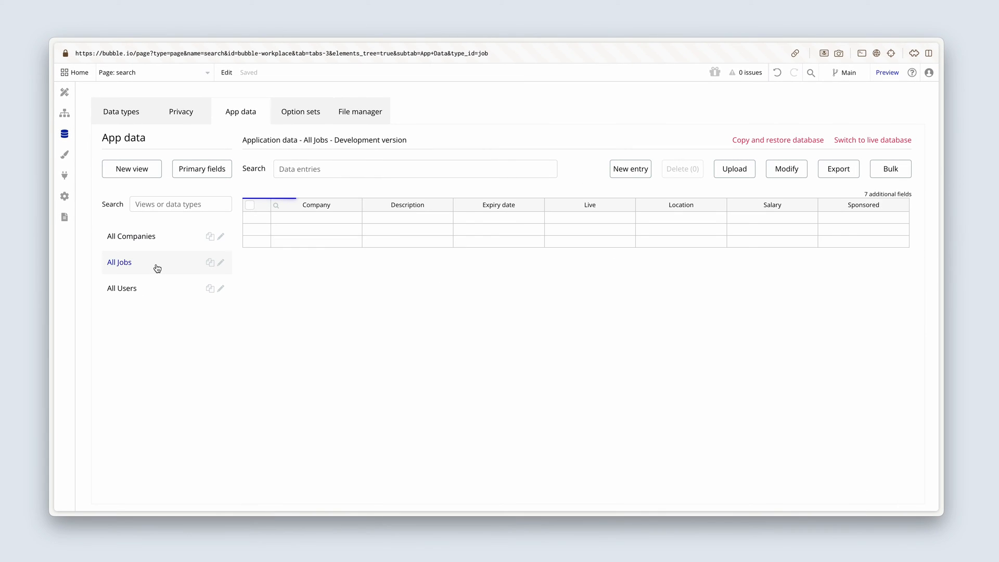
{"action": "left_click", "coordinate": [118, 263]}
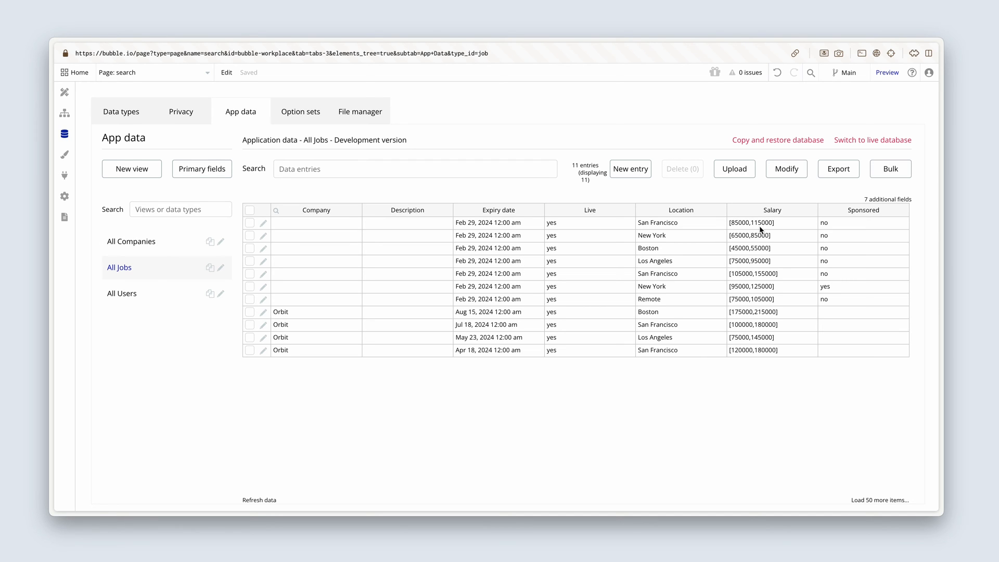
{"action": "left_click", "coordinate": [772, 247]}
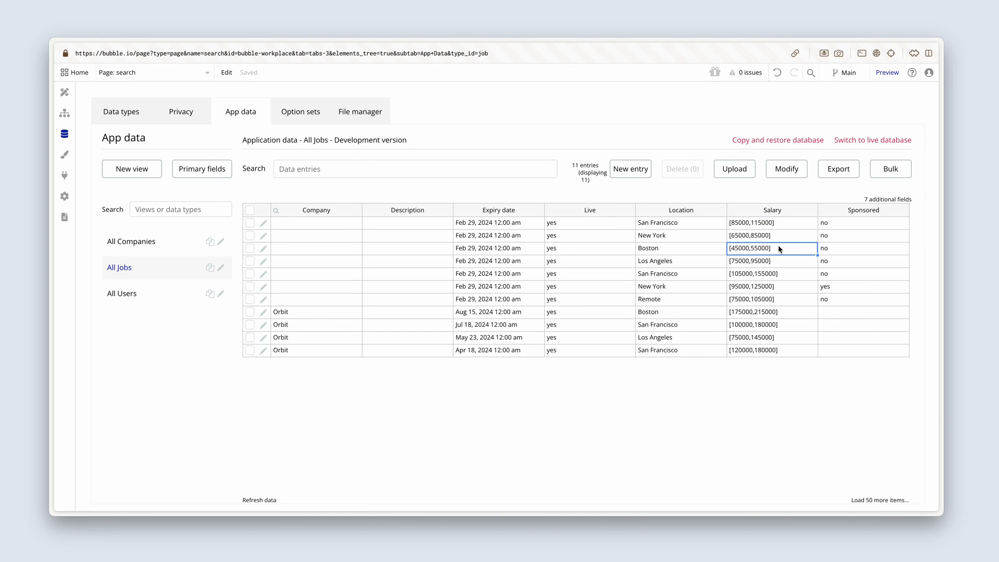
{"action": "left_click", "coordinate": [772, 260]}
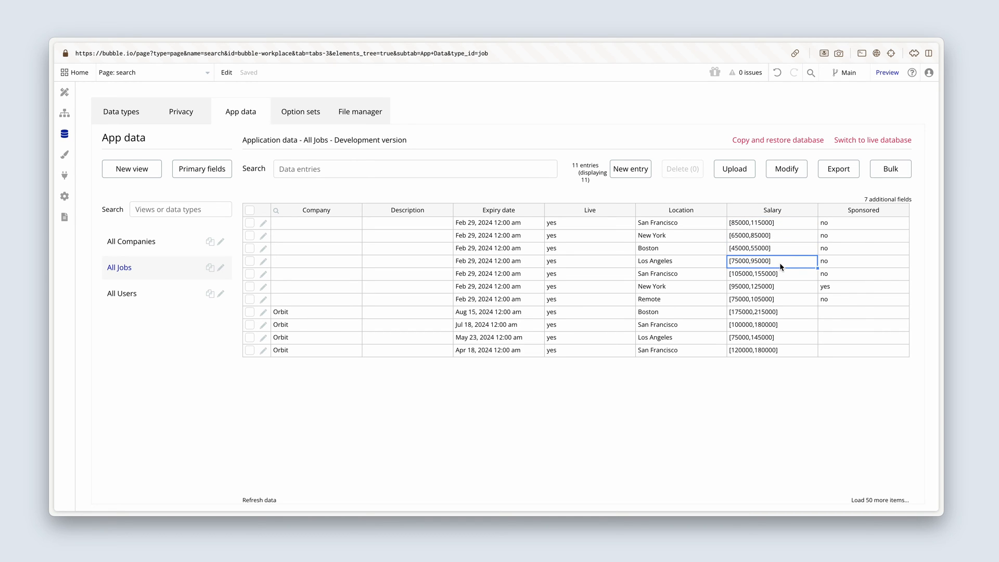
{"action": "left_click", "coordinate": [772, 274]}
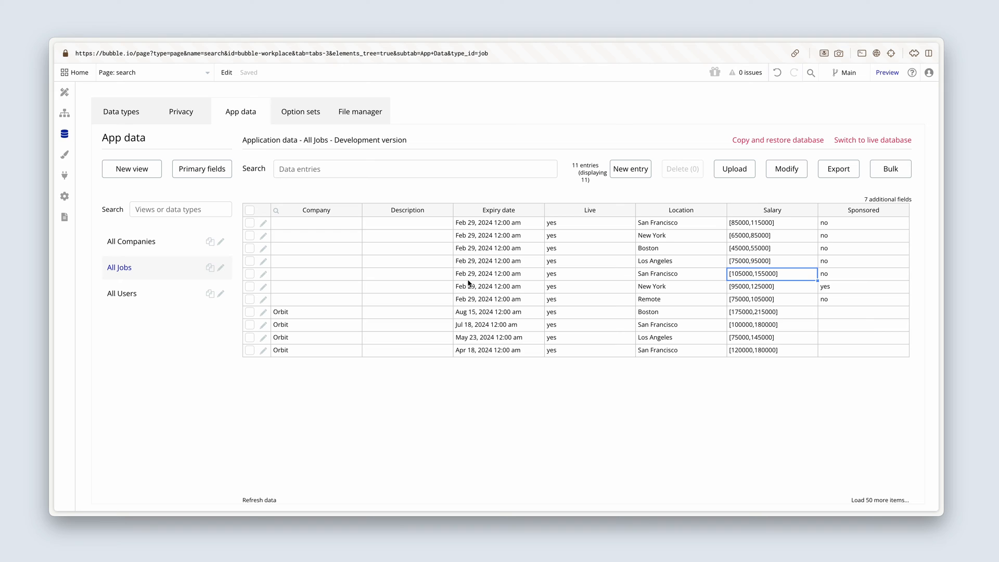
{"action": "left_click", "coordinate": [315, 312]}
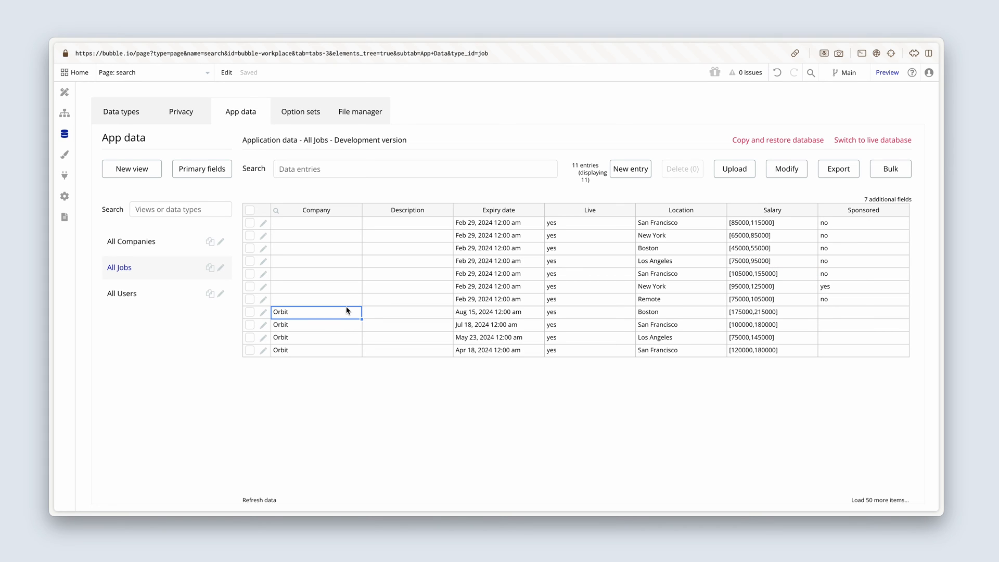
{"action": "mouse_move", "coordinate": [350, 265]}
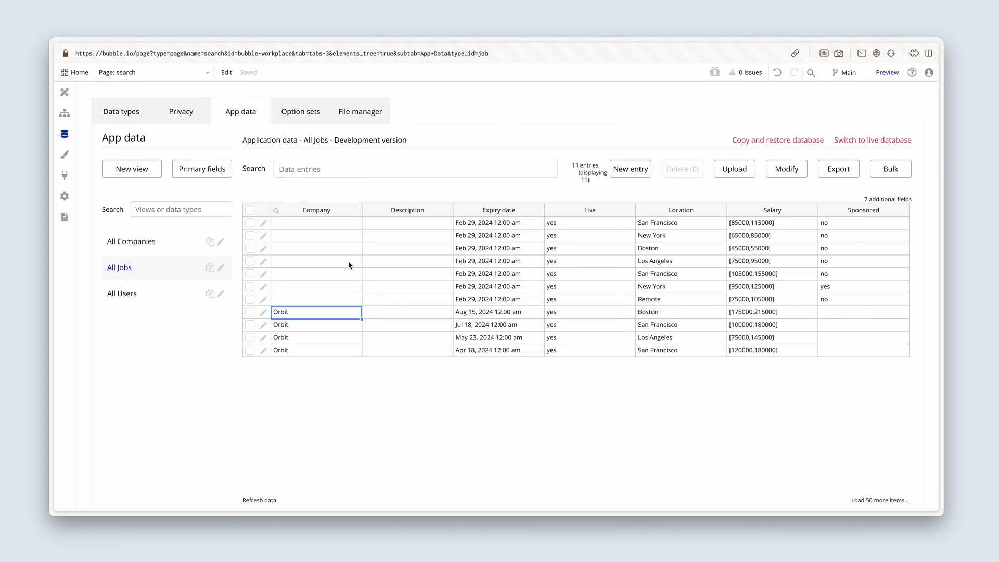
{"action": "mouse_move", "coordinate": [325, 318]}
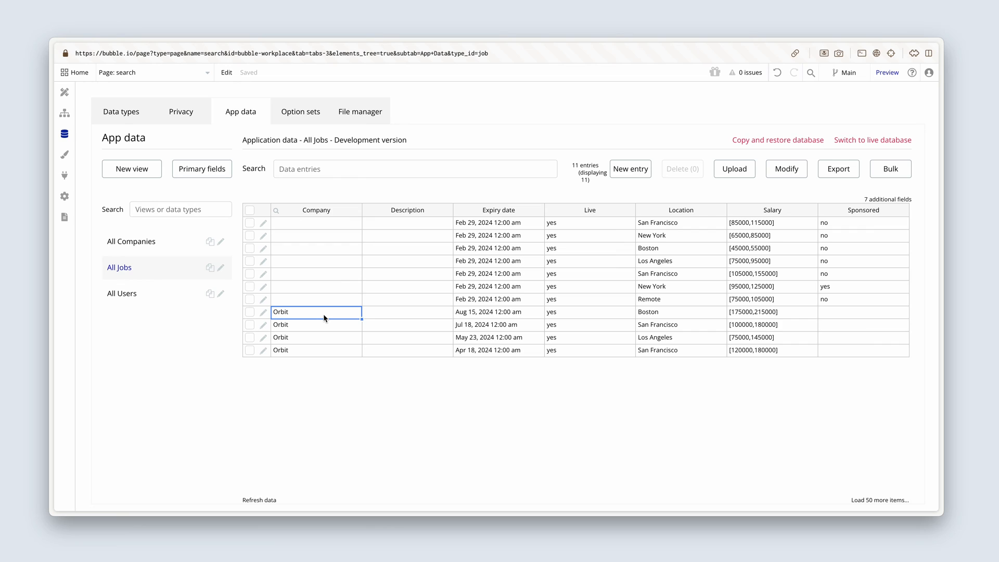
{"action": "mouse_move", "coordinate": [314, 258]}
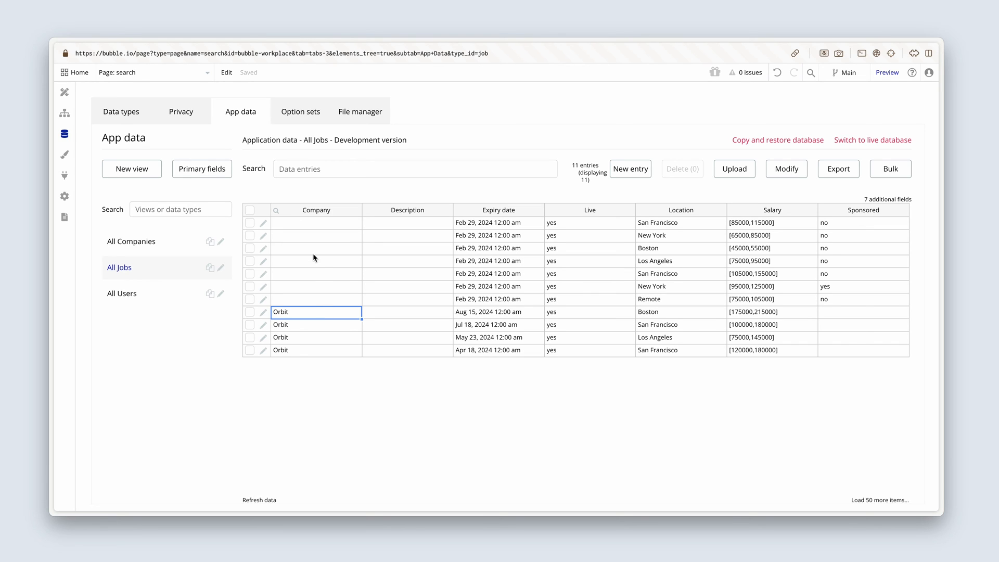
- Compare the Companies list, then edit the first imported Product Developer job's Company
{"action": "left_click", "coordinate": [131, 241]}
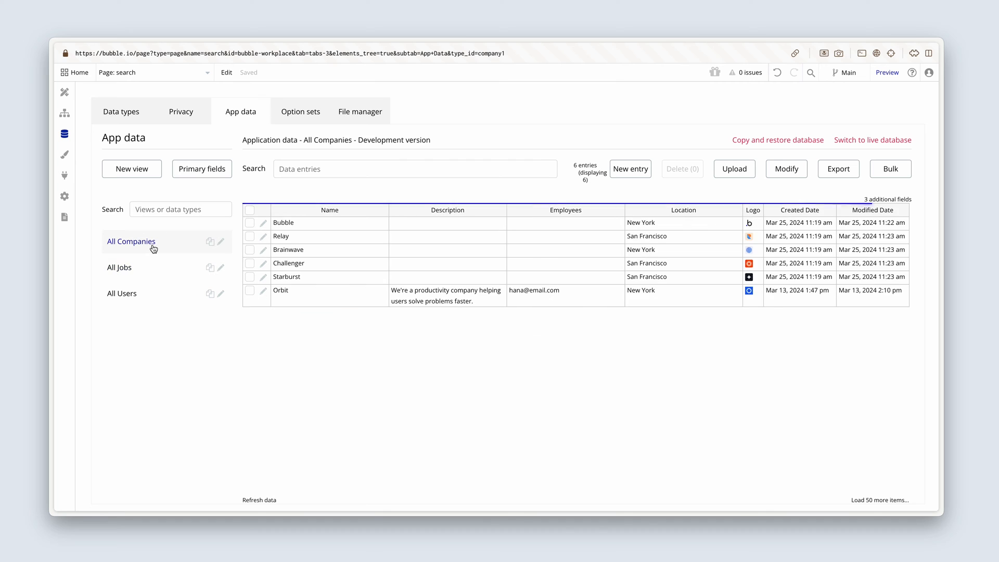
{"action": "left_click", "coordinate": [119, 267]}
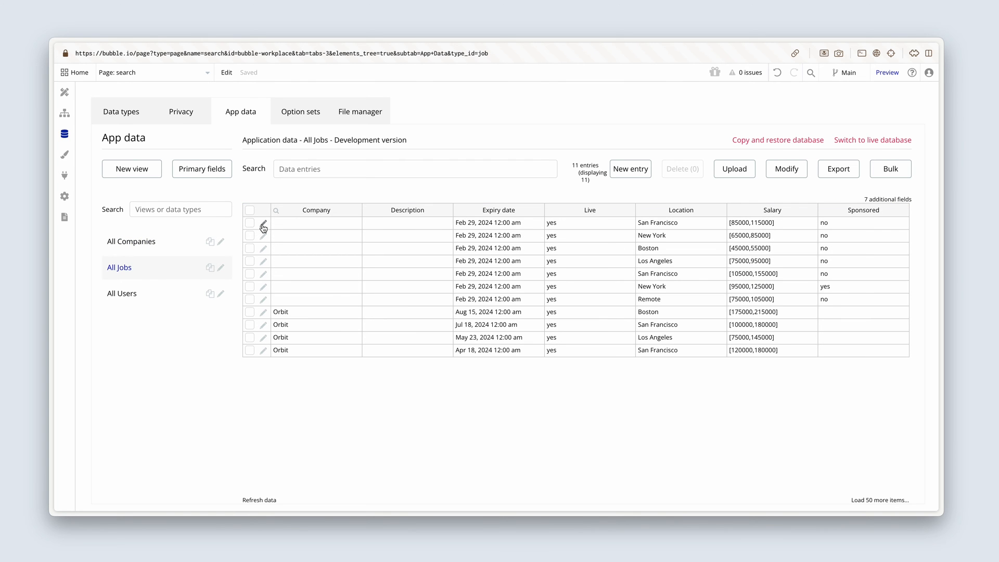
{"action": "left_click", "coordinate": [263, 225]}
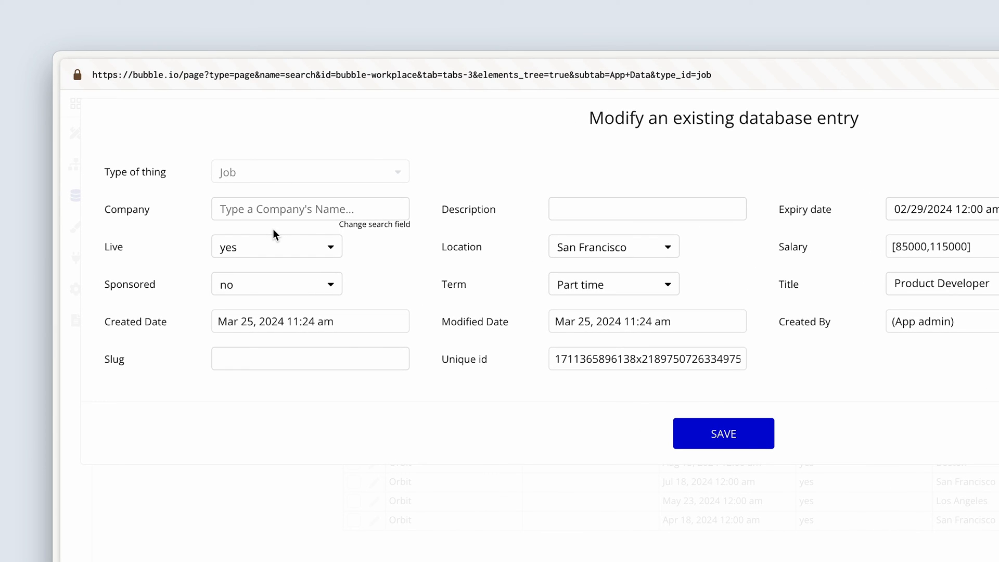
{"action": "left_click", "coordinate": [310, 208]}
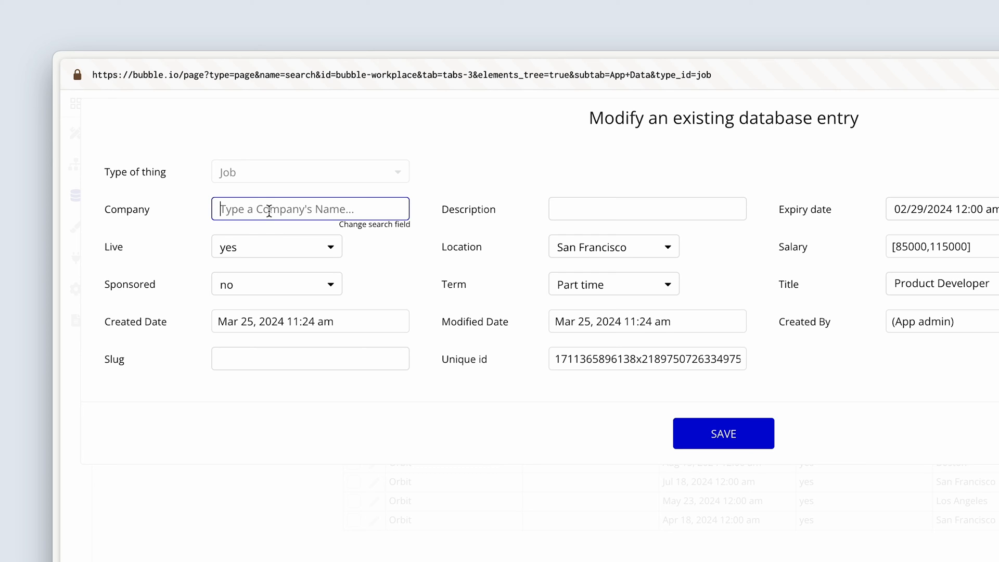
- Link the Product Developer job to Bubble with slug 'product-developer' and save
{"action": "type", "text": "bubble"}
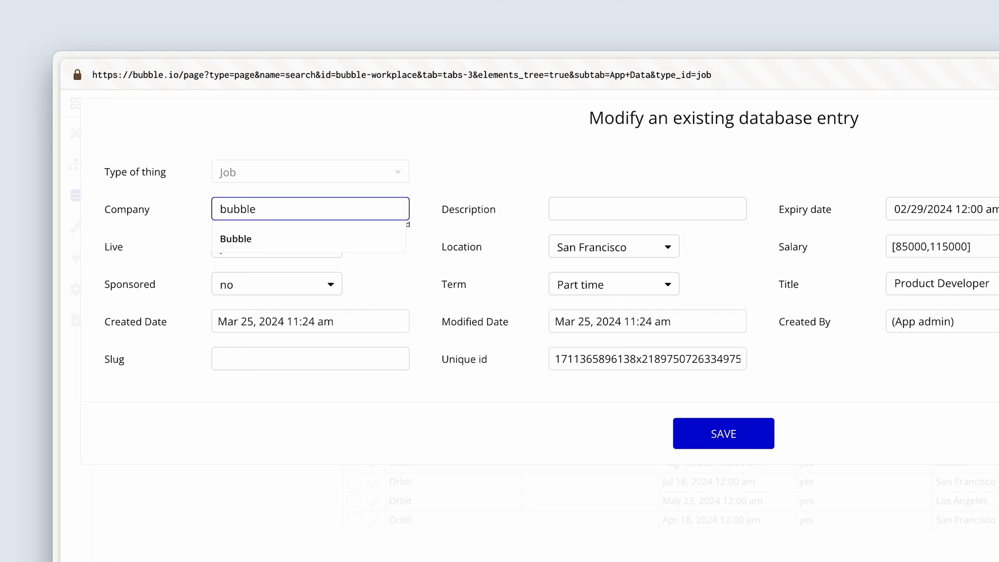
{"action": "left_click", "coordinate": [236, 239]}
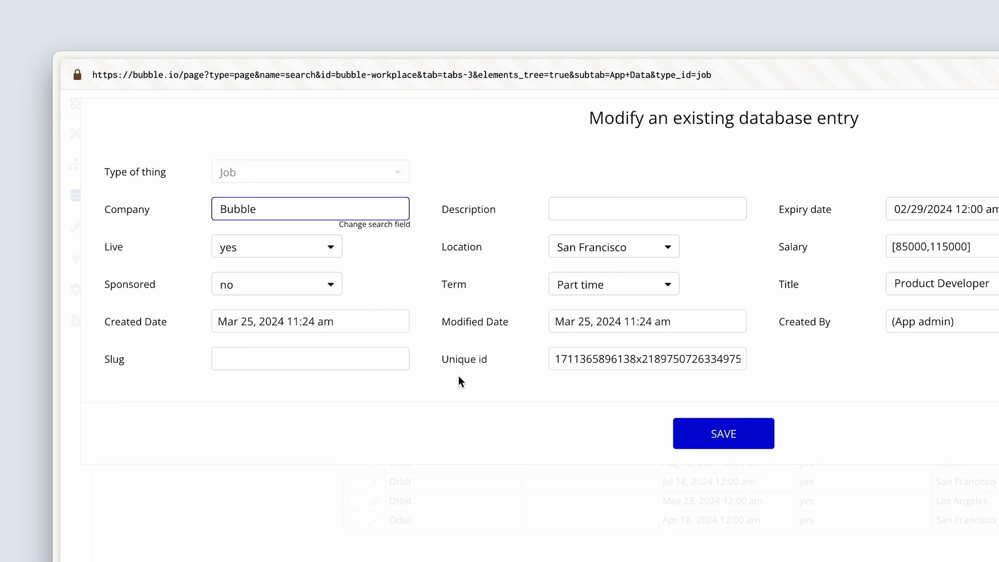
{"action": "left_click", "coordinate": [310, 358]}
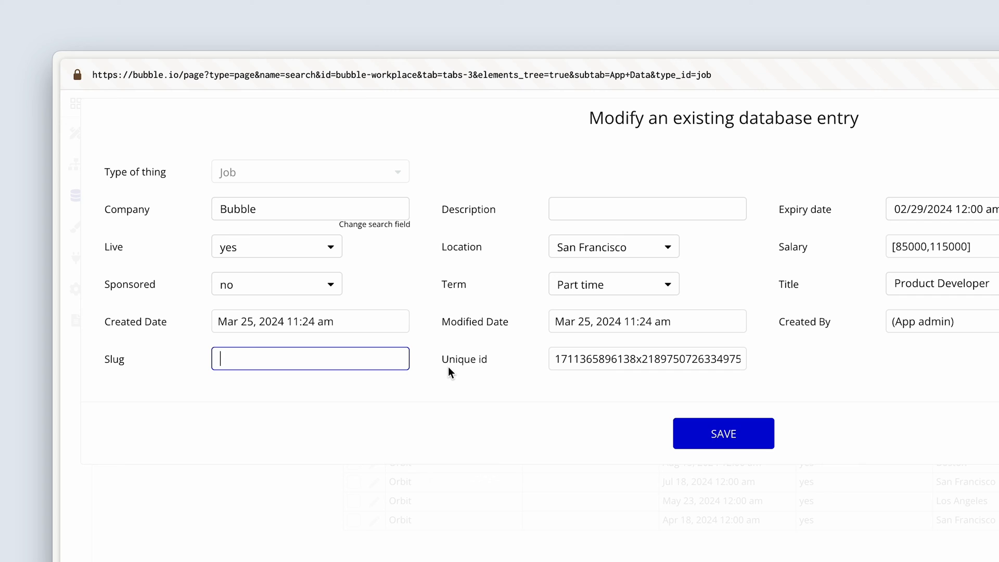
{"action": "type", "text": "product-developer"}
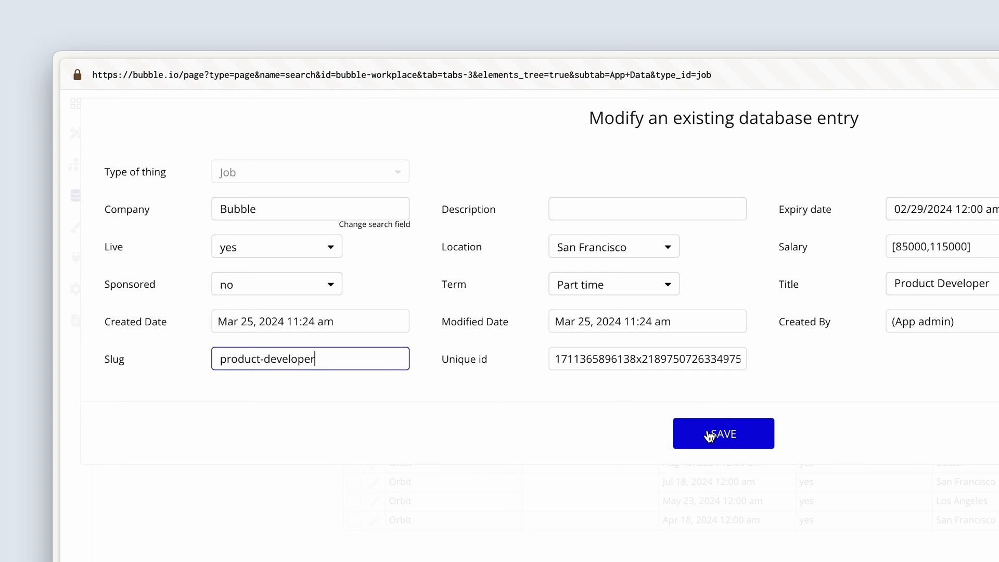
{"action": "left_click", "coordinate": [724, 433]}
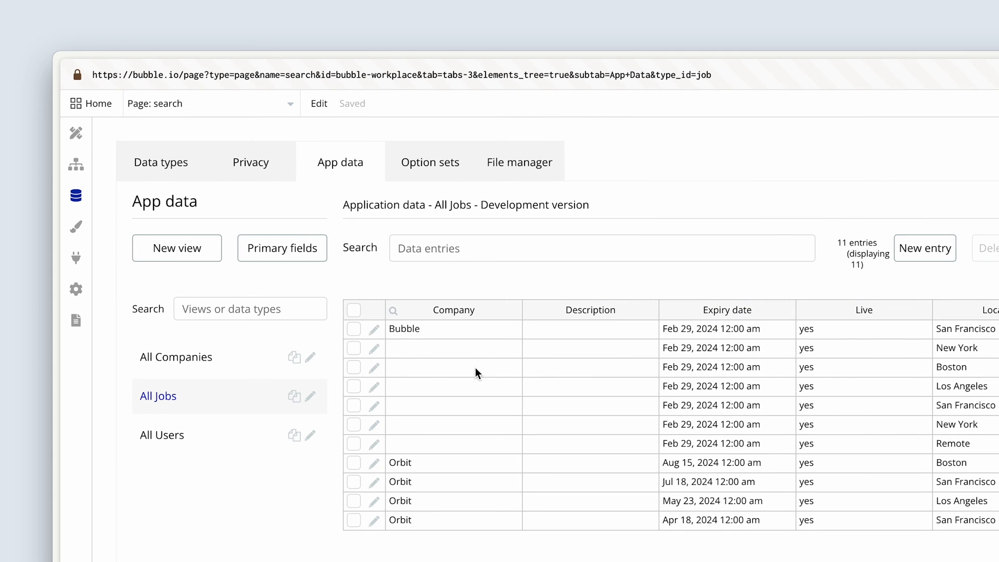
{"action": "mouse_move", "coordinate": [438, 421]}
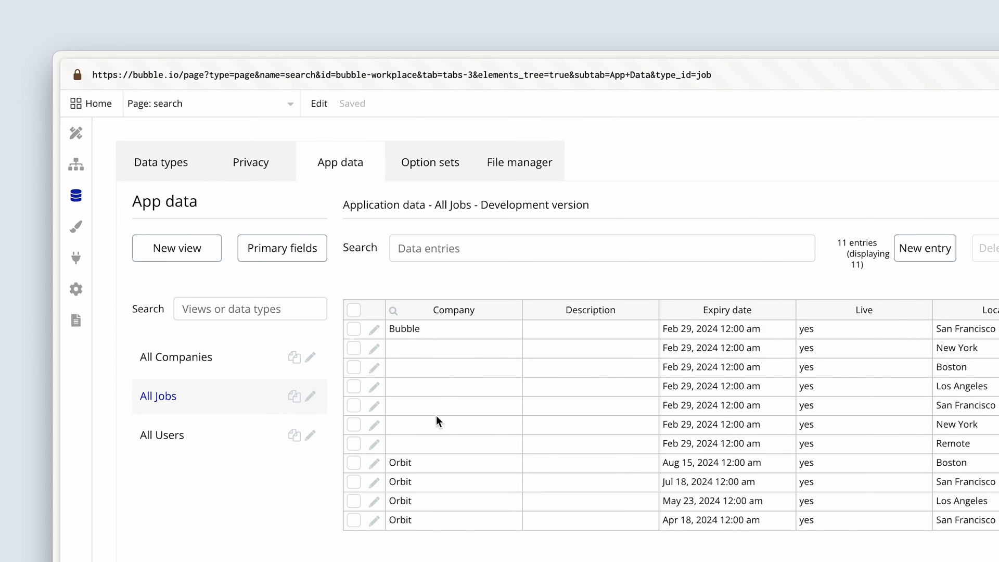
{"action": "mouse_move", "coordinate": [416, 349]}
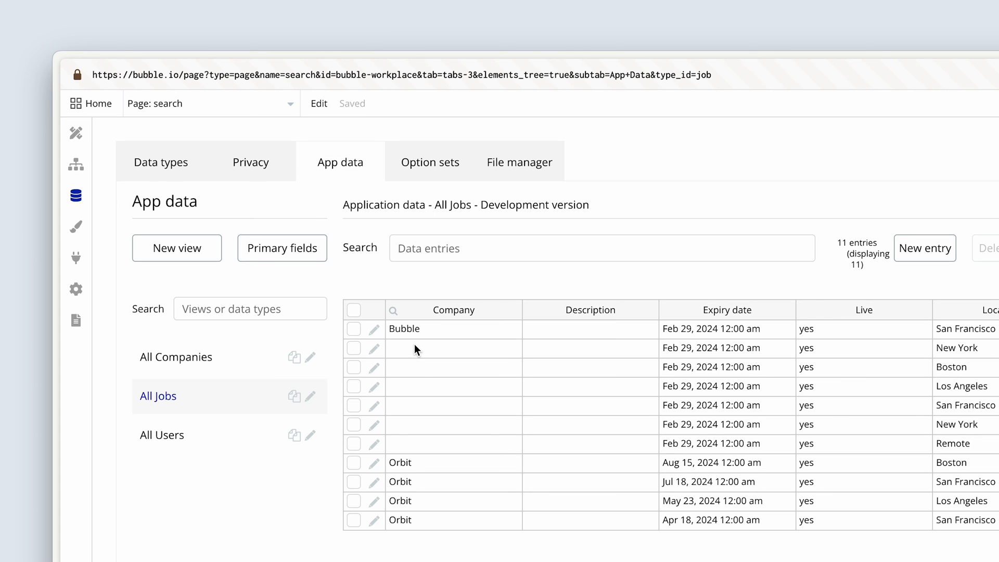
{"action": "mouse_move", "coordinate": [375, 354]}
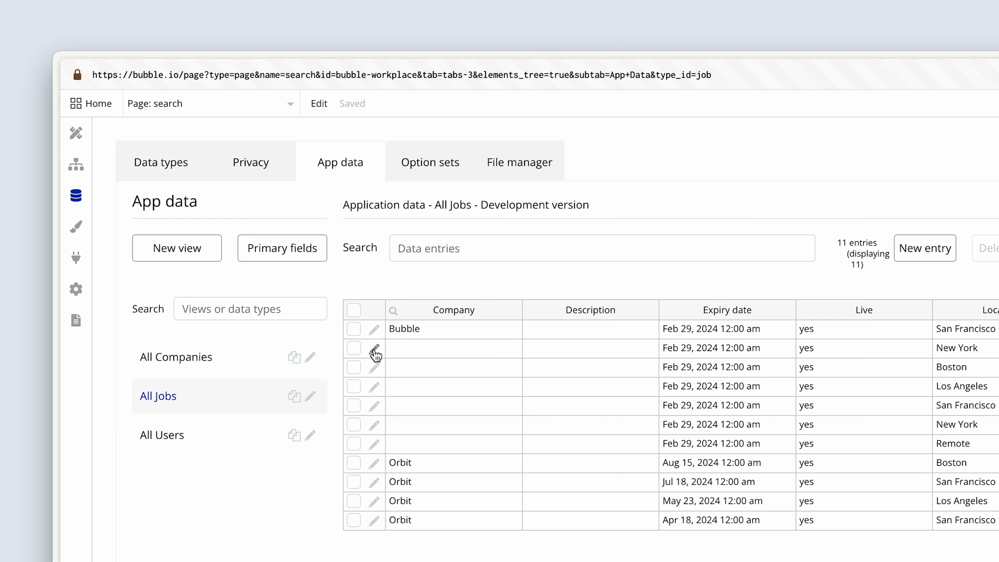
- Save the New York Community Manager job with its company and slug 'community-manager'
{"action": "left_click", "coordinate": [375, 348]}
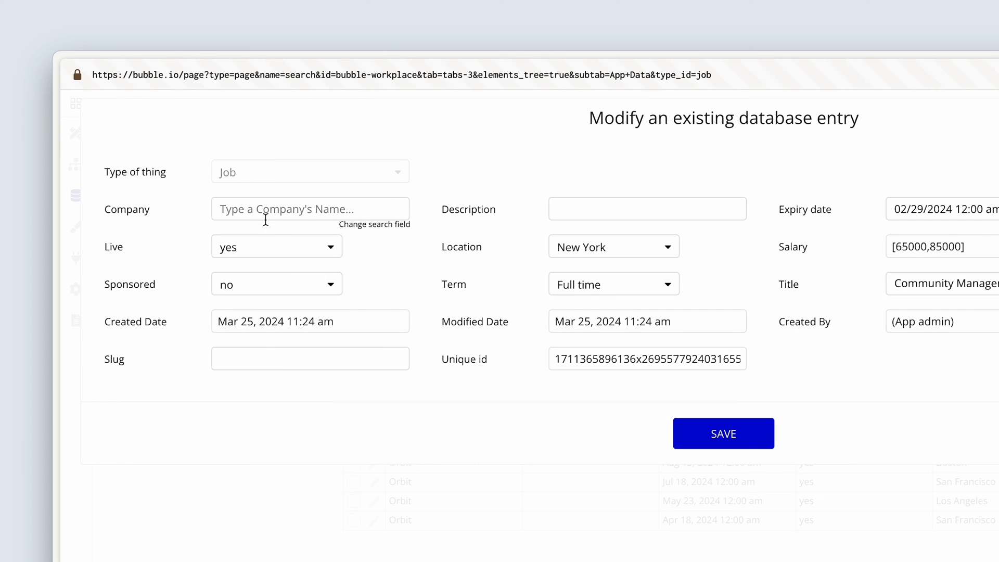
{"action": "left_click", "coordinate": [310, 208]}
{"action": "type", "text": "Brainwave"}
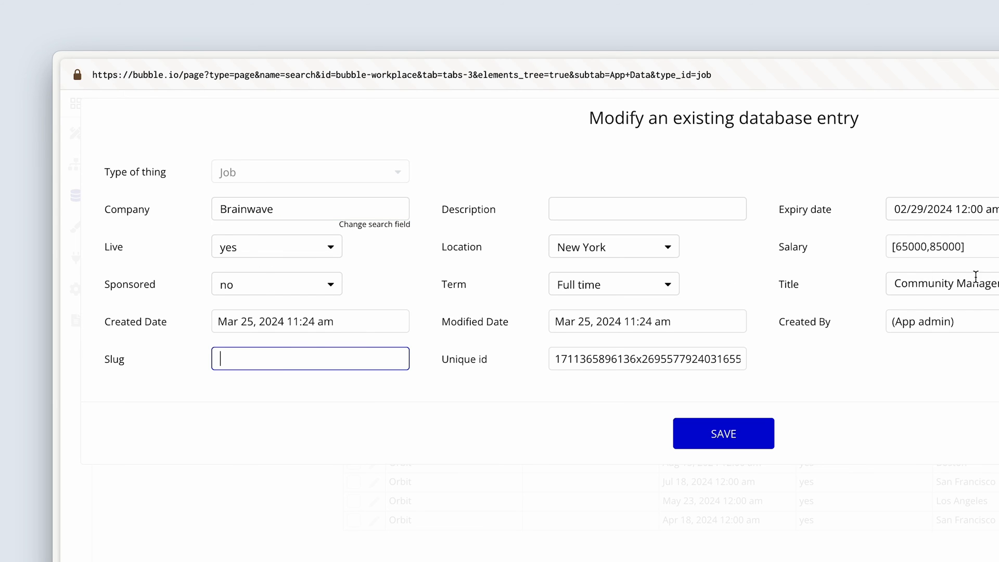
{"action": "double_click", "coordinate": [943, 284]}
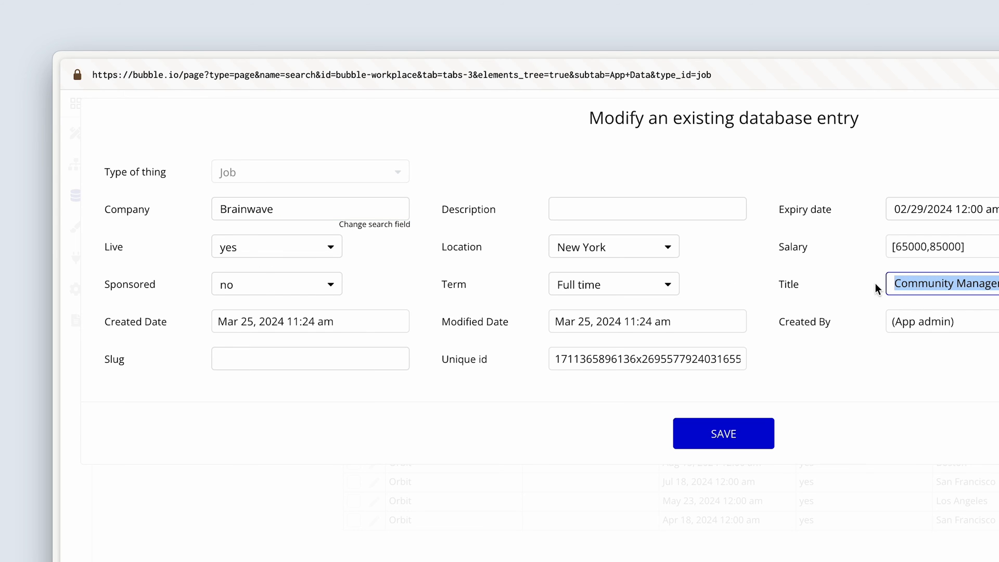
{"action": "type", "text": "Community Manager"}
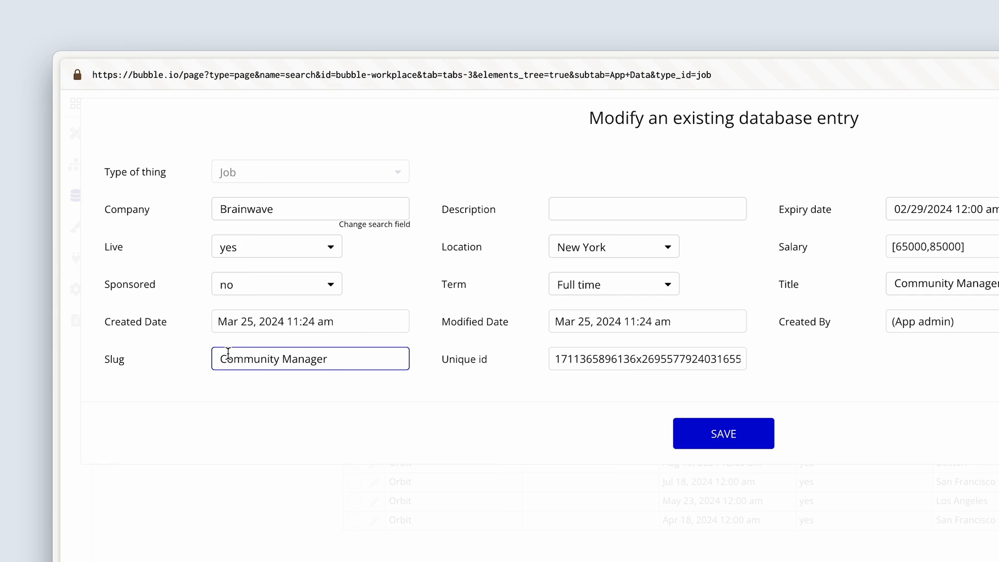
{"action": "type", "text": "community manager"}
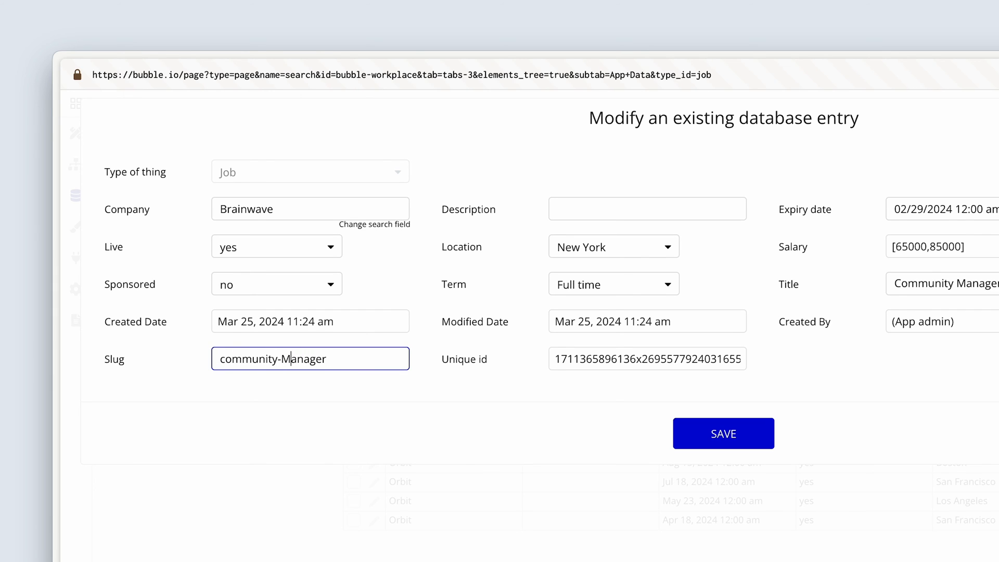
{"action": "left_click", "coordinate": [723, 433]}
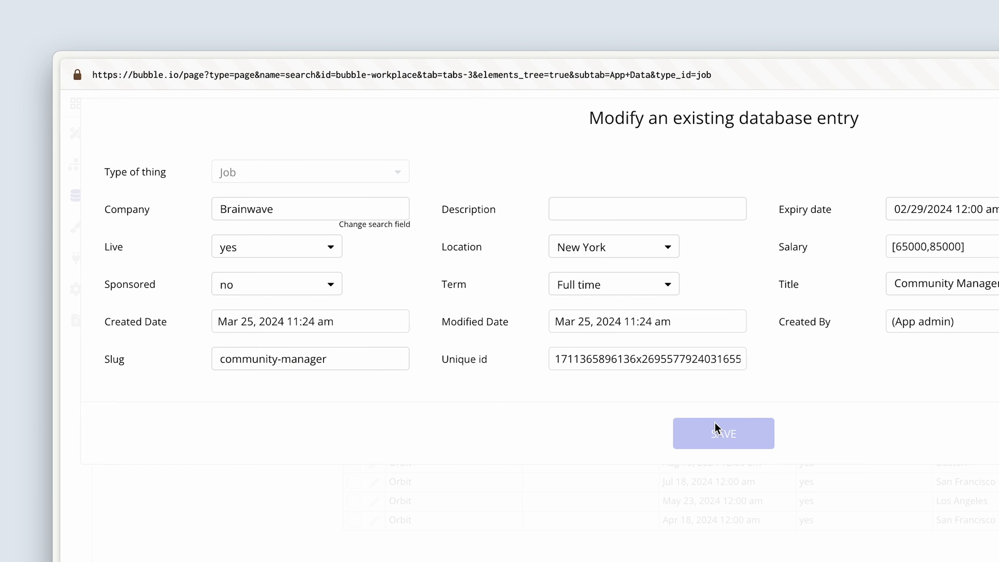
{"action": "left_click", "coordinate": [724, 433]}
{"action": "type", "text": "star"}
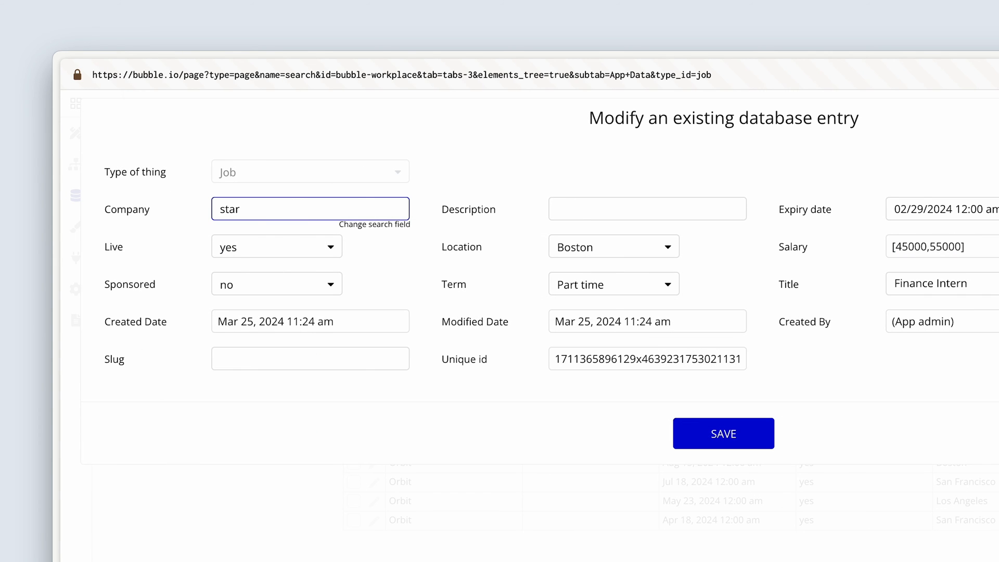
- Link Finance Intern to Starburst and No-code Engineer to Challenger with lowercase slugs, saving each
{"action": "type", "text": "fina"}
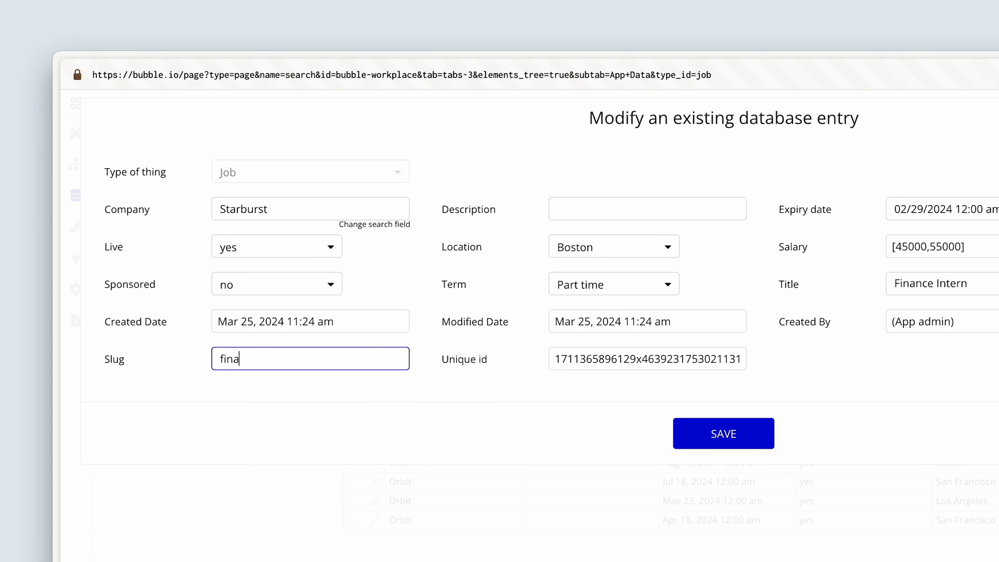
{"action": "left_click", "coordinate": [723, 433]}
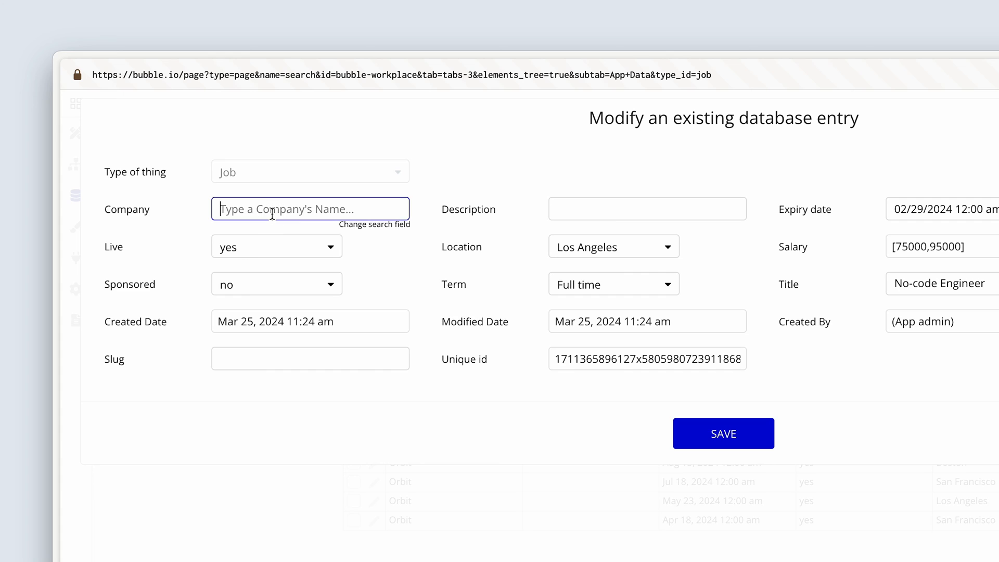
{"action": "type", "text": "Challenger"}
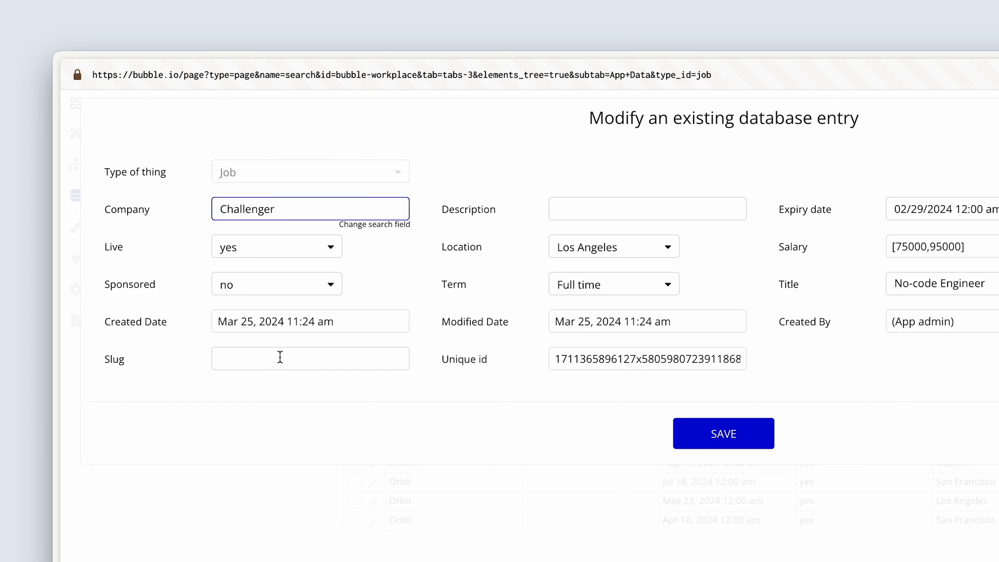
{"action": "type", "text": "no-code-enginner"}
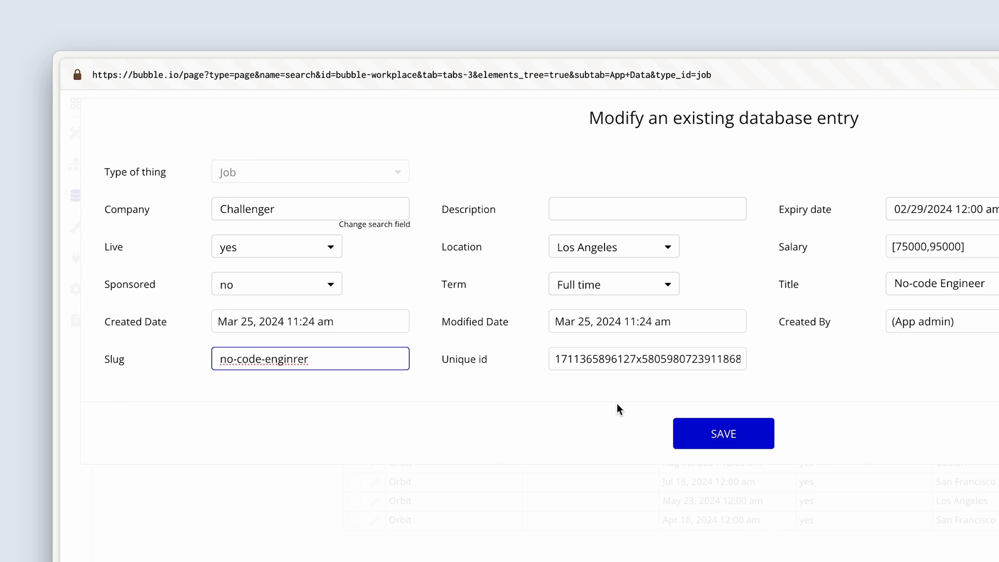
{"action": "left_click", "coordinate": [723, 433]}
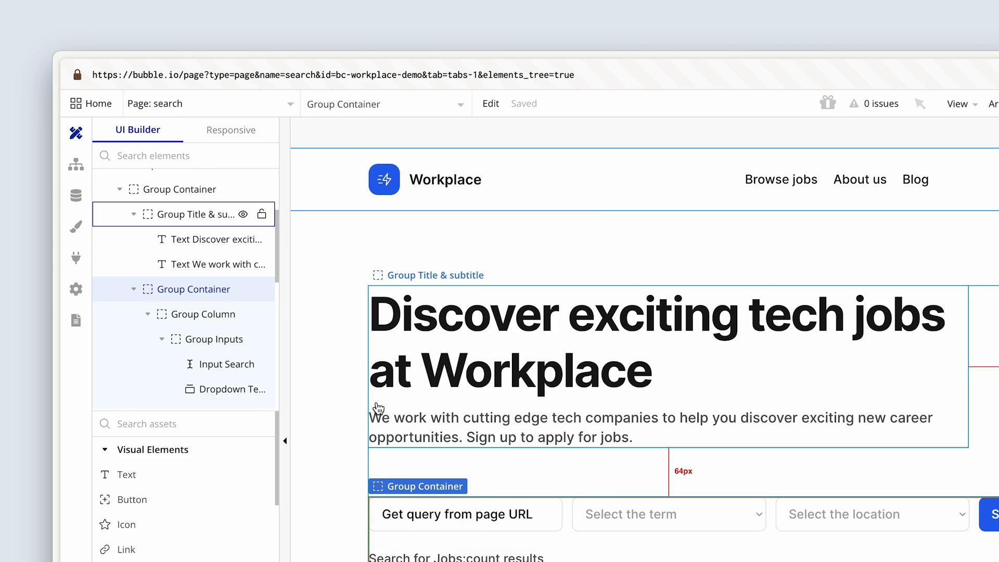
- Save the Head of Brand job as 'head-of-brand' and the Marketing Manager job under Brainwave with its slug
{"action": "left_click", "coordinate": [76, 195]}
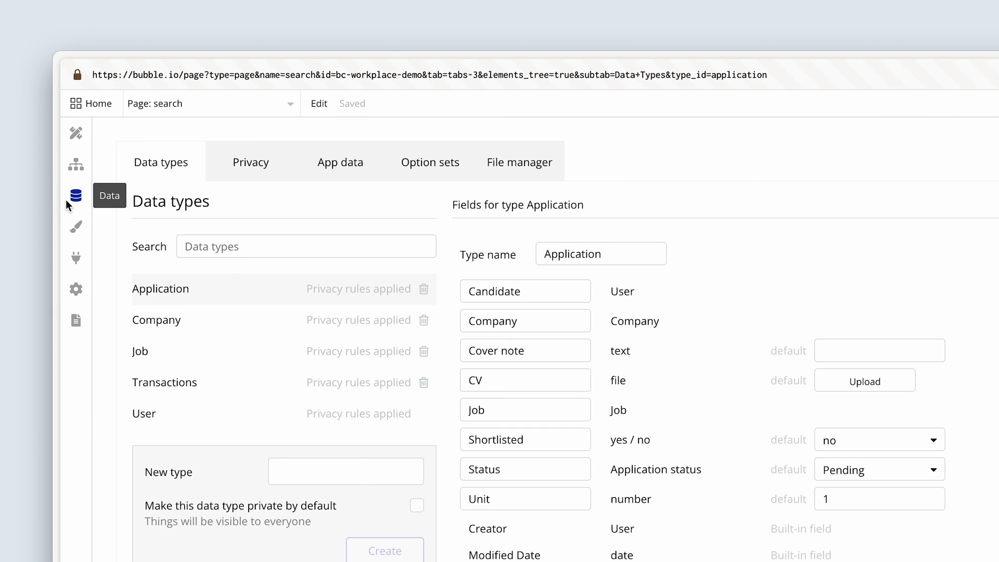
{"action": "left_click", "coordinate": [341, 163]}
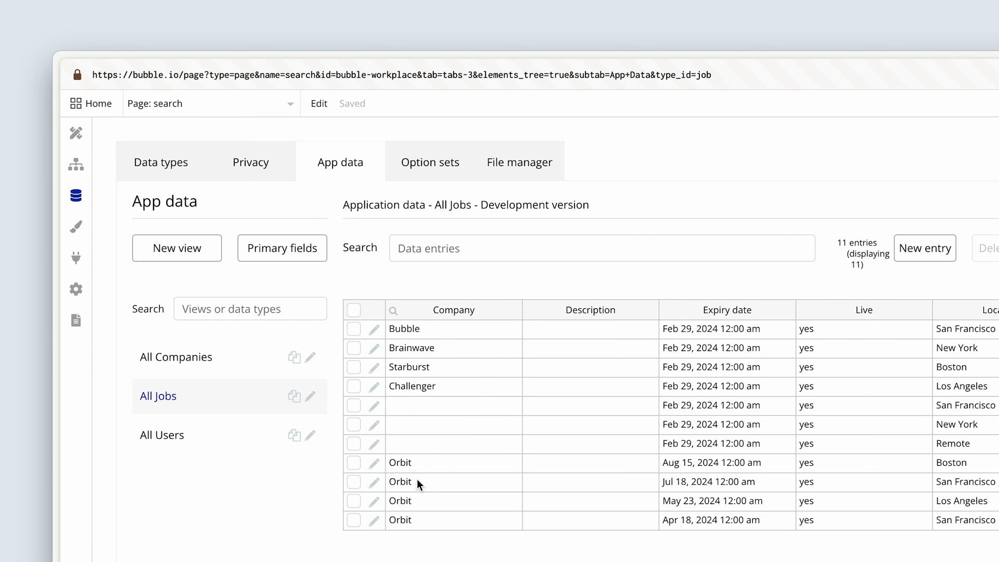
{"action": "left_click", "coordinate": [375, 482]}
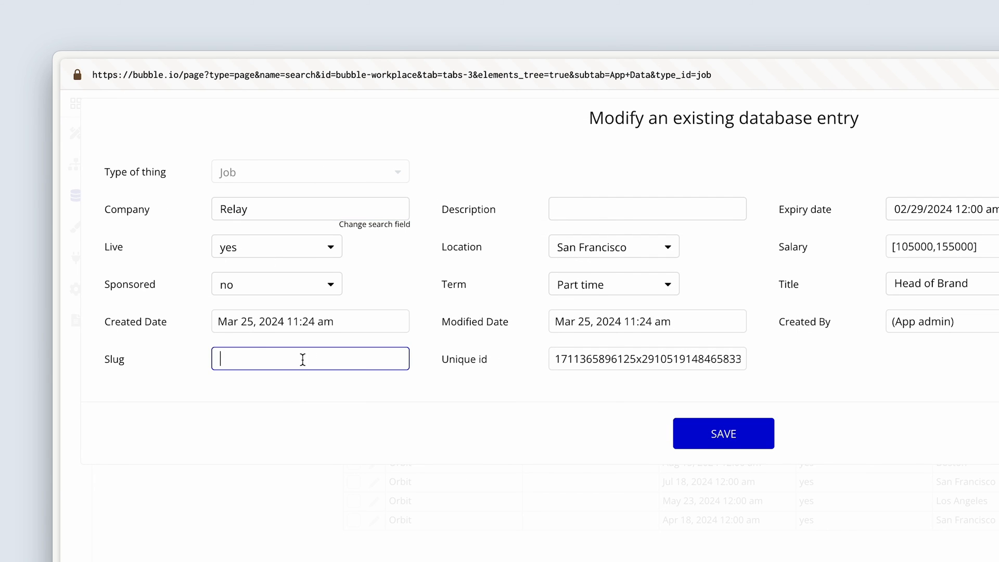
{"action": "type", "text": "head-of-brand"}
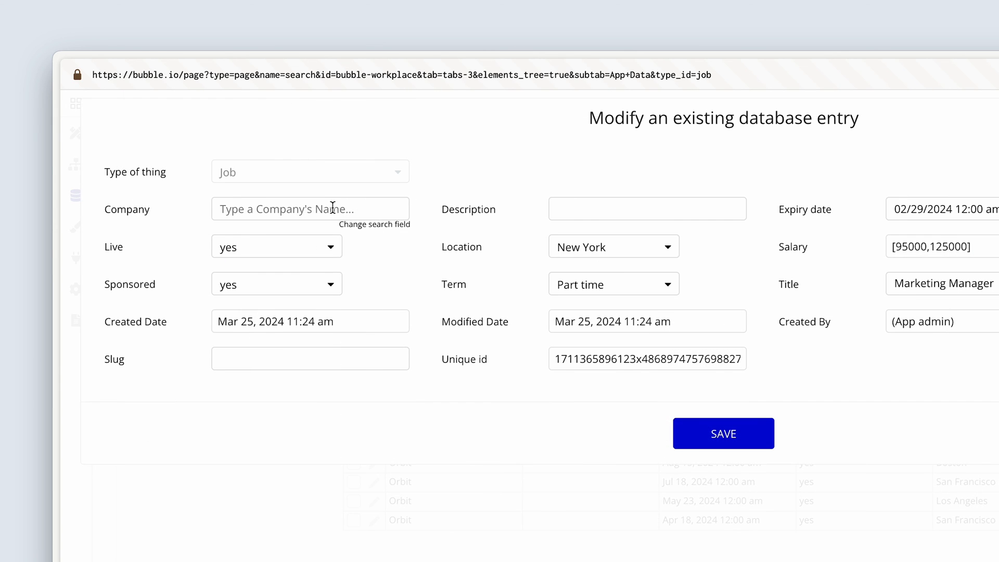
{"action": "type", "text": "braind"}
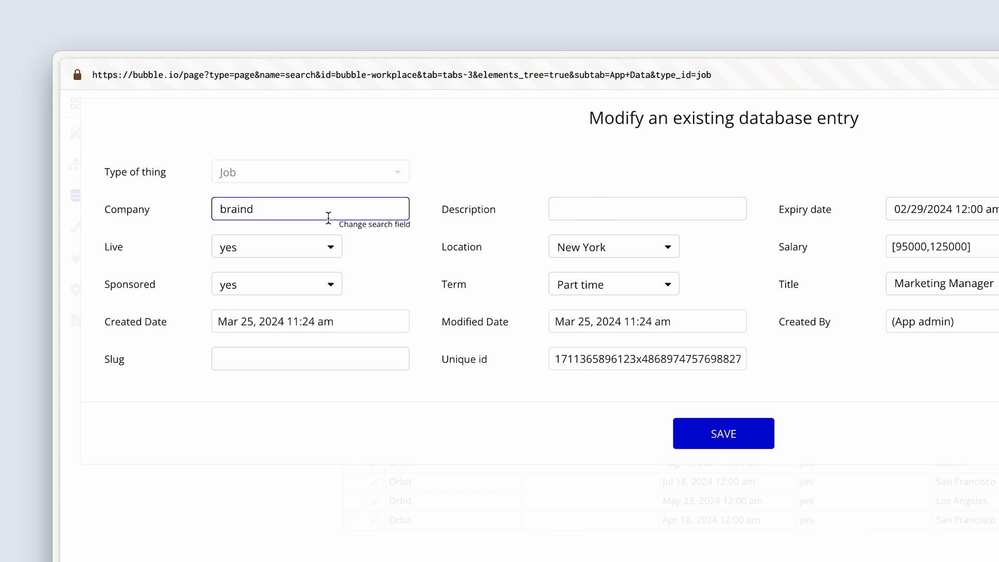
{"action": "type", "text": "marketin"}
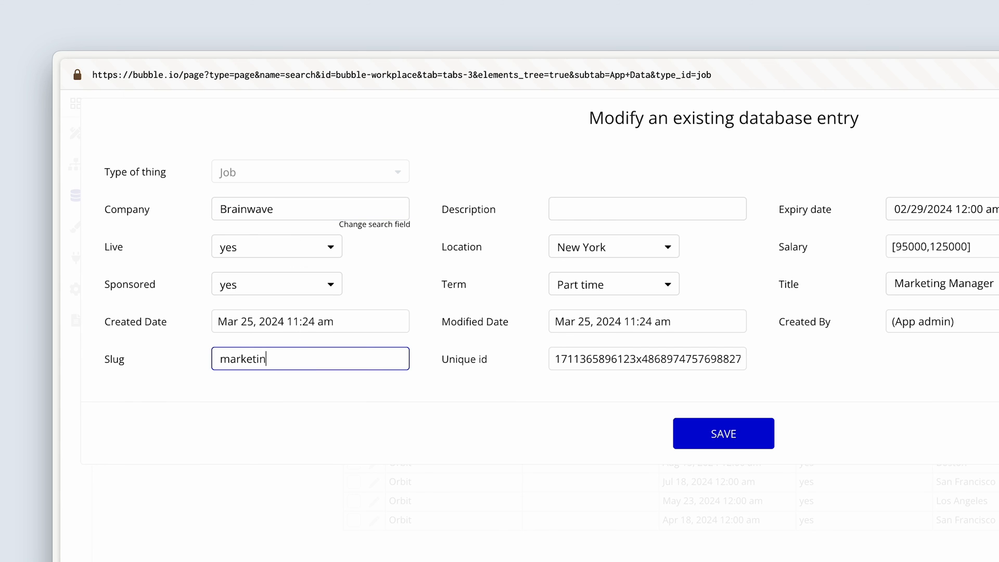
{"action": "left_click", "coordinate": [723, 433]}
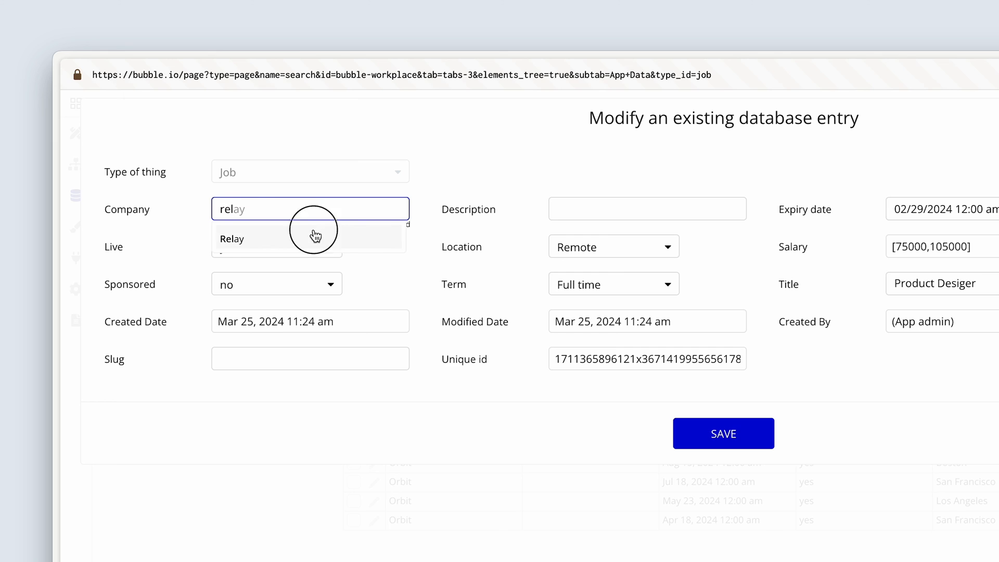
- Save the Product Designer job under Relay with slug 'product-designer'
{"action": "type", "text": "product-des"}
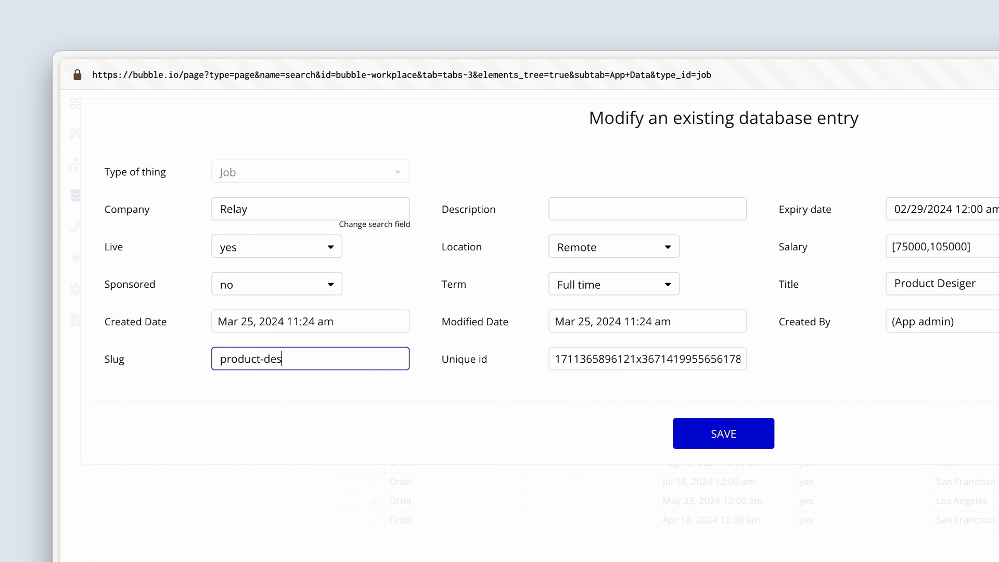
{"action": "left_click", "coordinate": [724, 433]}
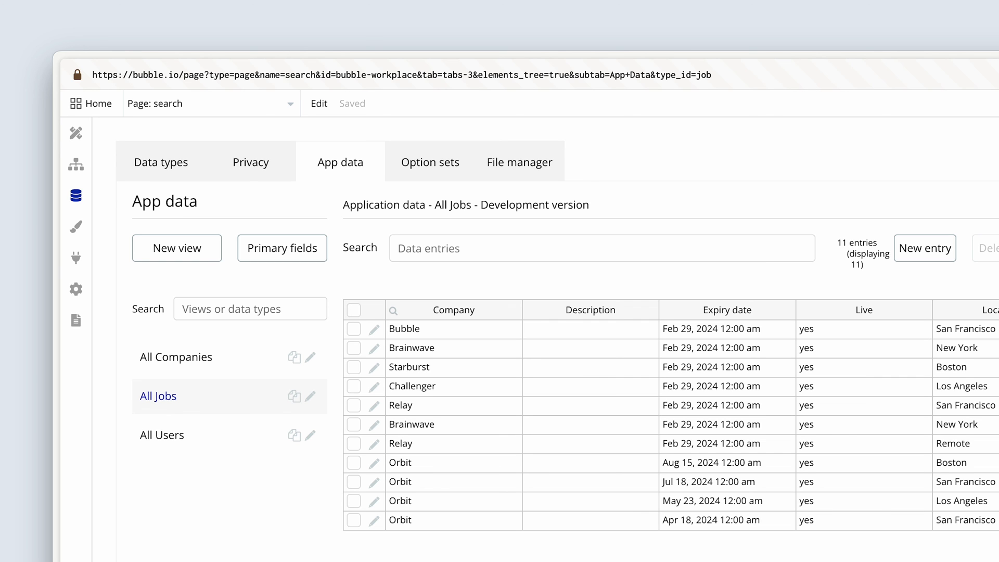
{"action": "mouse_move", "coordinate": [972, 537]}
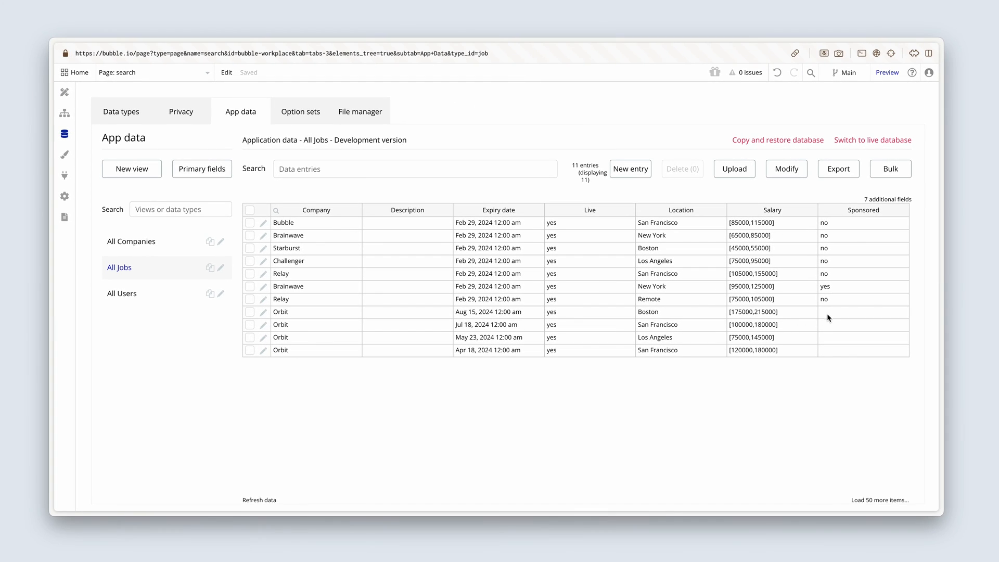
- Check the Orbit jobs' empty Sponsored cells, then view the Job data type's fields
{"action": "left_click", "coordinate": [864, 312]}
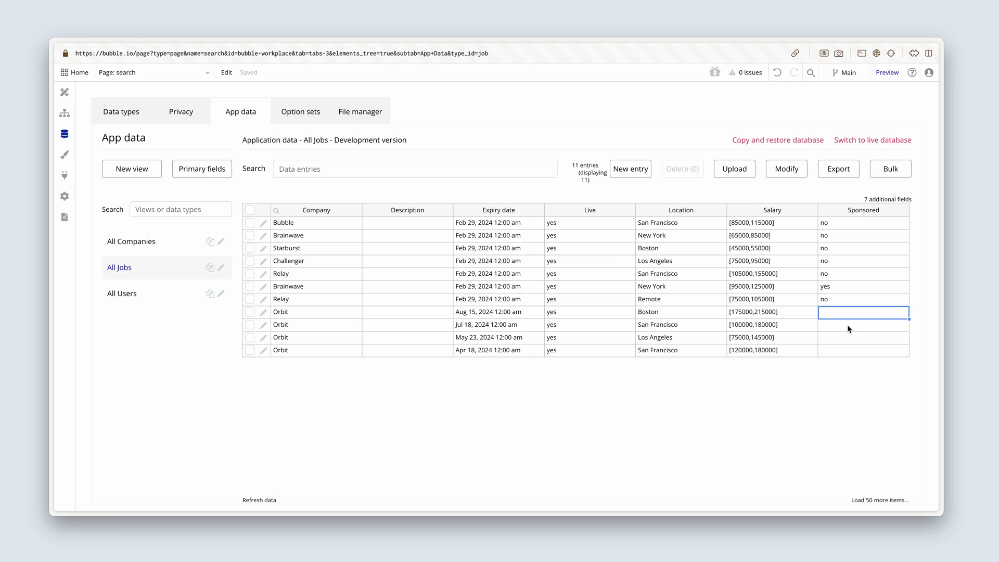
{"action": "left_click", "coordinate": [864, 337]}
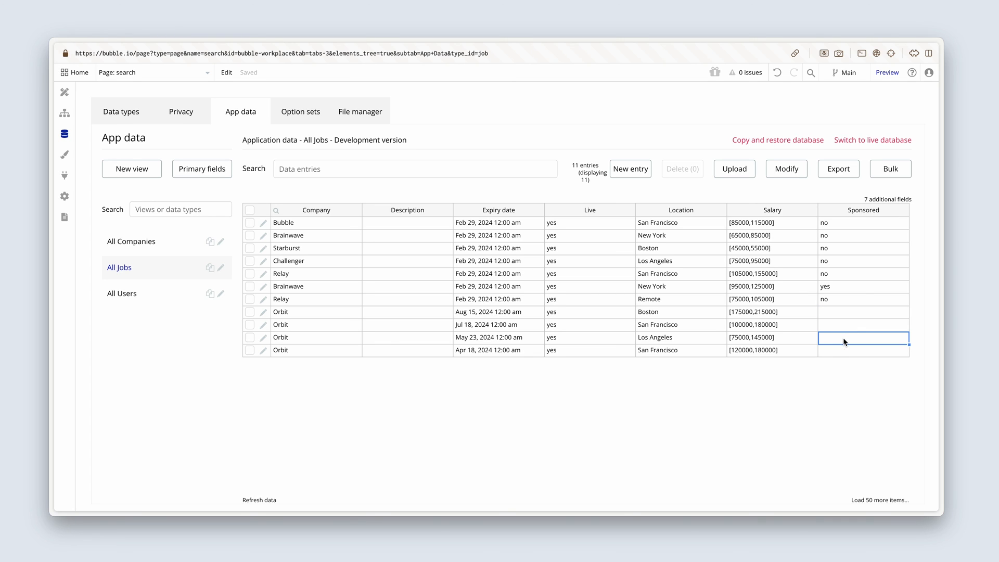
{"action": "left_click", "coordinate": [864, 349]}
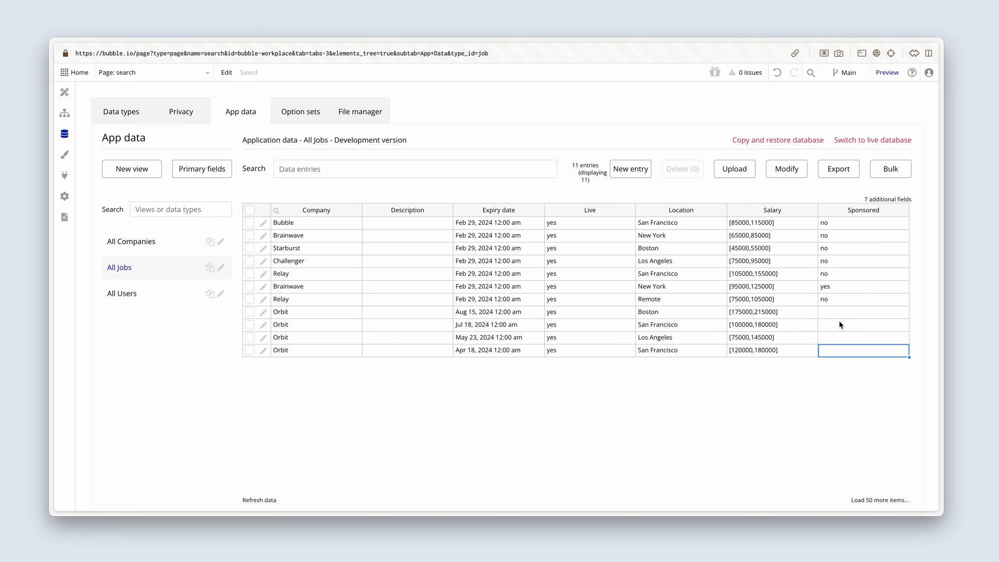
{"action": "mouse_move", "coordinate": [193, 155]}
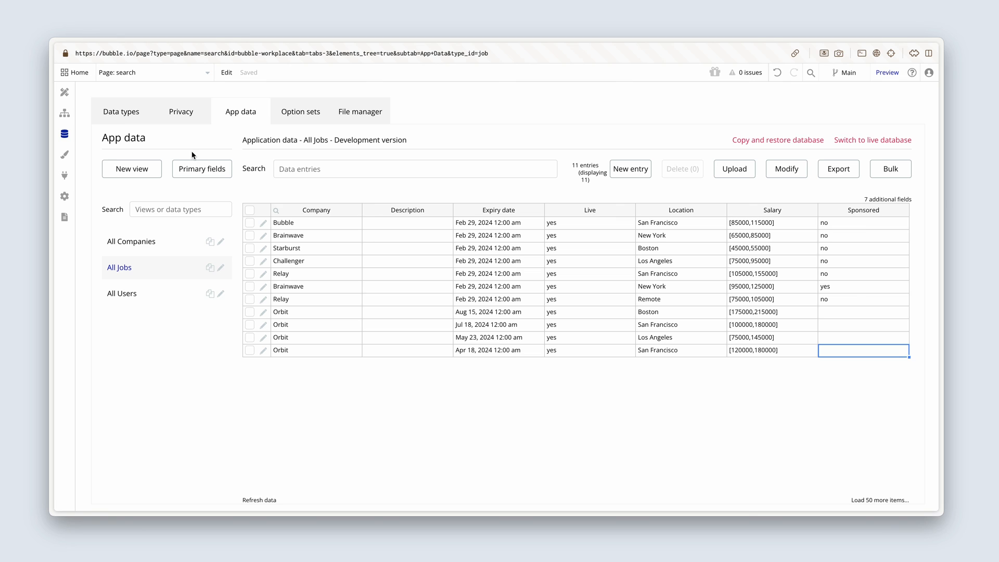
{"action": "left_click", "coordinate": [120, 111]}
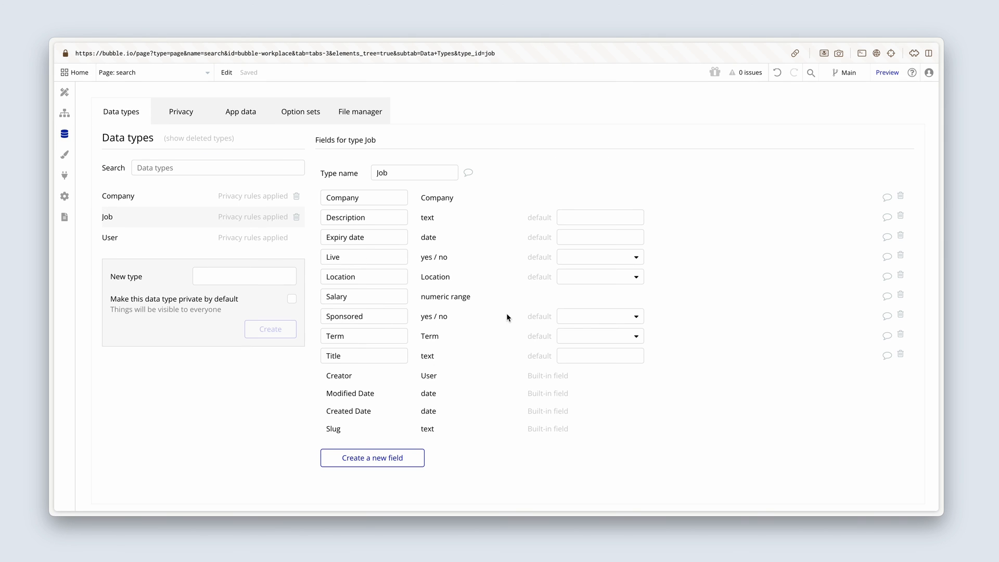
{"action": "mouse_move", "coordinate": [588, 322]}
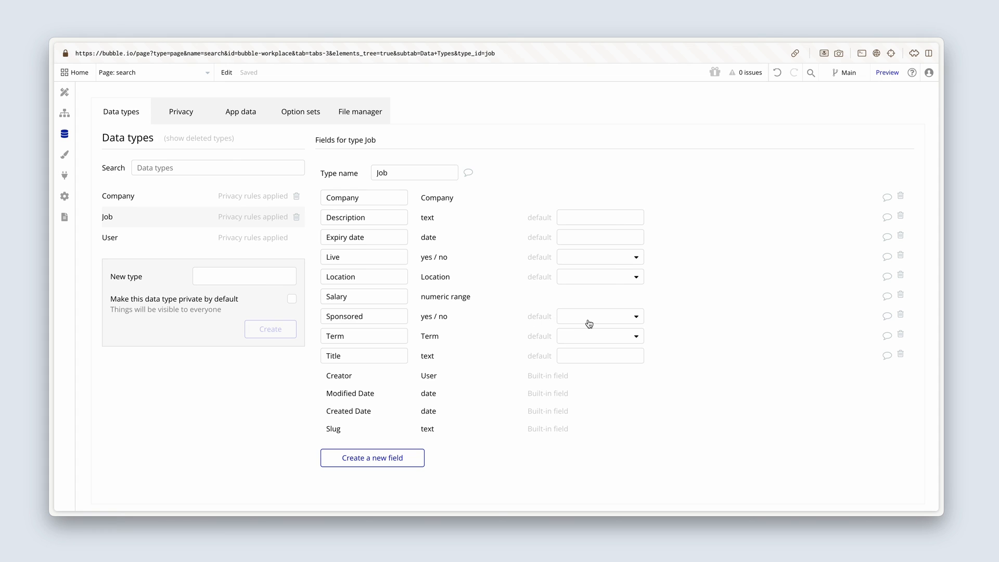
- Set the Job type's Sponsored field default to no, after briefly choosing yes
{"action": "left_click", "coordinate": [600, 316]}
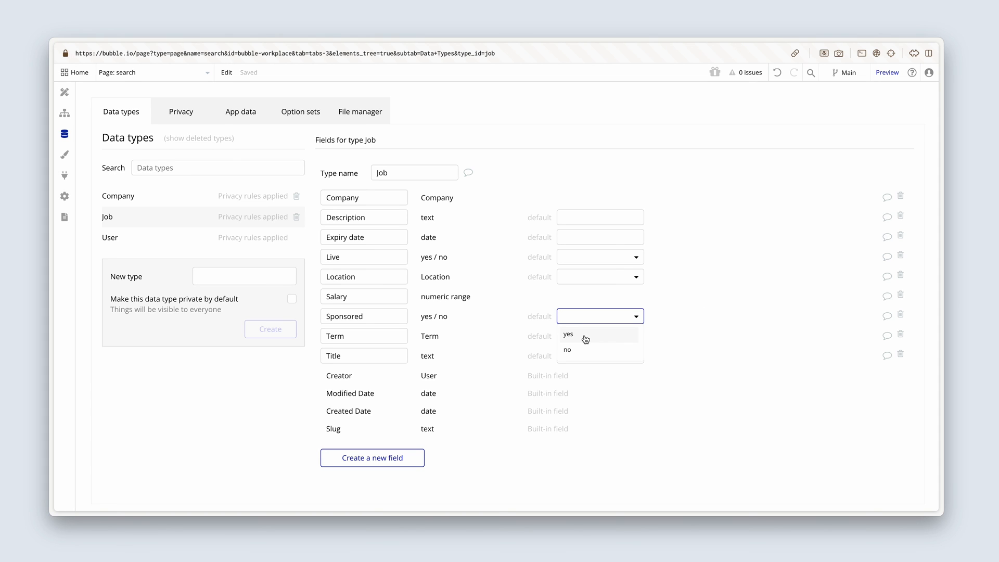
{"action": "left_click", "coordinate": [568, 334]}
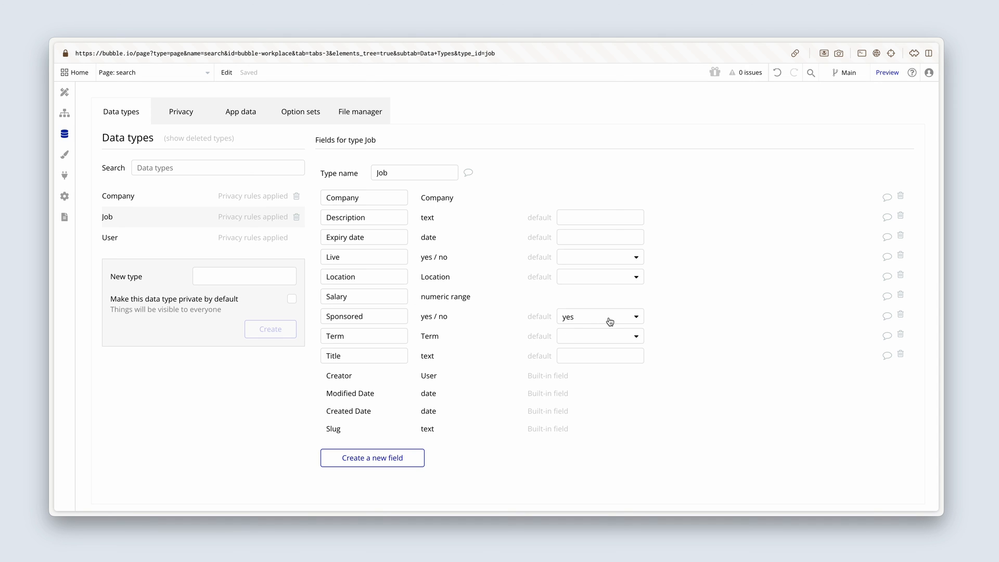
{"action": "left_click", "coordinate": [599, 316]}
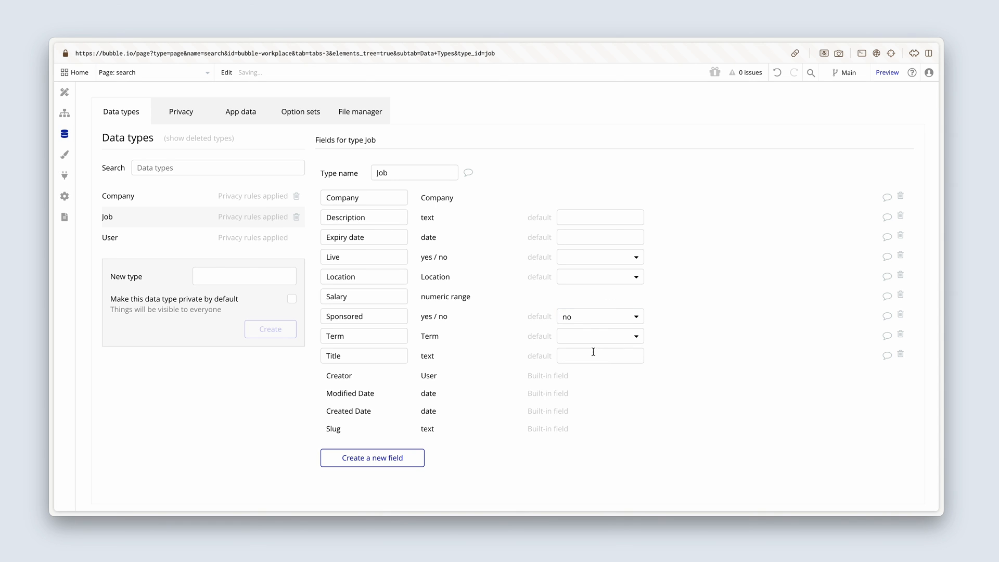